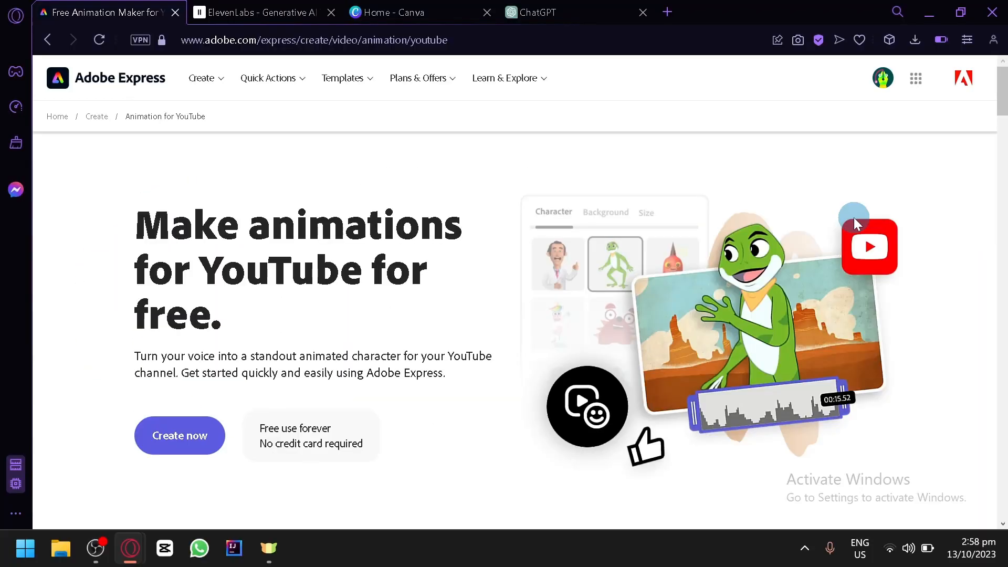
{"action": "mouse_move", "coordinate": [542, 239]}
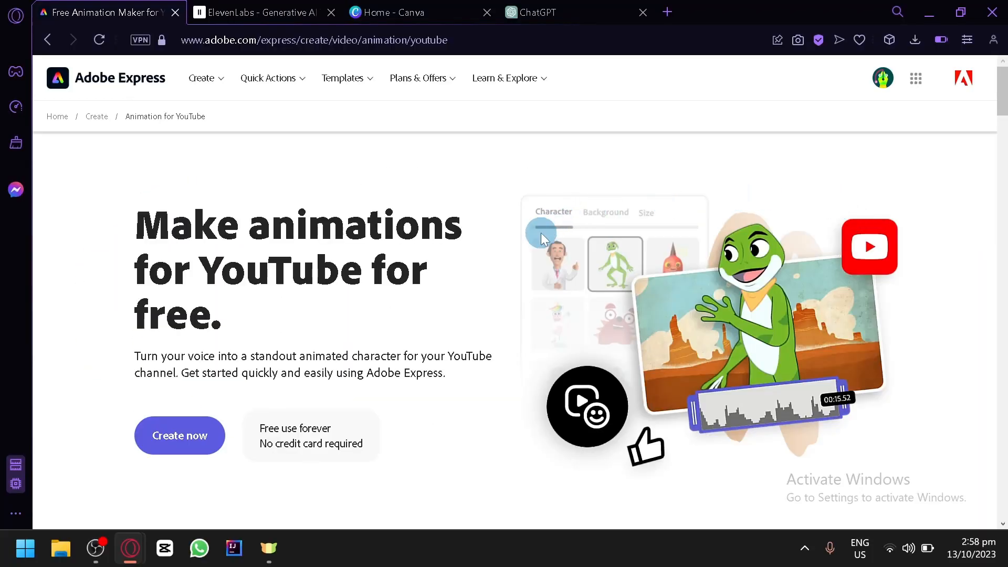
- Check the ElevenLabs, ChatGPT and Canva tabs, then start a new animation with Create now
{"action": "left_click", "coordinate": [263, 12]}
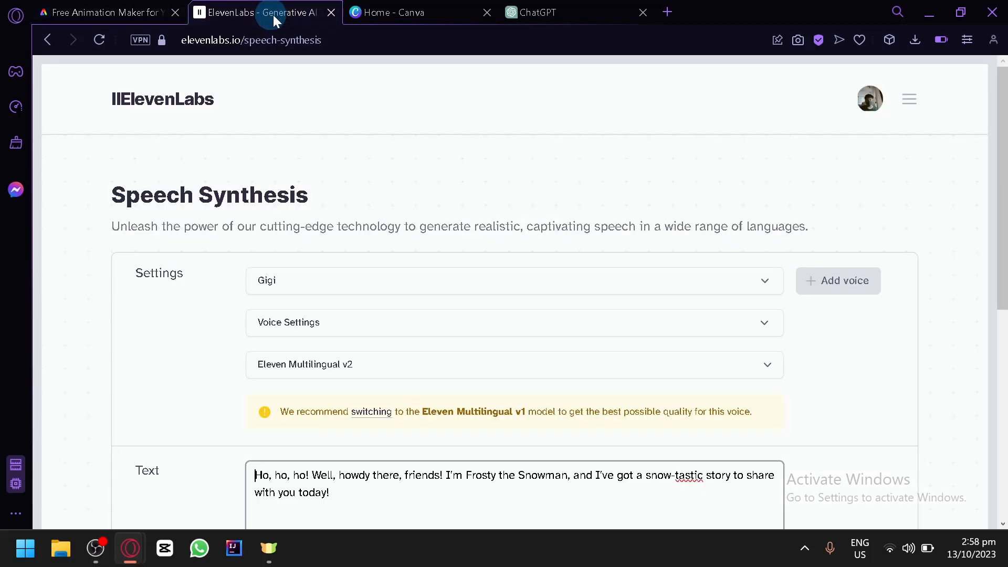
{"action": "left_click", "coordinate": [563, 12]}
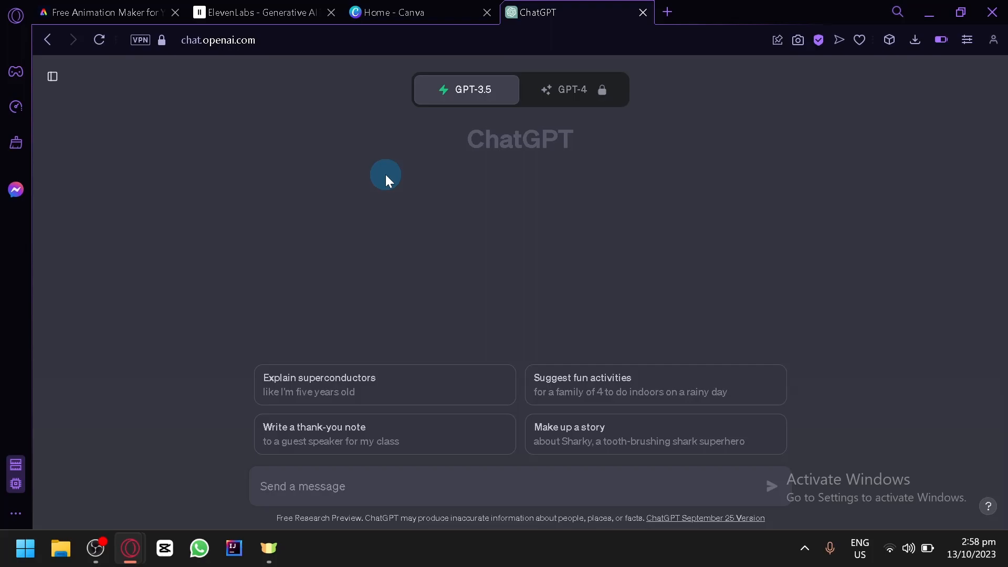
{"action": "left_click", "coordinate": [418, 13]}
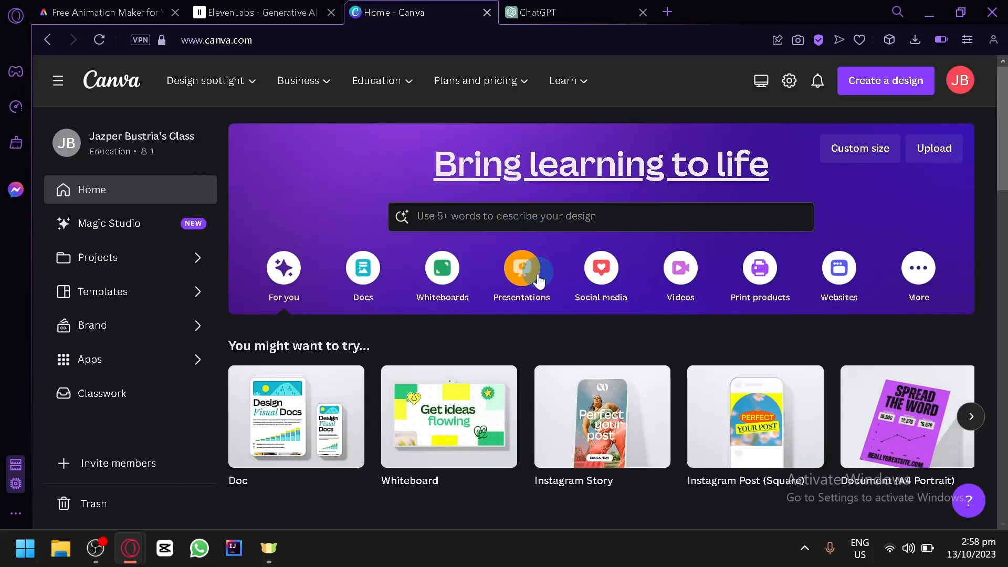
{"action": "mouse_move", "coordinate": [525, 333]}
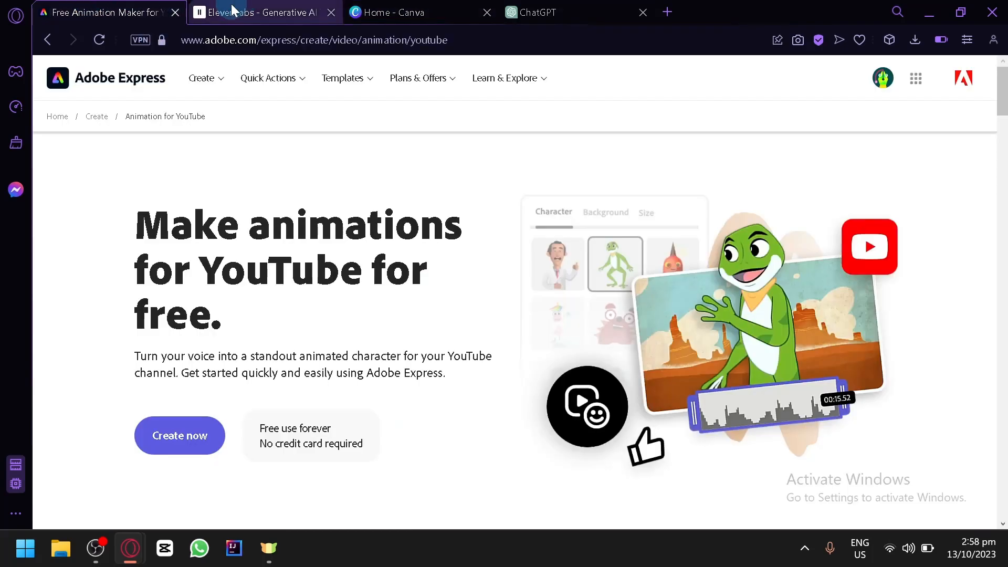
{"action": "mouse_move", "coordinate": [181, 160]}
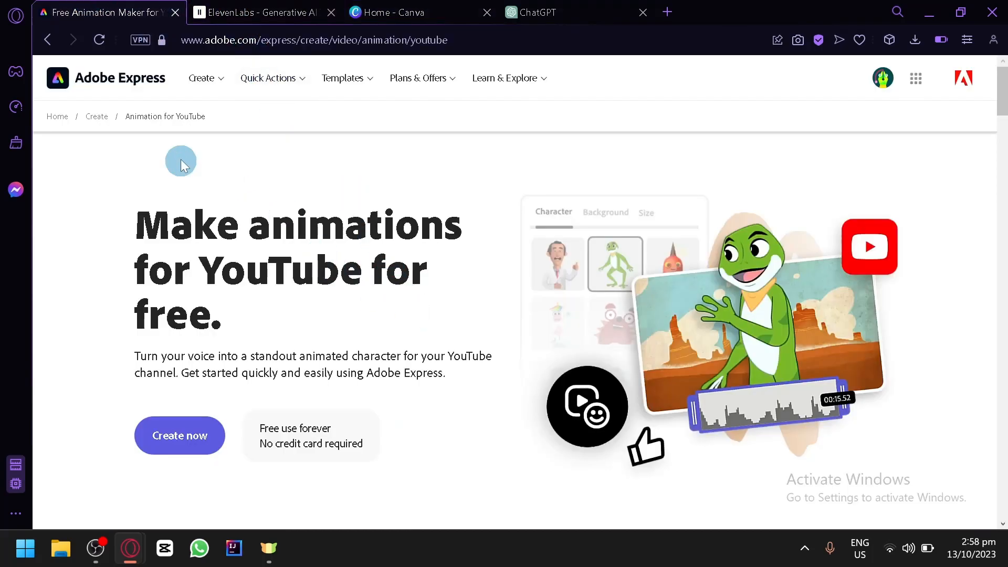
{"action": "scroll", "scroll_direction": "down", "scroll_amount": 3}
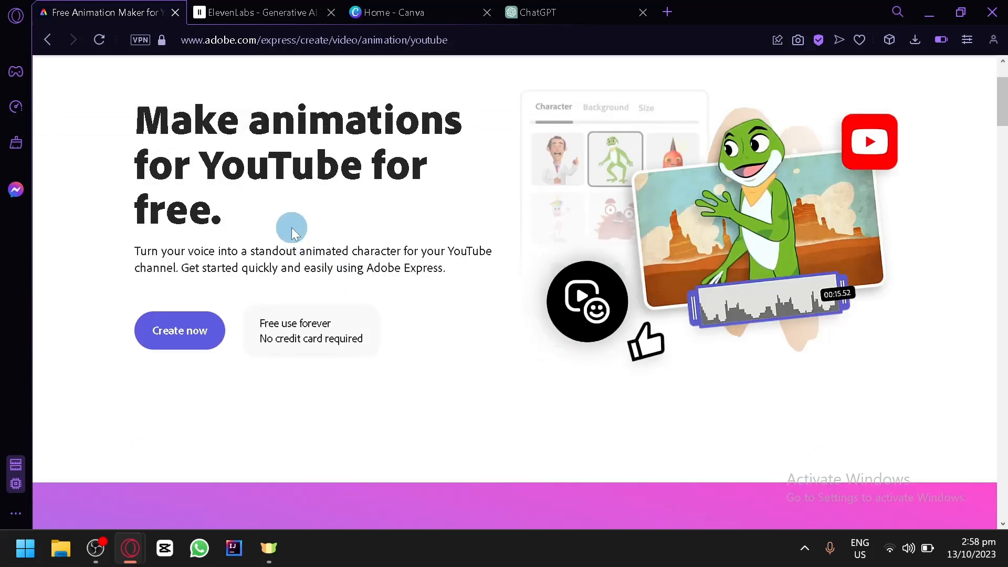
{"action": "mouse_move", "coordinate": [271, 227]}
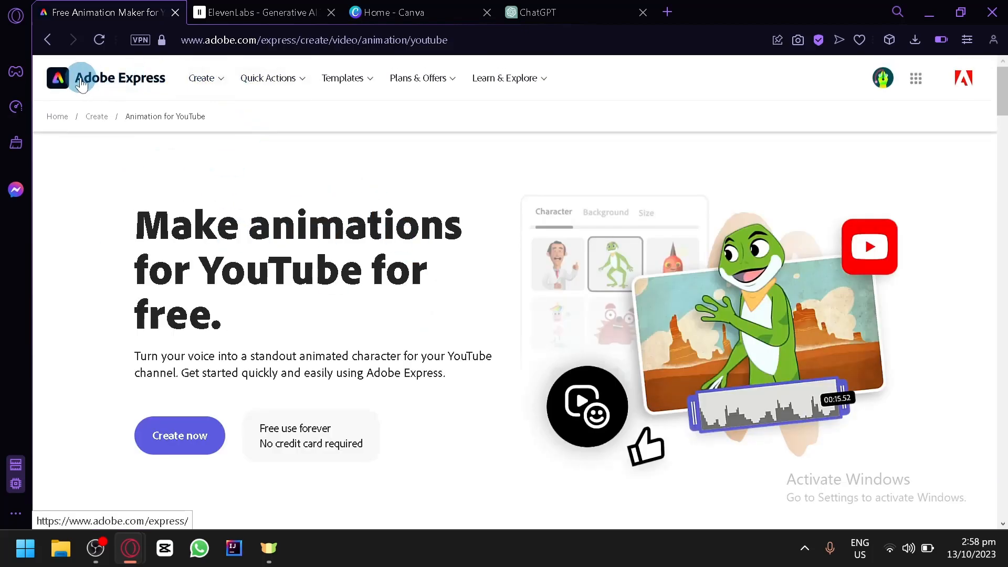
{"action": "mouse_move", "coordinate": [319, 251]}
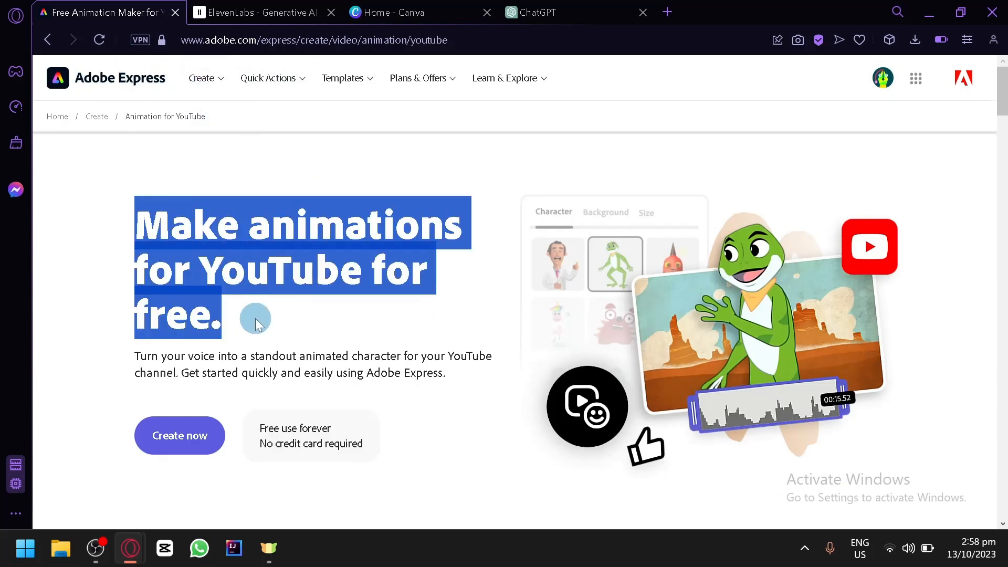
{"action": "mouse_move", "coordinate": [342, 333]}
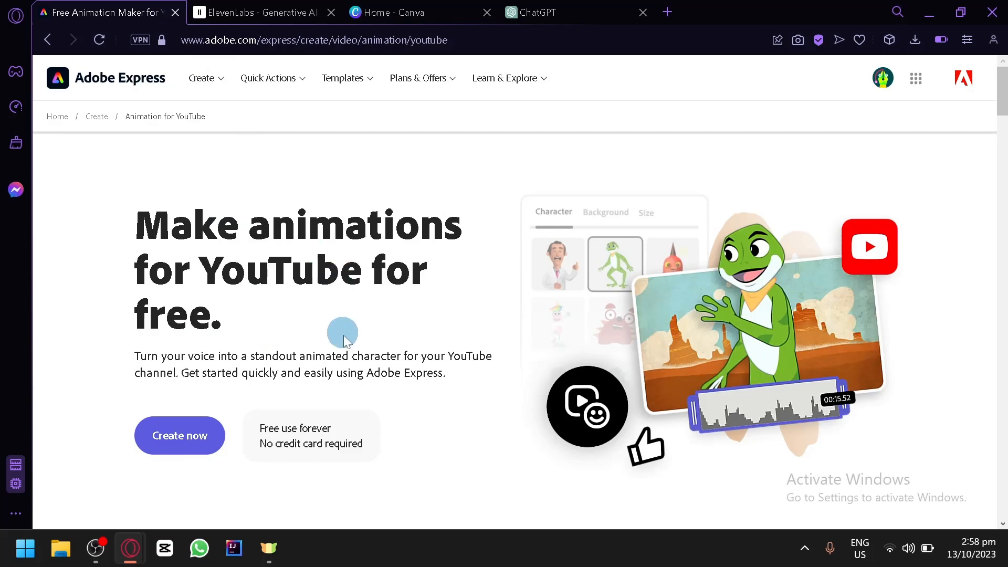
{"action": "mouse_move", "coordinate": [382, 348]}
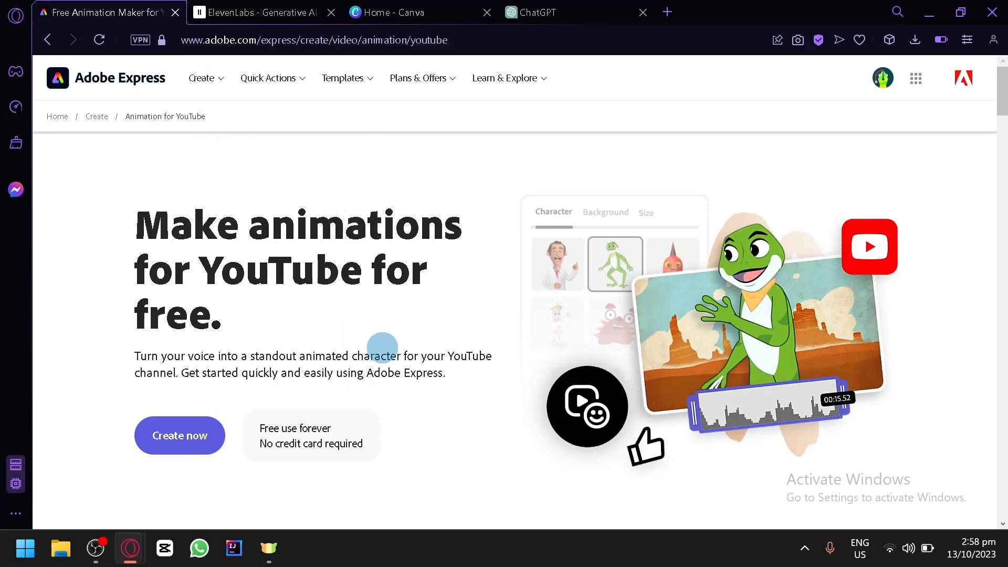
{"action": "mouse_move", "coordinate": [197, 314]}
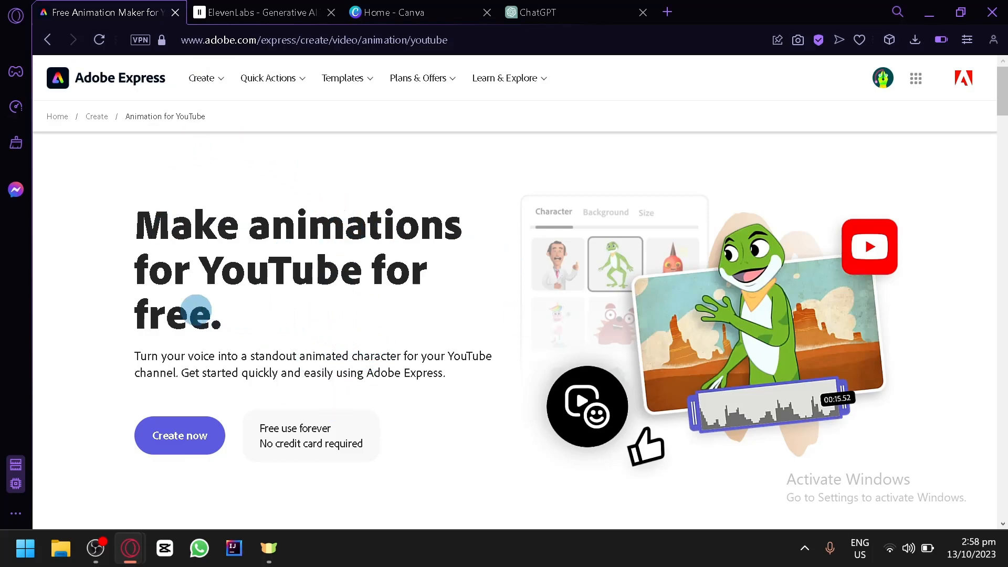
{"action": "scroll", "scroll_direction": "down", "scroll_amount": 3}
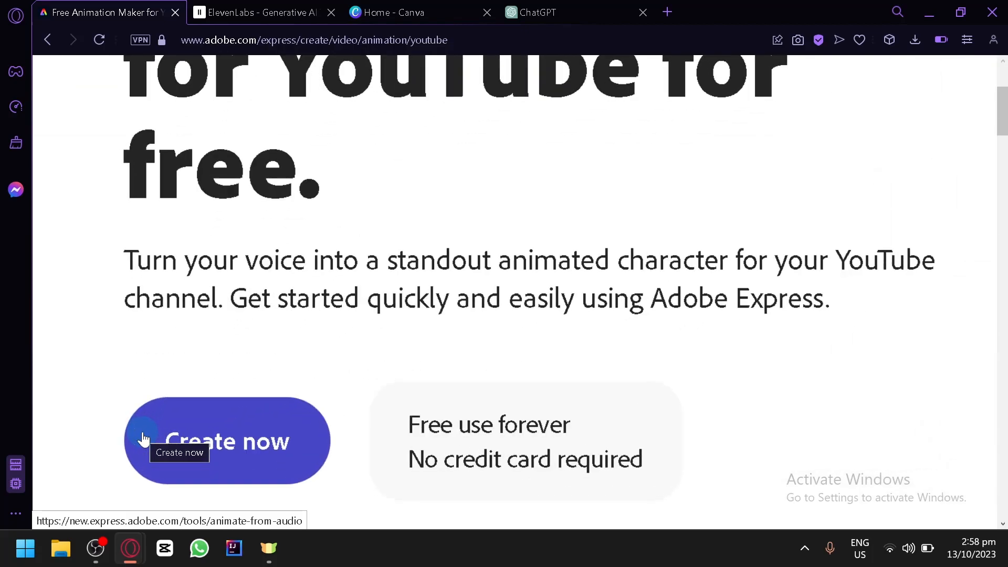
{"action": "left_click", "coordinate": [227, 441]}
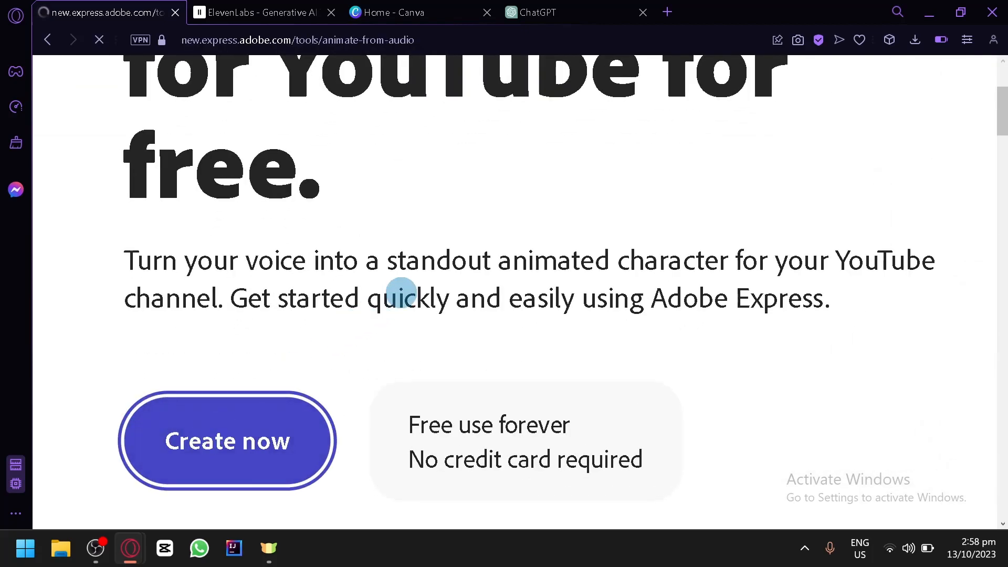
{"action": "left_click", "coordinate": [227, 441]}
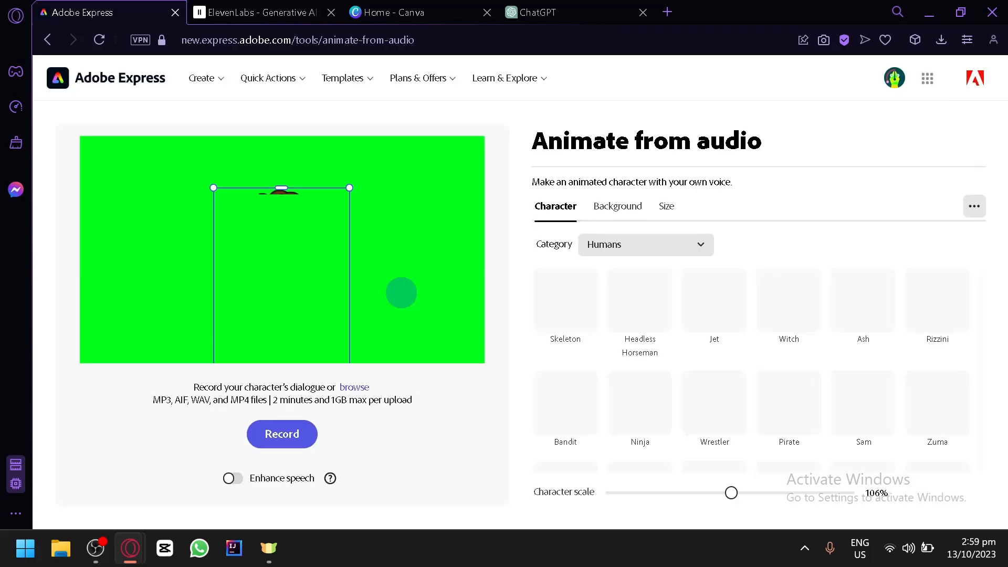
{"action": "left_click", "coordinate": [258, 13]}
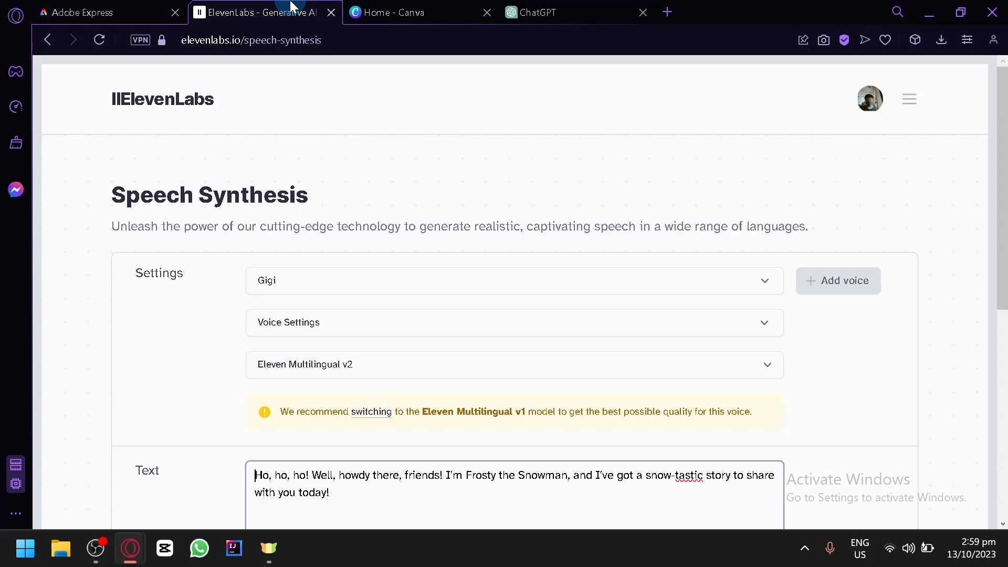
{"action": "scroll", "scroll_direction": "down", "scroll_amount": 3}
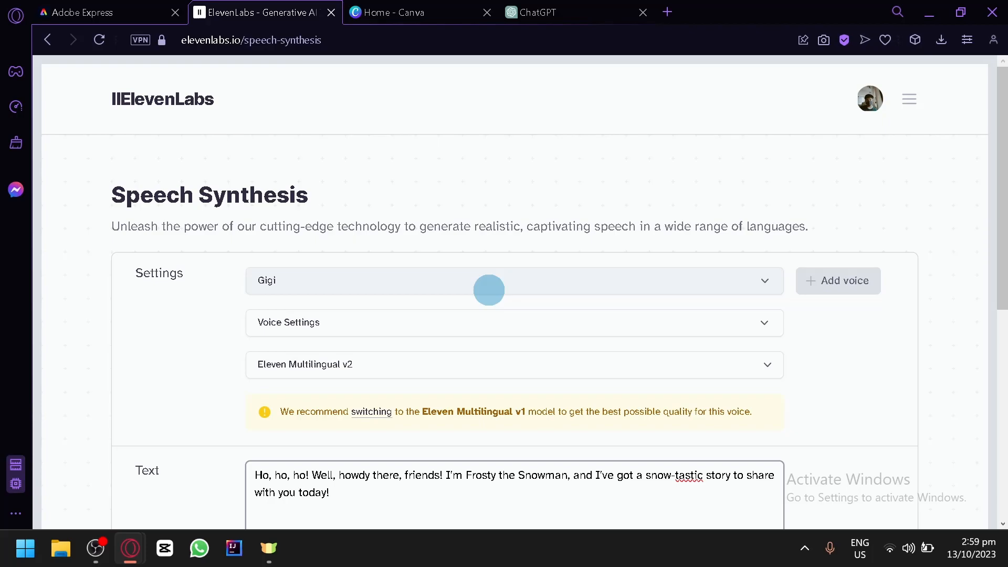
{"action": "left_click", "coordinate": [553, 13]}
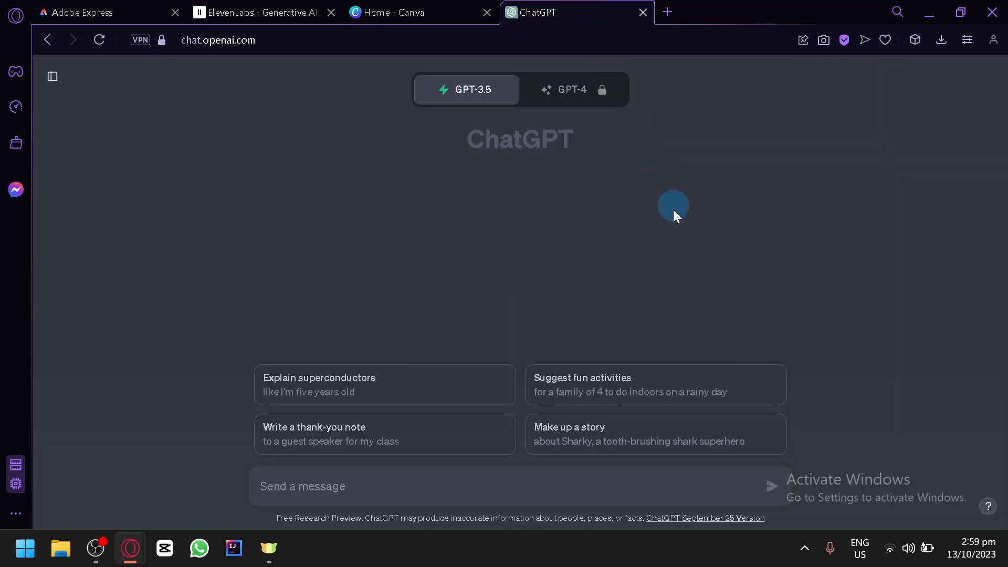
{"action": "mouse_move", "coordinate": [706, 247]}
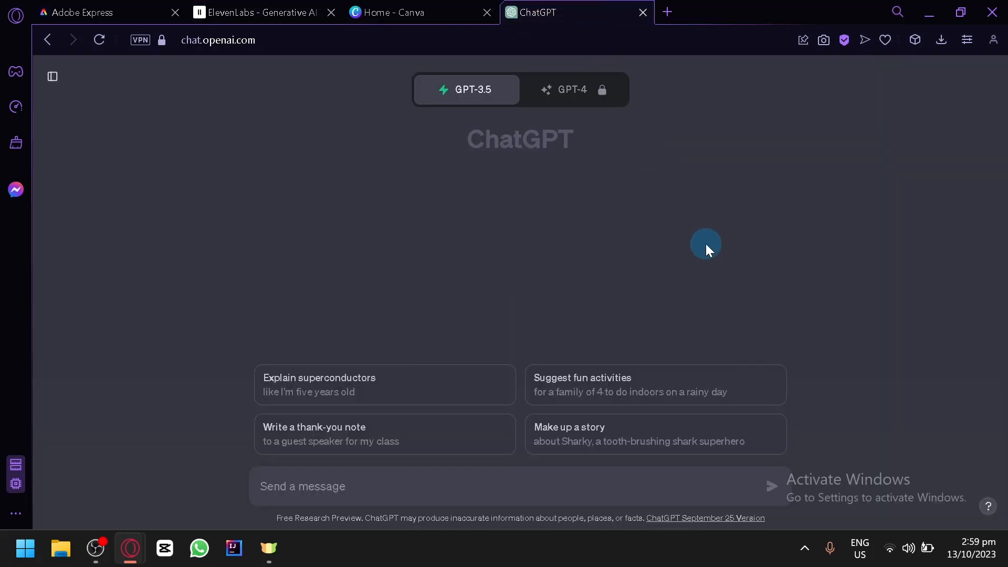
{"action": "mouse_move", "coordinate": [682, 241]}
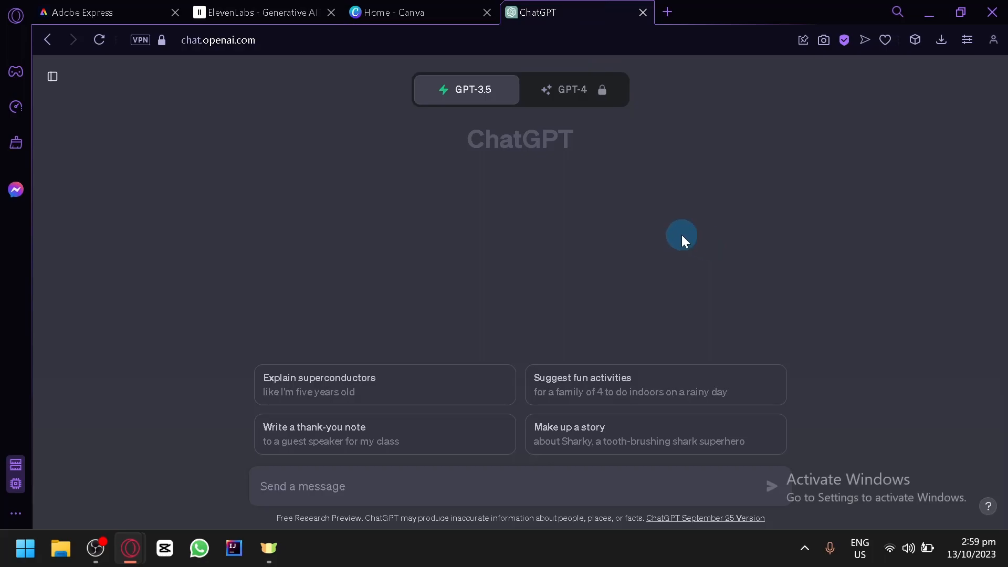
{"action": "mouse_move", "coordinate": [413, 133]}
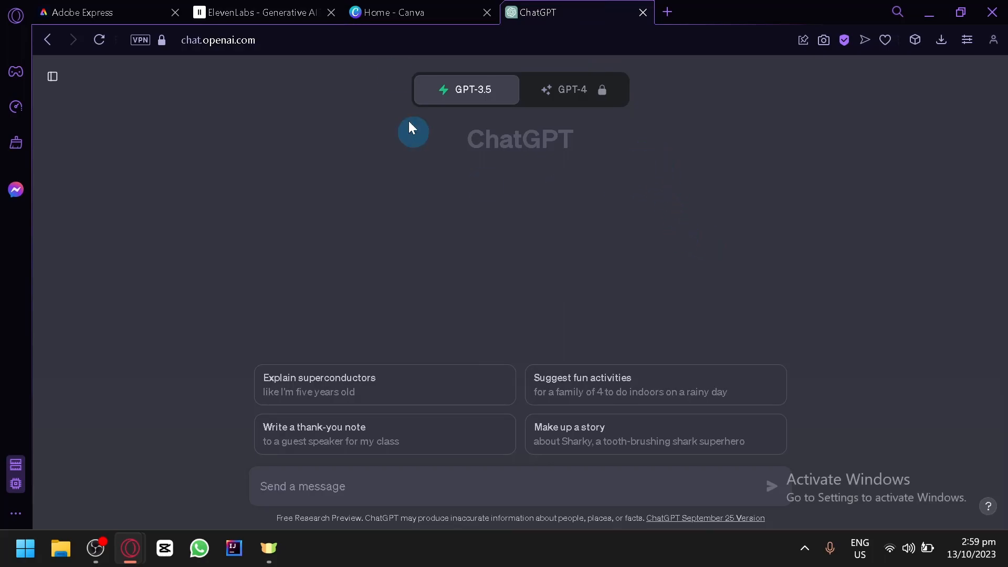
{"action": "left_click", "coordinate": [261, 13]}
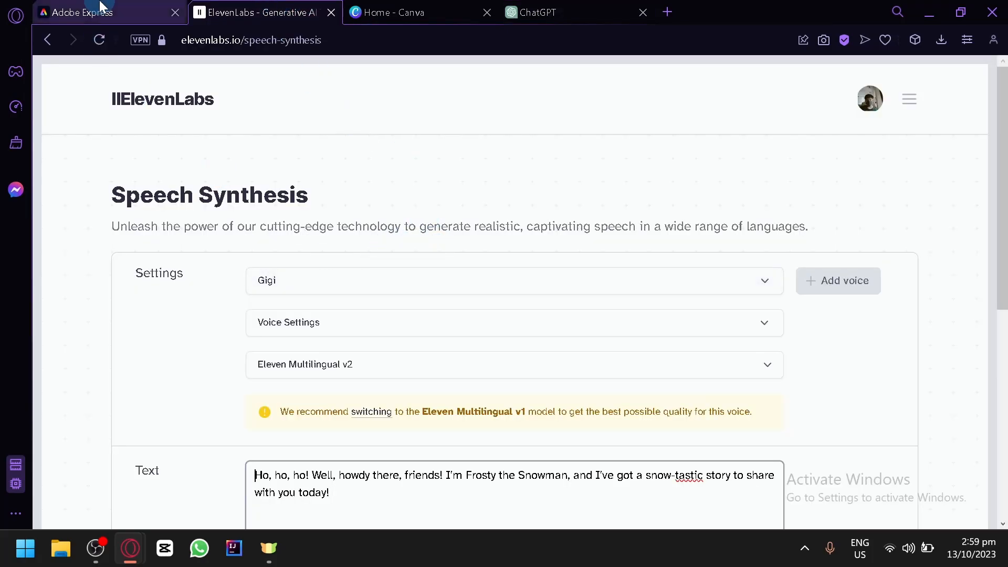
{"action": "left_click", "coordinate": [84, 12]}
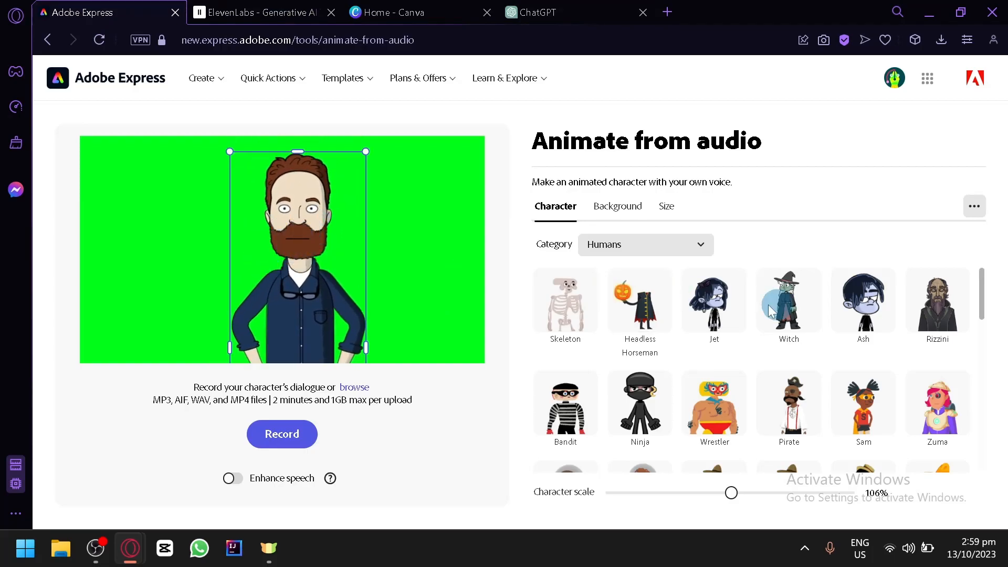
- Show the All character category and scroll through the grid to the Stardust unicorn
{"action": "left_click", "coordinate": [645, 245]}
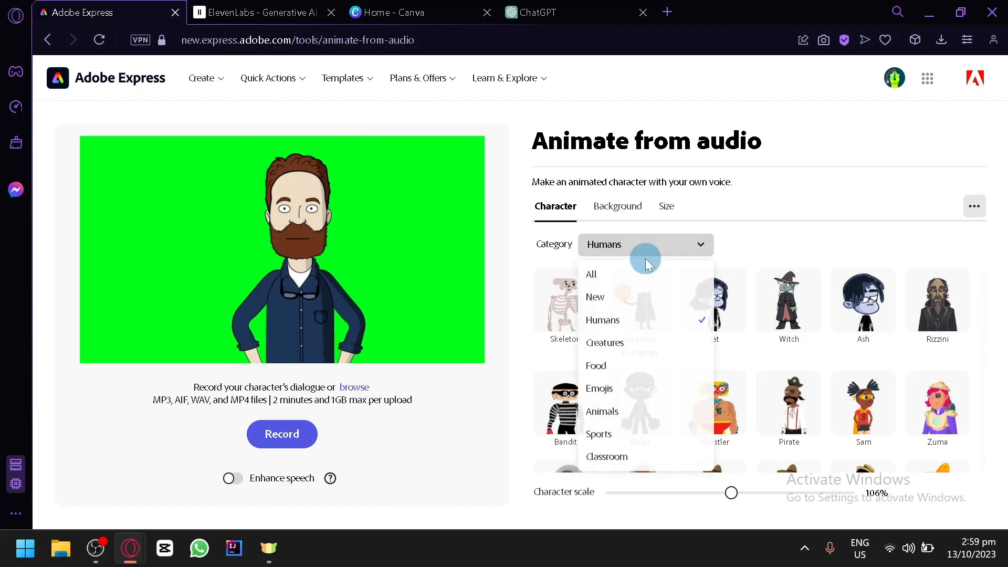
{"action": "left_click", "coordinate": [590, 274]}
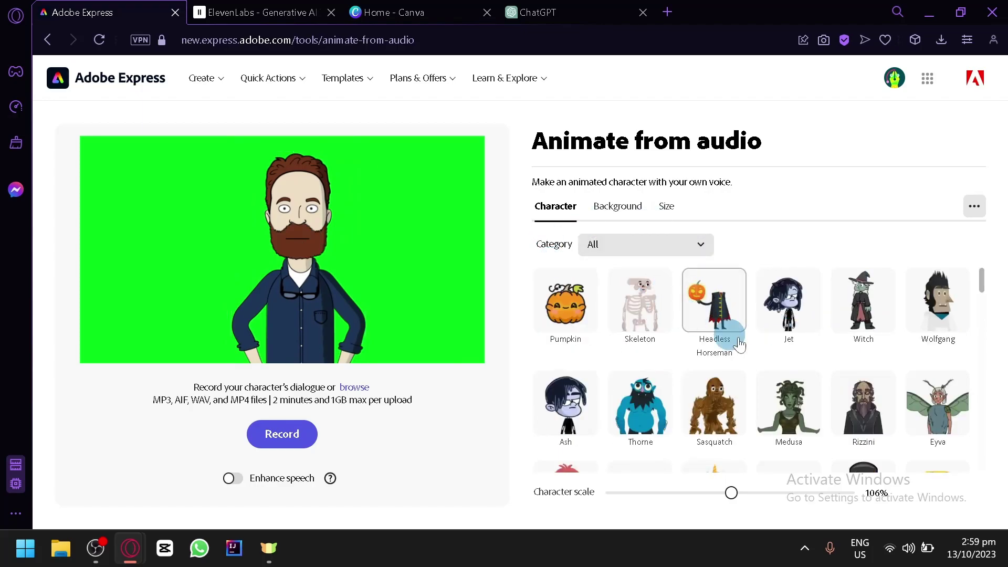
{"action": "scroll", "scroll_direction": "down", "scroll_amount": 3}
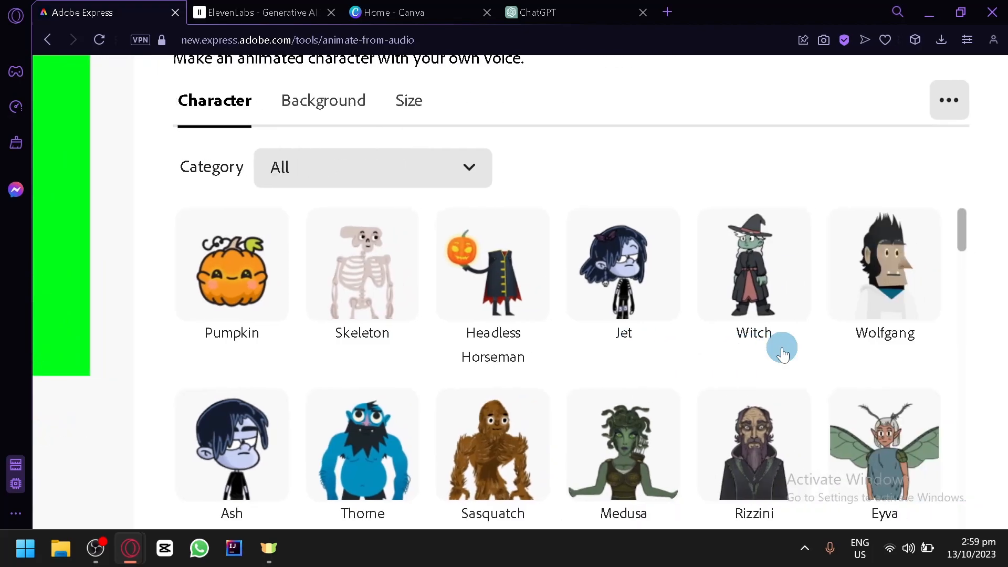
{"action": "scroll", "scroll_direction": "down", "scroll_amount": 3}
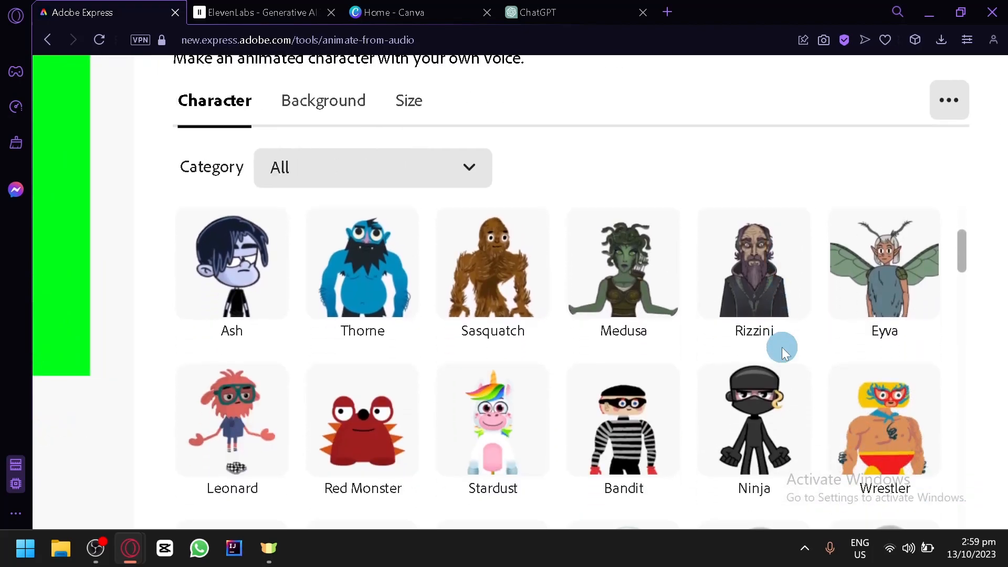
{"action": "scroll", "scroll_direction": "down", "scroll_amount": 3}
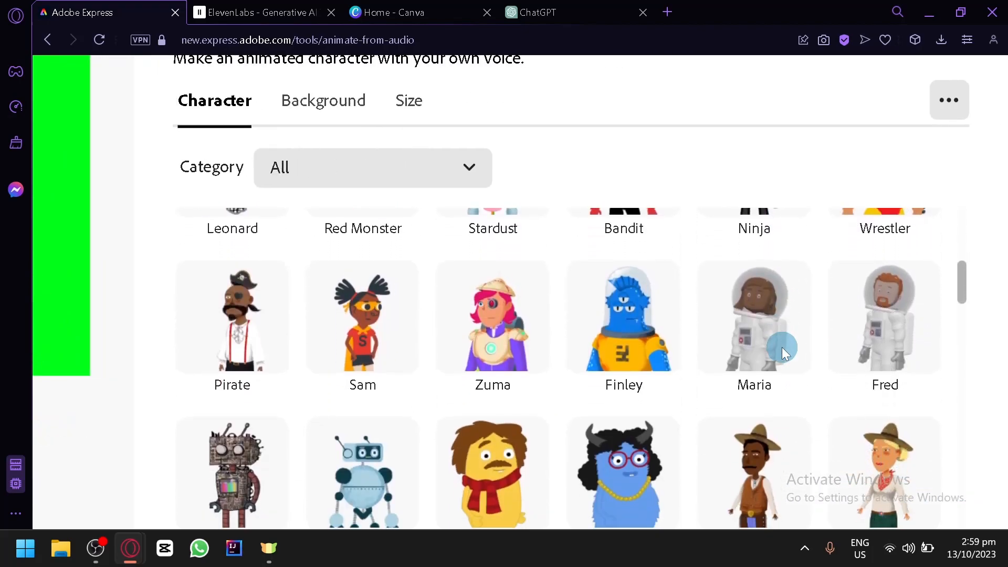
{"action": "scroll", "scroll_direction": "down", "scroll_amount": 3}
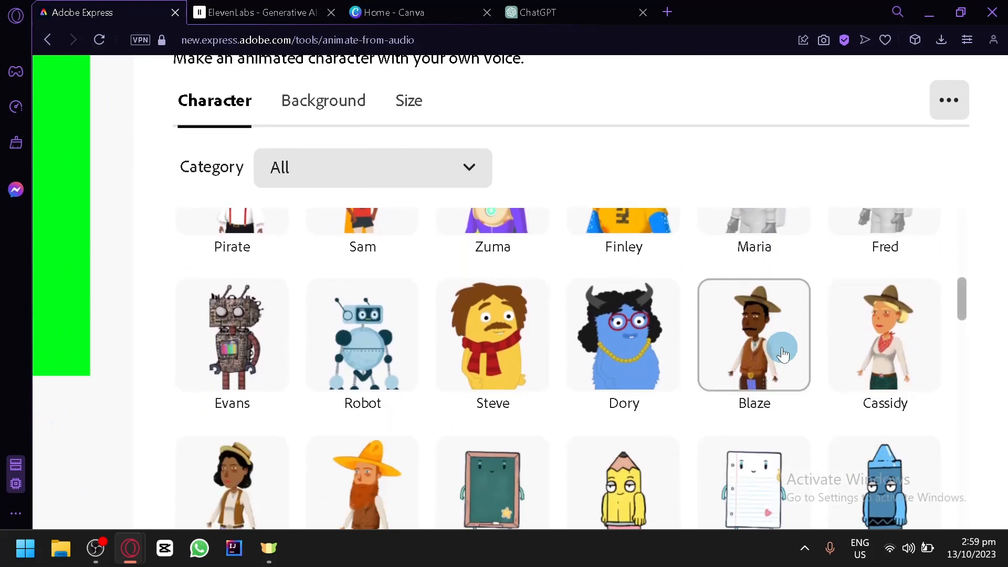
{"action": "scroll", "scroll_direction": "down", "scroll_amount": 3}
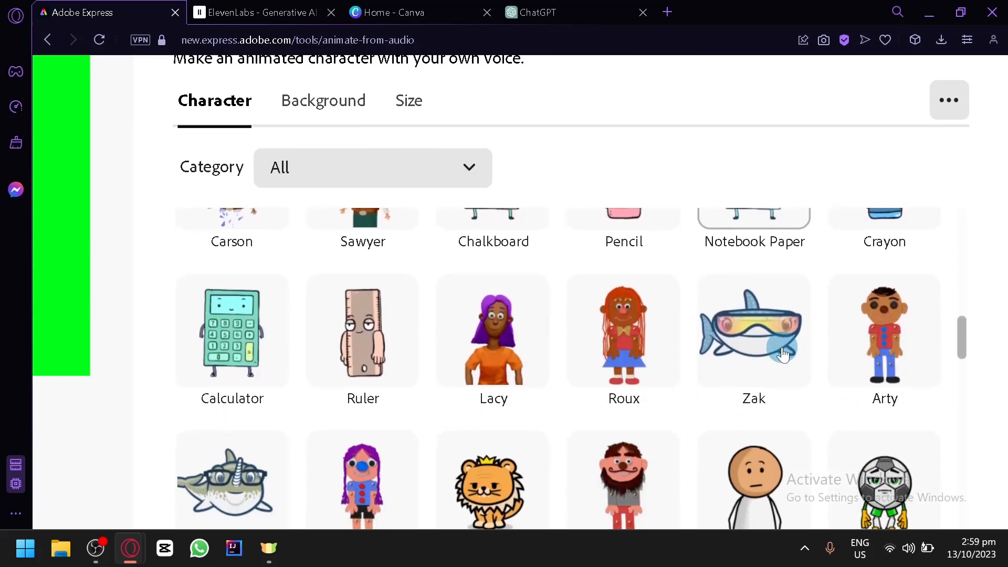
{"action": "scroll", "scroll_direction": "down", "scroll_amount": 3}
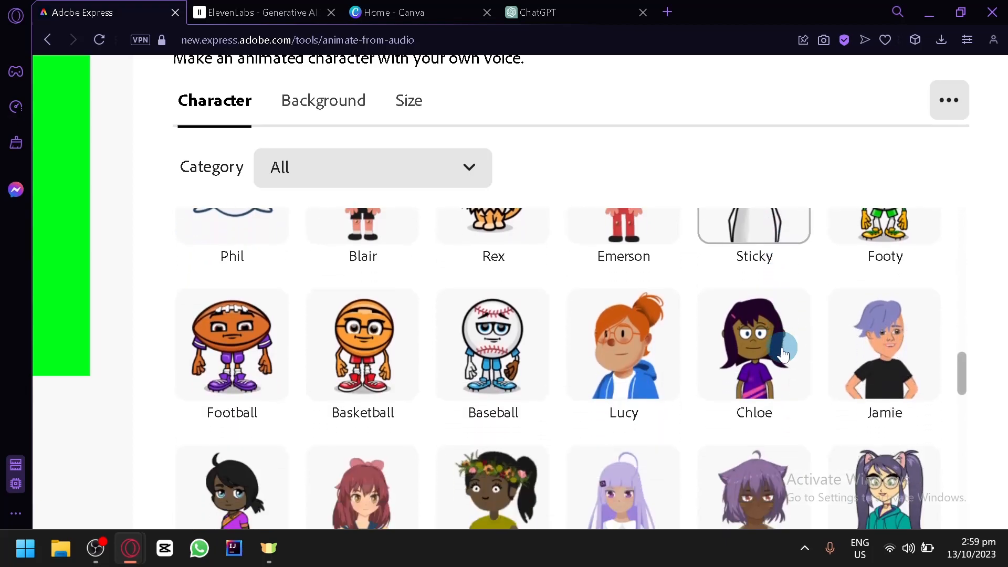
{"action": "scroll", "scroll_direction": "down", "scroll_amount": 3}
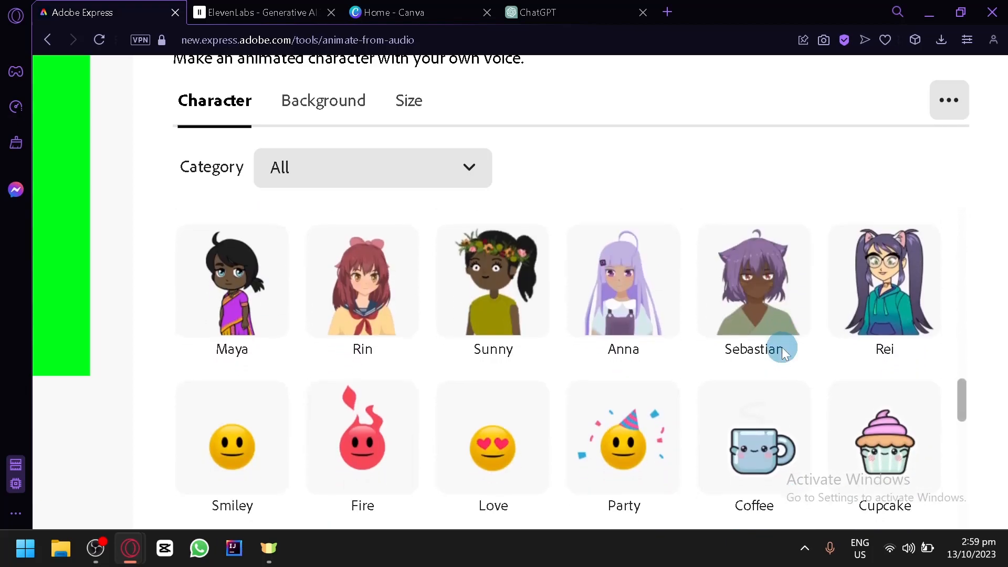
{"action": "scroll", "scroll_direction": "down", "scroll_amount": 3}
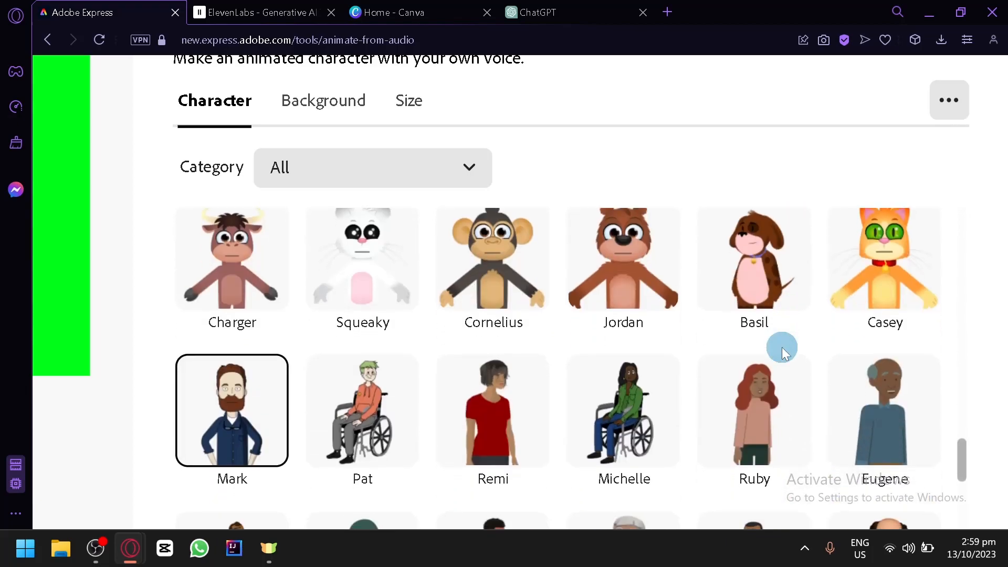
{"action": "scroll", "scroll_direction": "down", "scroll_amount": 3}
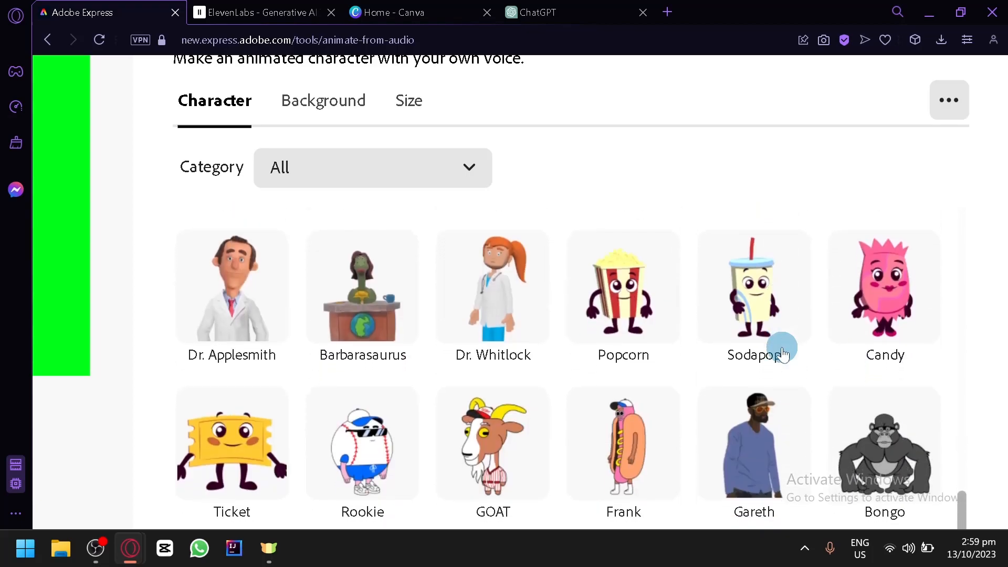
{"action": "scroll", "scroll_direction": "down", "scroll_amount": 3}
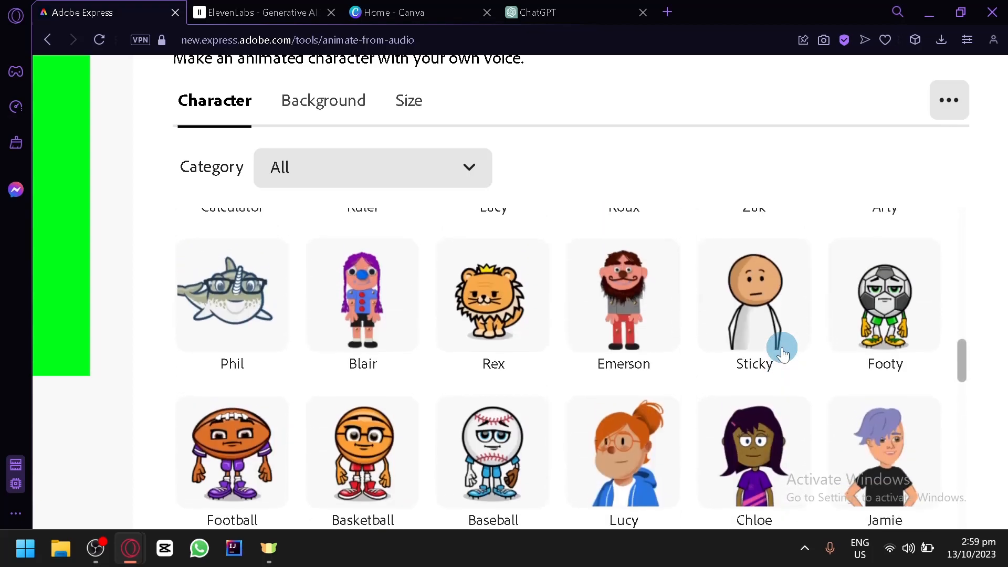
{"action": "scroll", "scroll_direction": "down", "scroll_amount": 3}
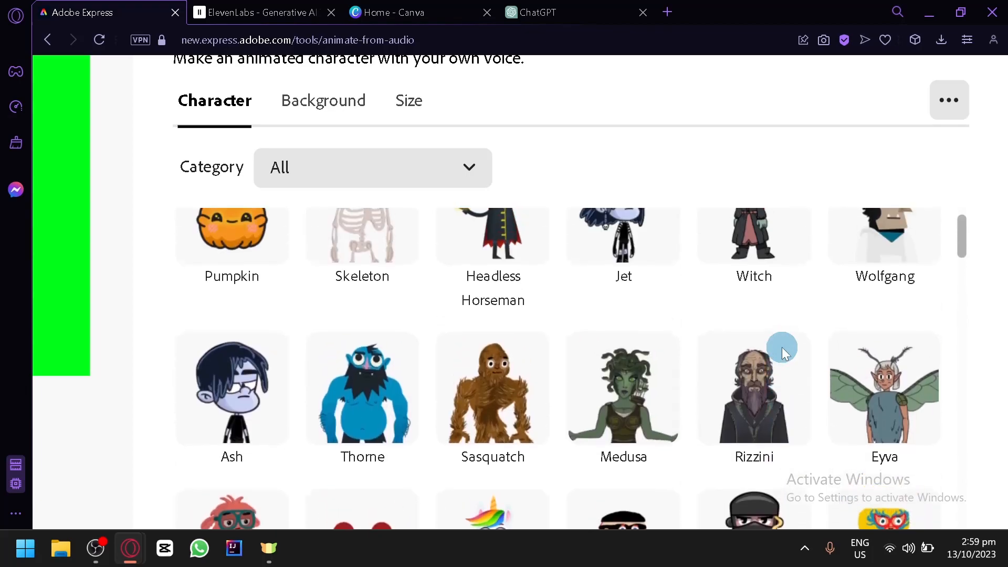
{"action": "scroll", "scroll_direction": "down", "scroll_amount": 3}
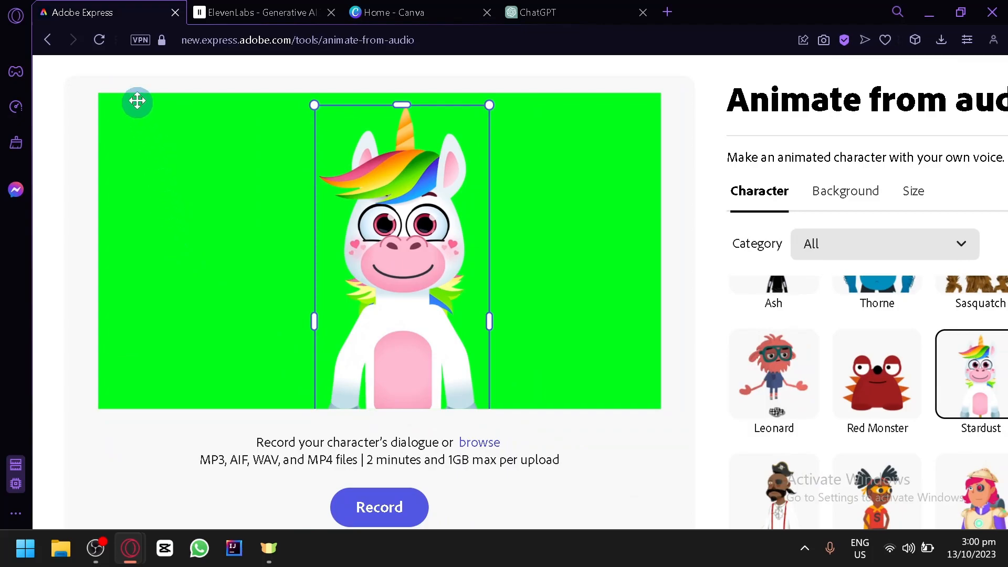
{"action": "mouse_move", "coordinate": [271, 395]}
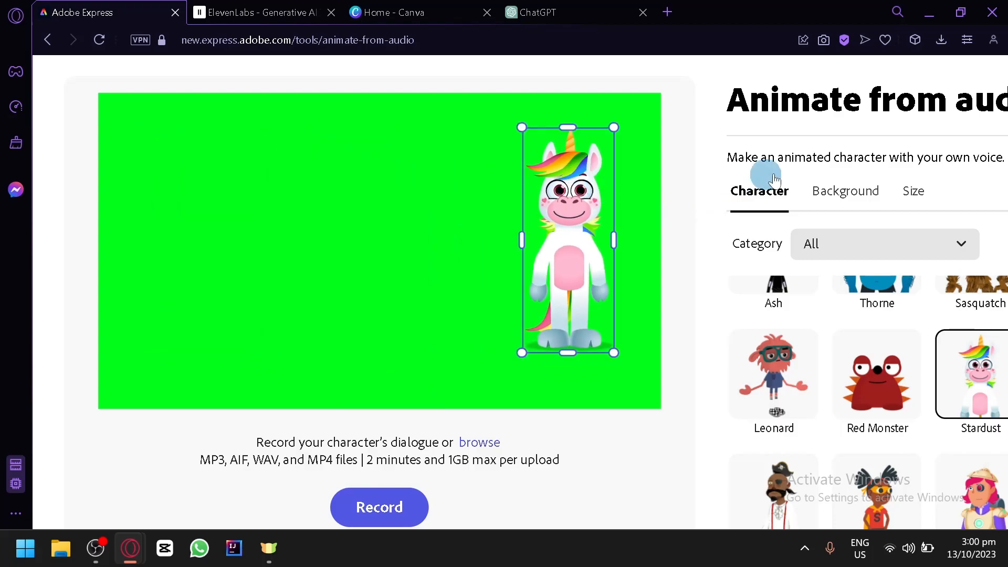
- Preview the Fall Park scene behind the unicorn, then return to the solid green custom colour
{"action": "left_click", "coordinate": [844, 191]}
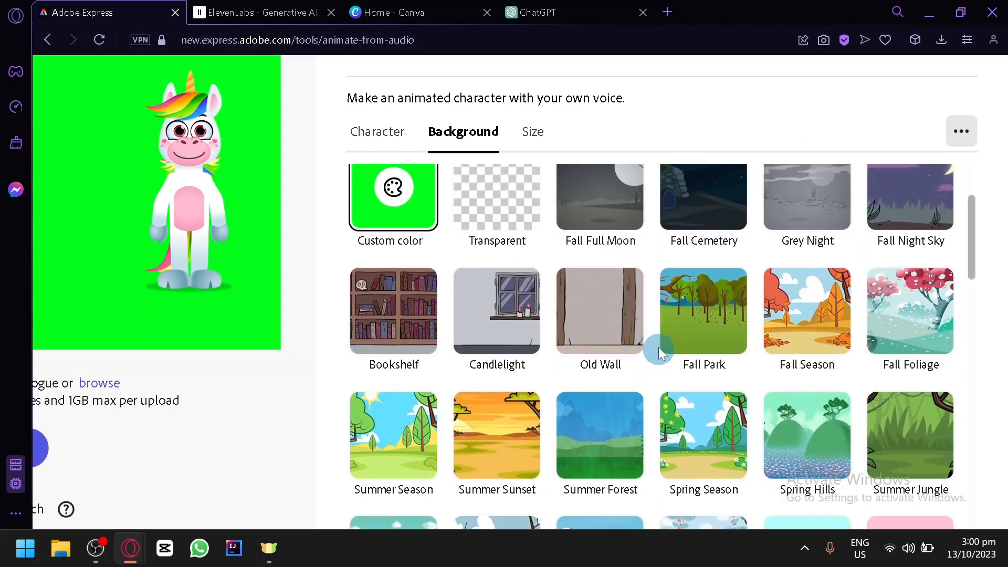
{"action": "left_click", "coordinate": [702, 311]}
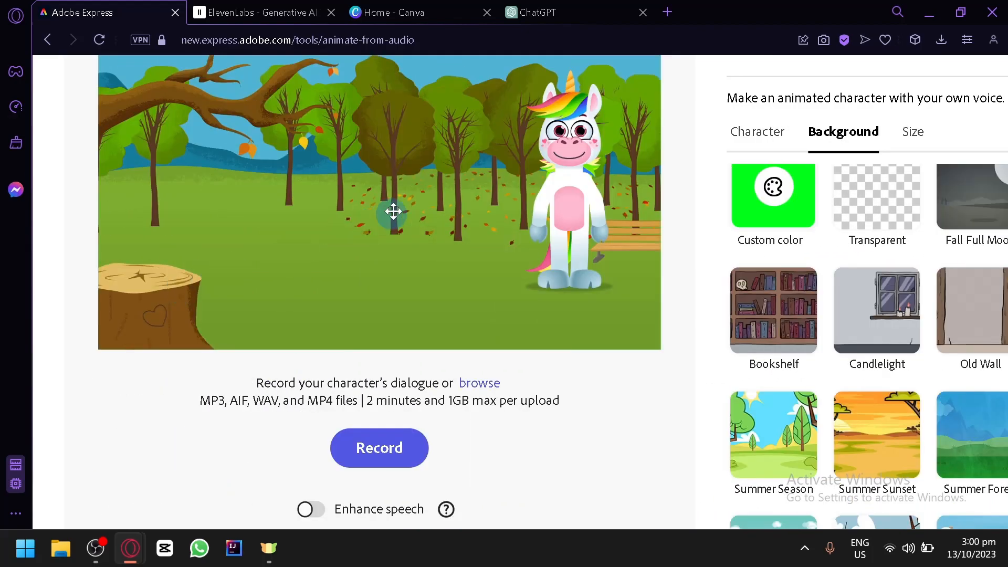
{"action": "scroll", "scroll_direction": "up", "scroll_amount": 3}
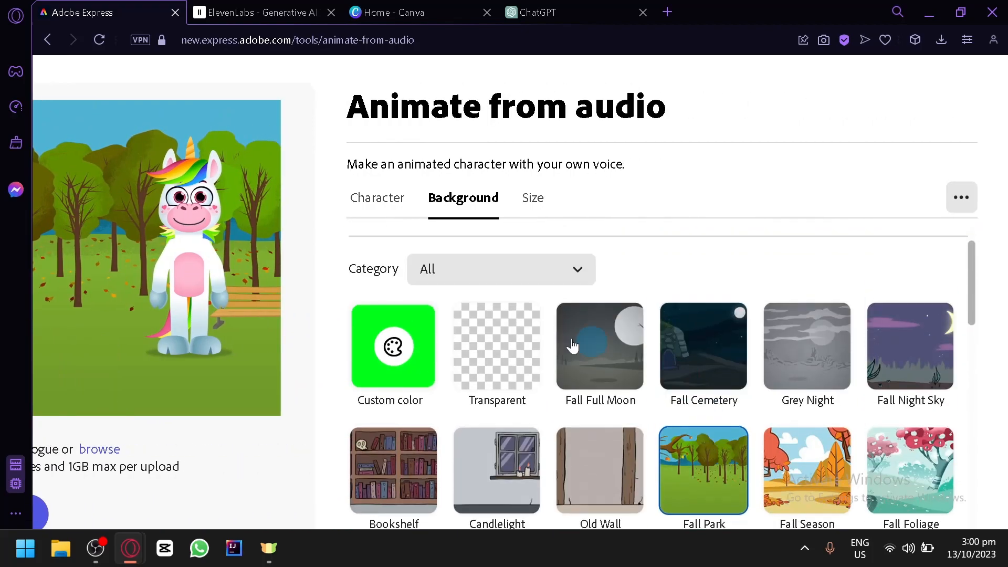
{"action": "left_click", "coordinate": [392, 348]}
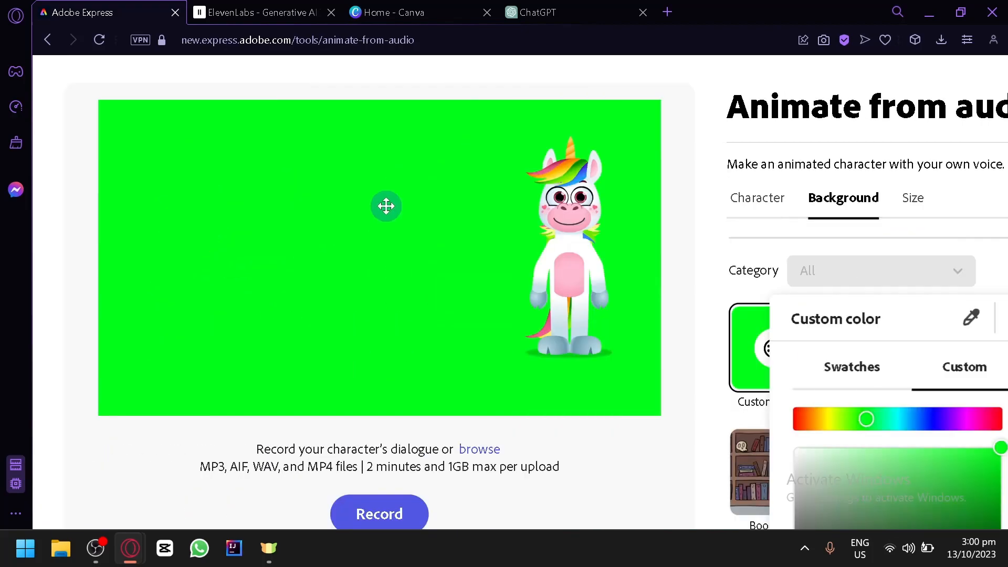
- Close the custom colour picker and browse the rest of the scenic background library
{"action": "left_click", "coordinate": [388, 13]}
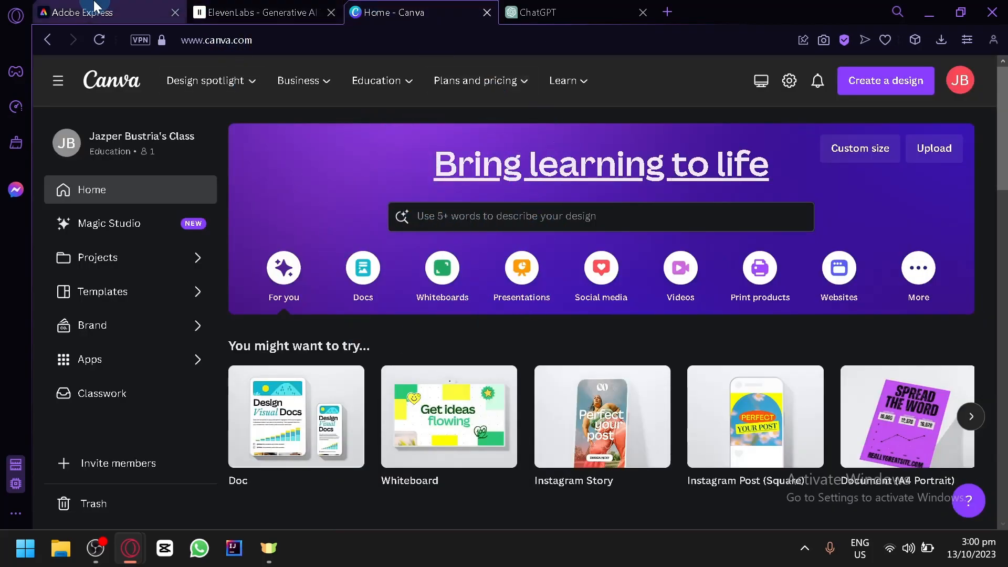
{"action": "left_click", "coordinate": [96, 12]}
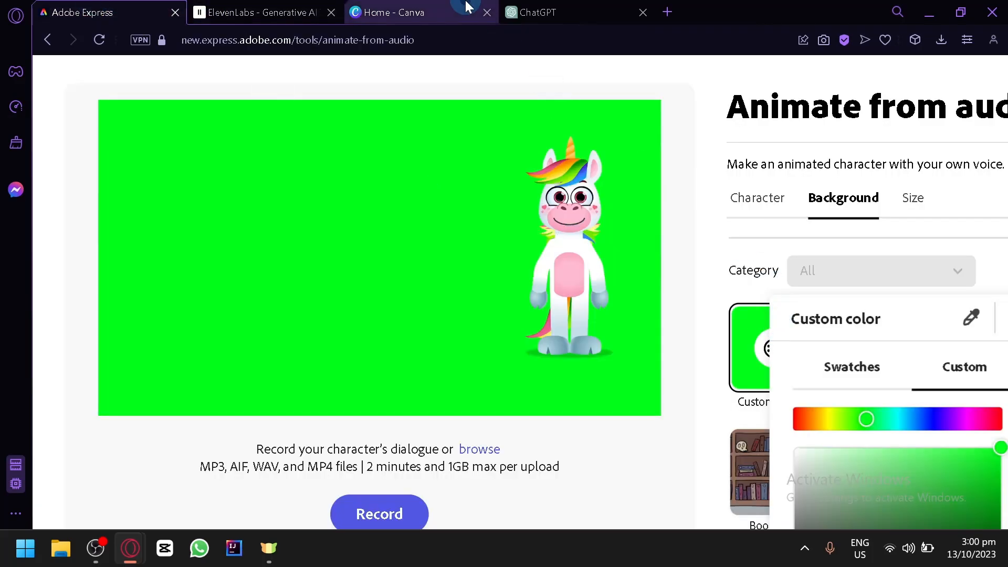
{"action": "mouse_move", "coordinate": [788, 404]}
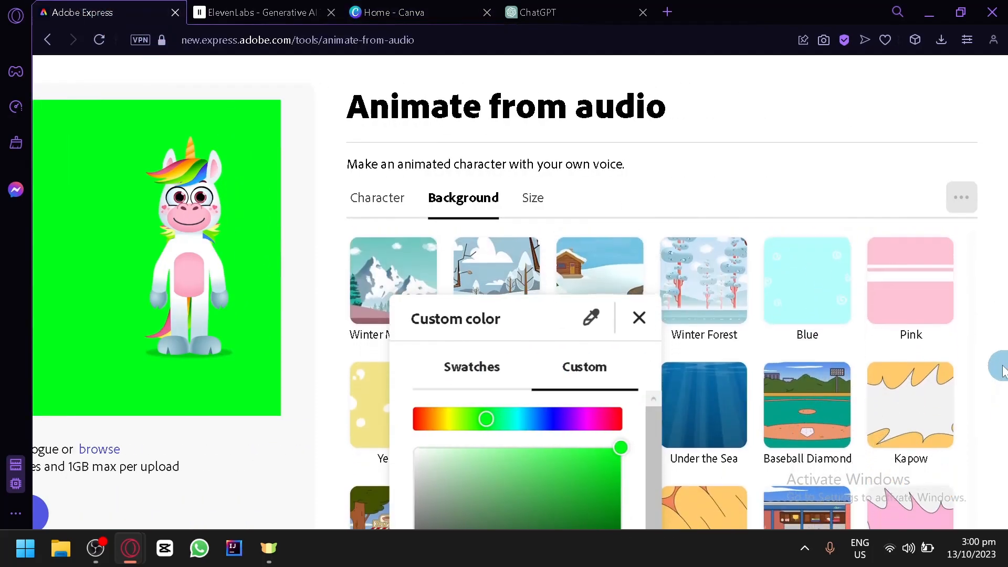
{"action": "left_click", "coordinate": [639, 318]}
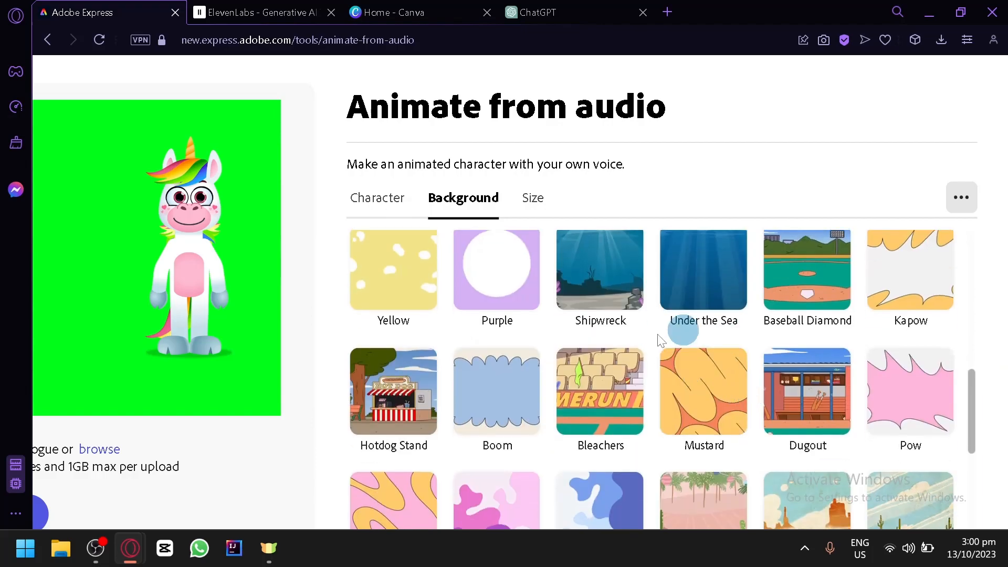
{"action": "scroll", "scroll_direction": "down", "scroll_amount": 3}
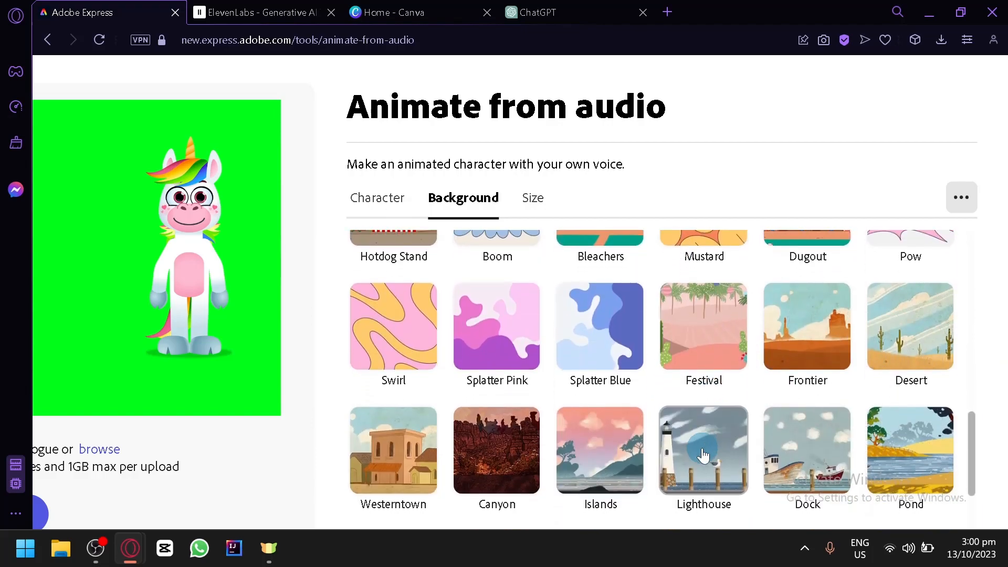
{"action": "scroll", "scroll_direction": "down", "scroll_amount": 3}
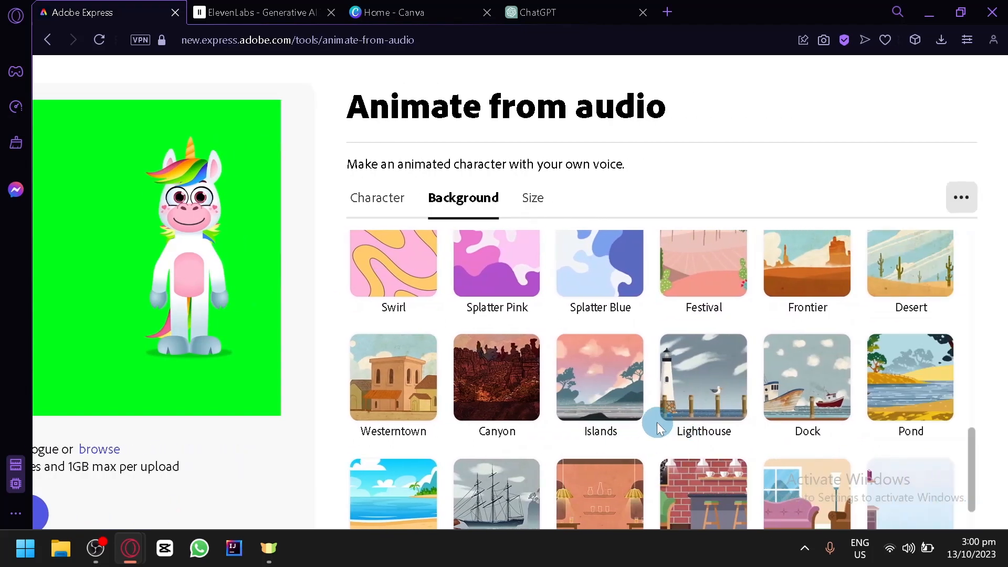
{"action": "scroll", "scroll_direction": "down", "scroll_amount": 3}
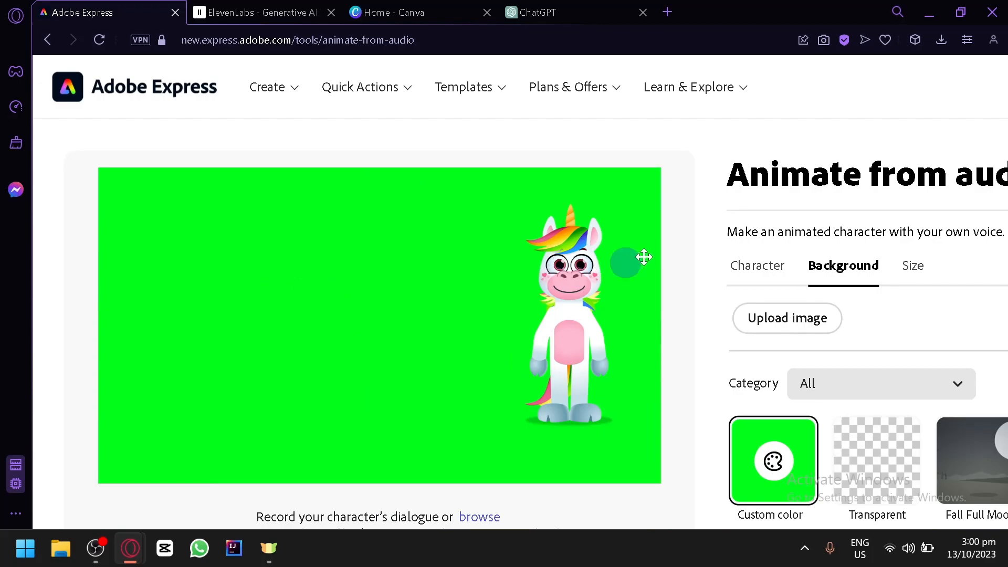
- Keep YouTube as the platform, preview Shorts 9:16, then return to Landscape 16:9
{"action": "left_click", "coordinate": [909, 265]}
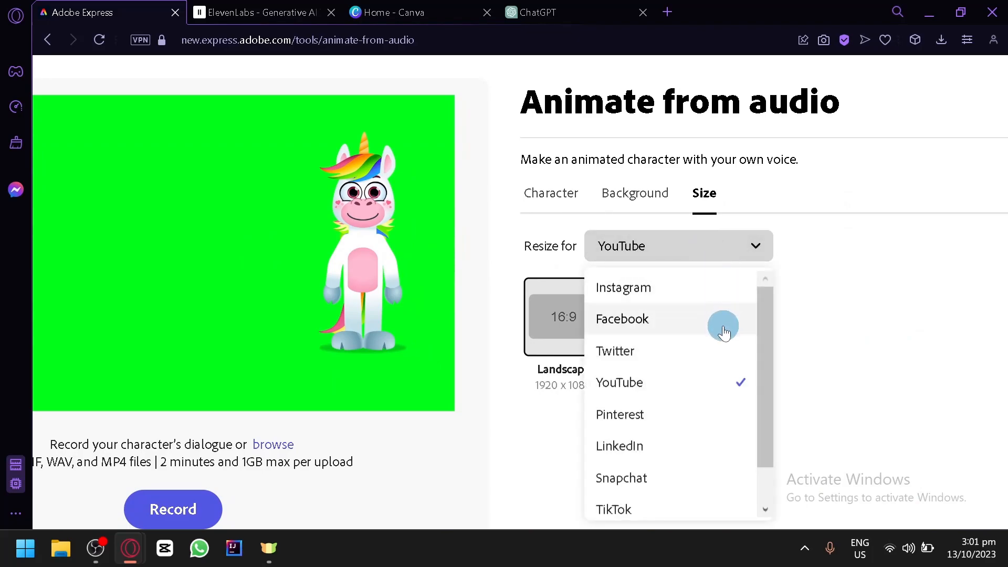
{"action": "mouse_move", "coordinate": [852, 339]}
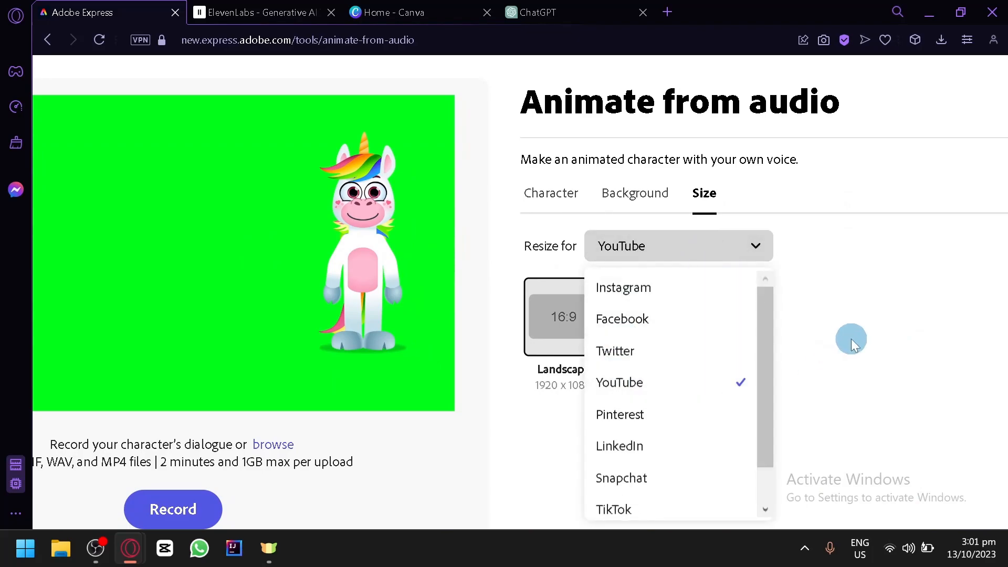
{"action": "left_click", "coordinate": [619, 382]}
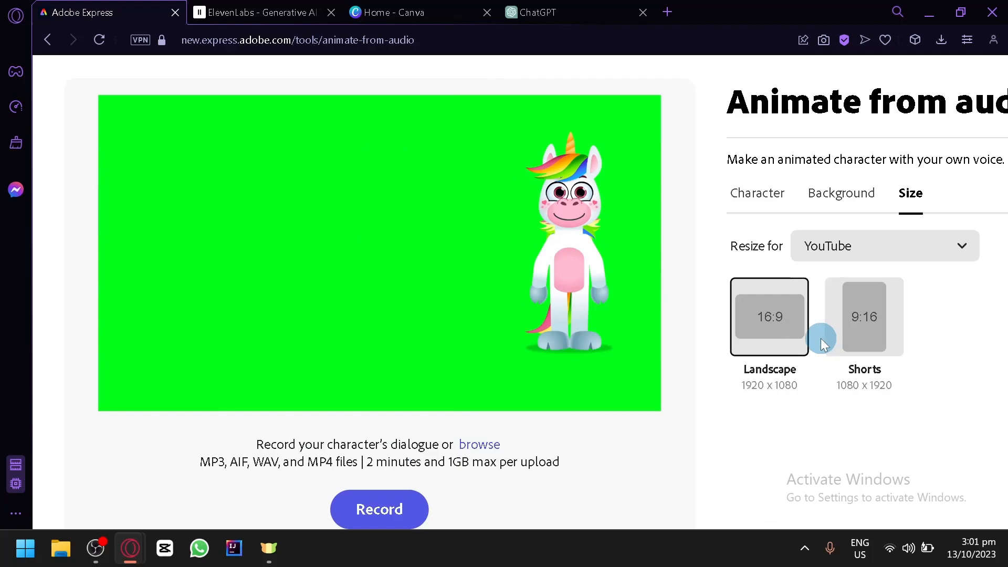
{"action": "mouse_move", "coordinate": [792, 347]}
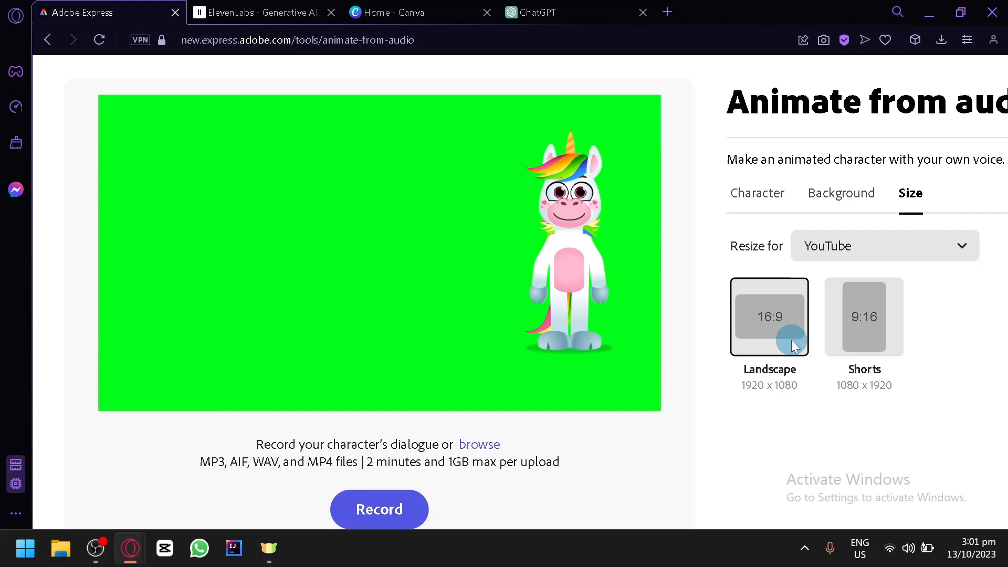
{"action": "mouse_move", "coordinate": [806, 321]}
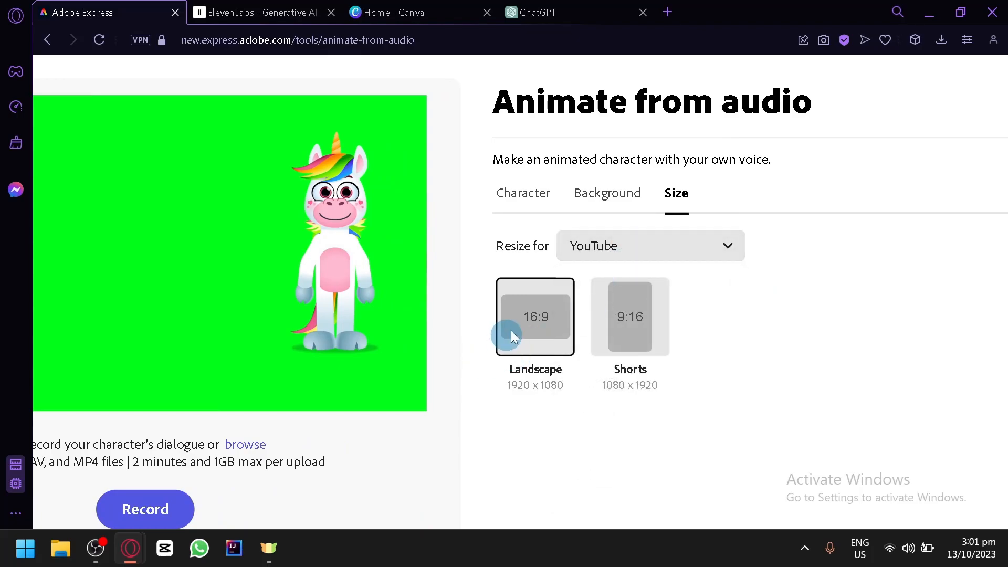
{"action": "left_click", "coordinate": [629, 316]}
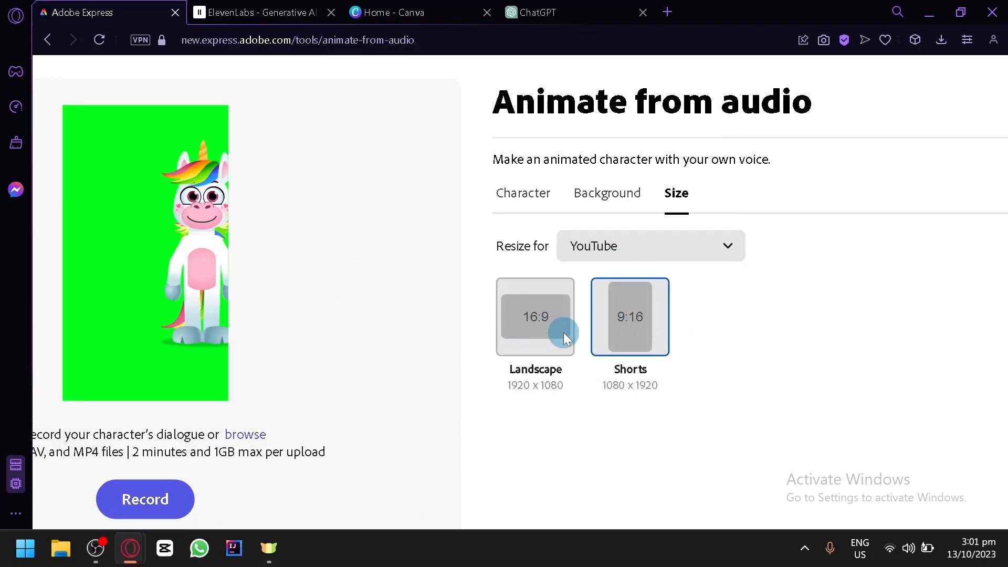
{"action": "left_click", "coordinate": [535, 316]}
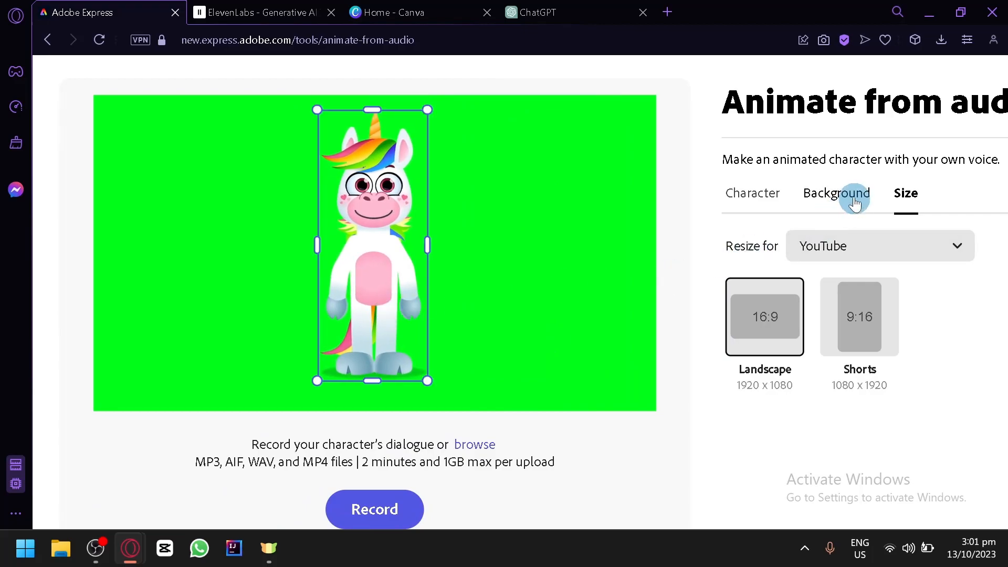
{"action": "mouse_move", "coordinate": [436, 223]}
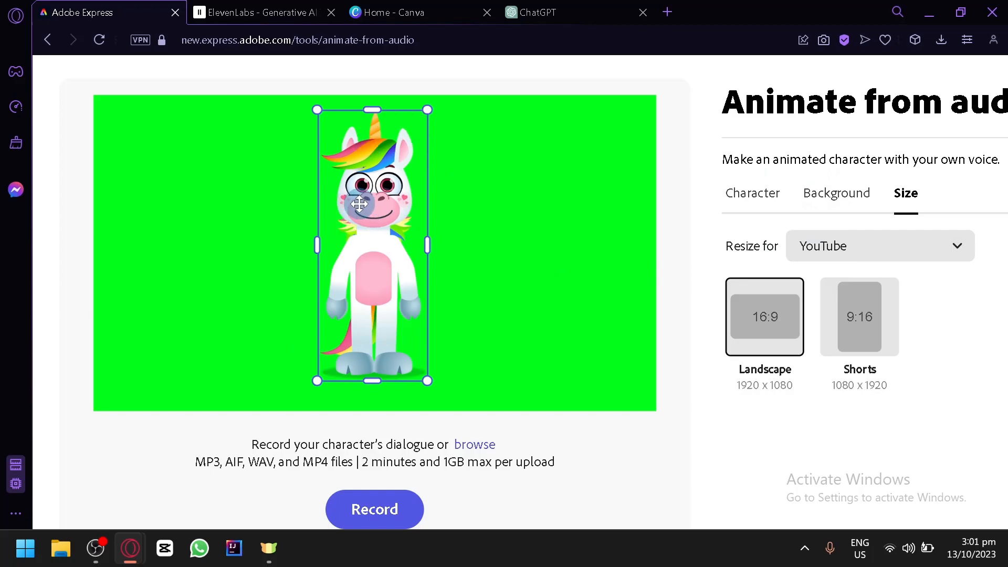
{"action": "mouse_move", "coordinate": [555, 45]}
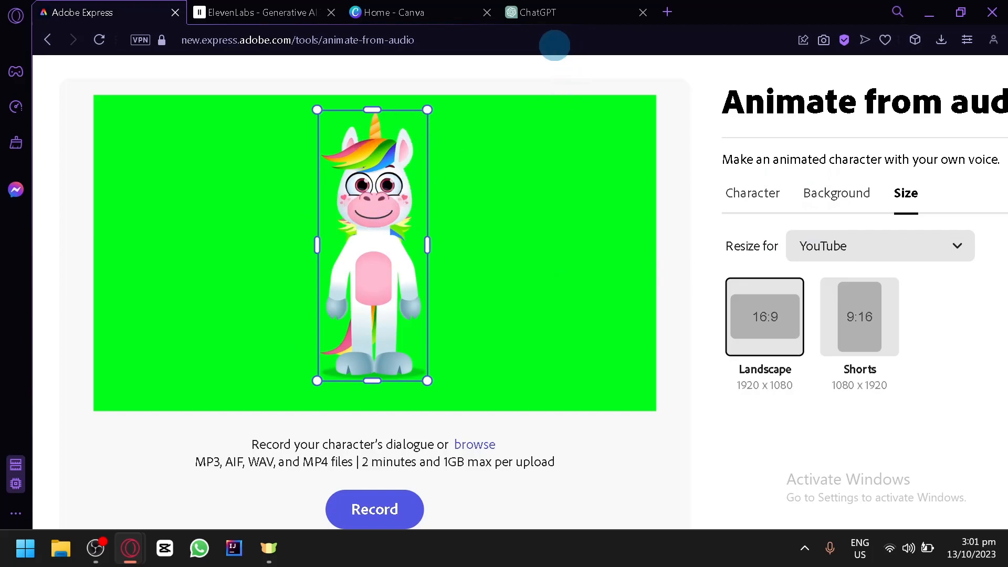
- Create a new blank Video design from Canva Home and close the Home tab
{"action": "left_click", "coordinate": [385, 12]}
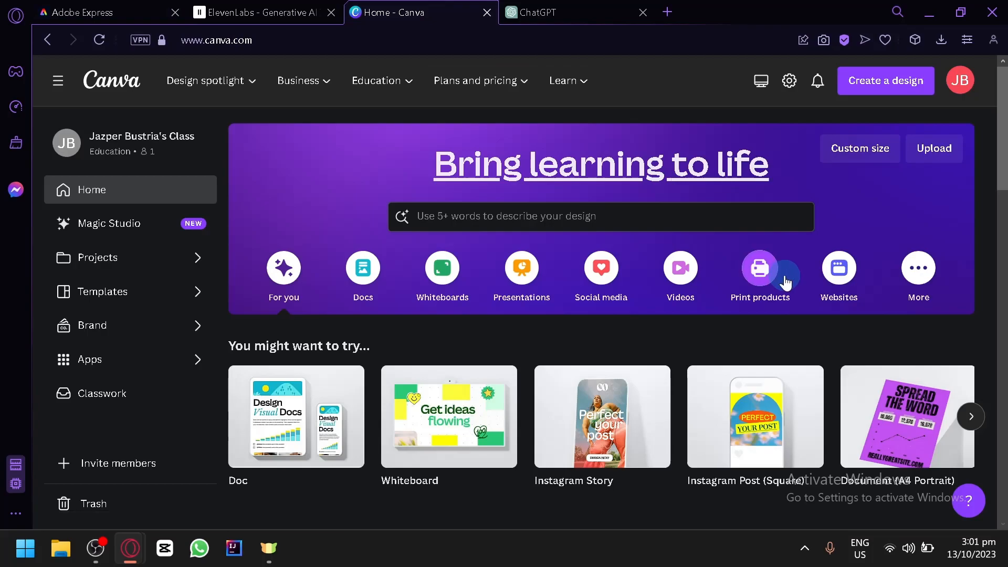
{"action": "mouse_move", "coordinate": [734, 325]}
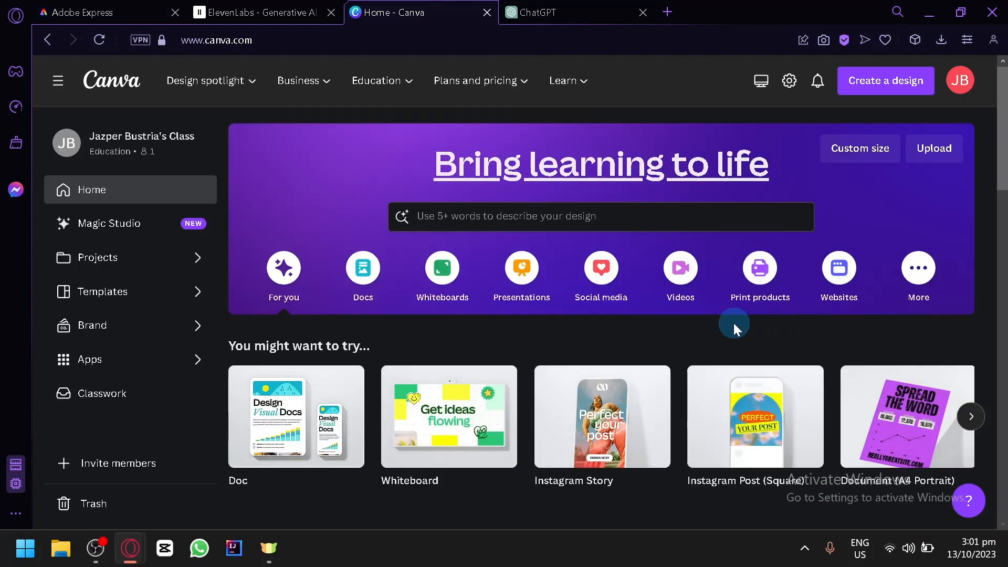
{"action": "left_click", "coordinate": [680, 268]}
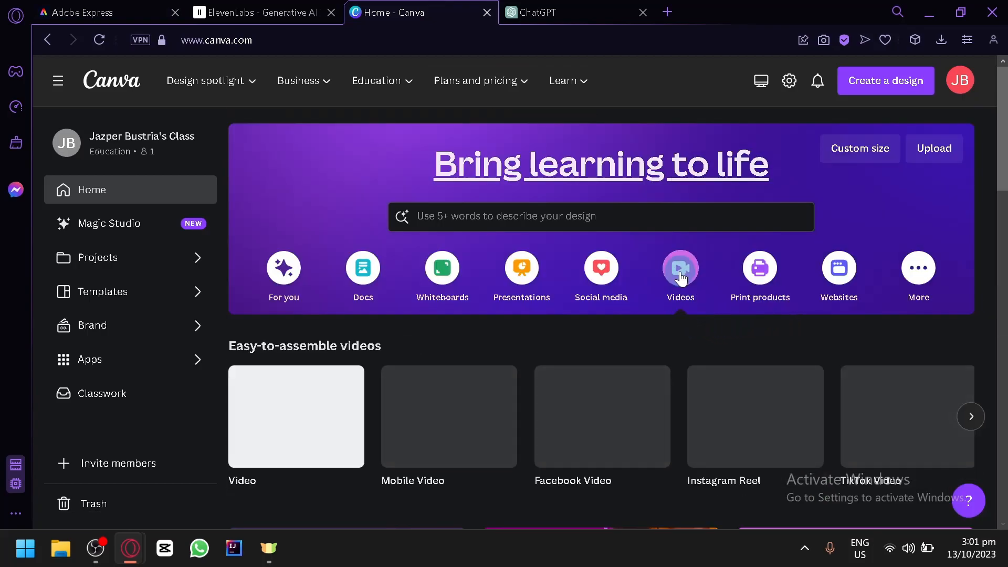
{"action": "mouse_move", "coordinate": [296, 417]}
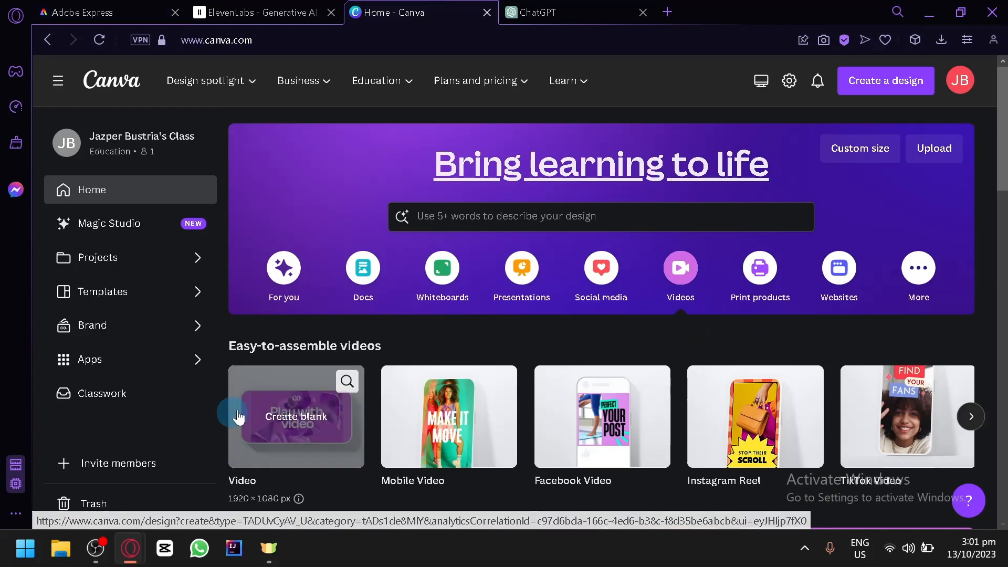
{"action": "scroll", "scroll_direction": "down", "scroll_amount": 3}
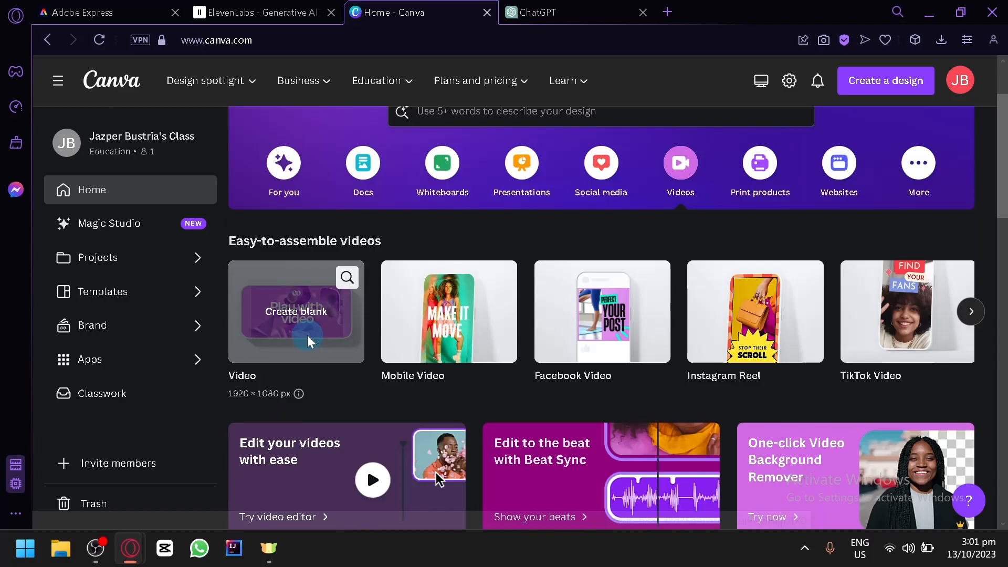
{"action": "left_click", "coordinate": [296, 311]}
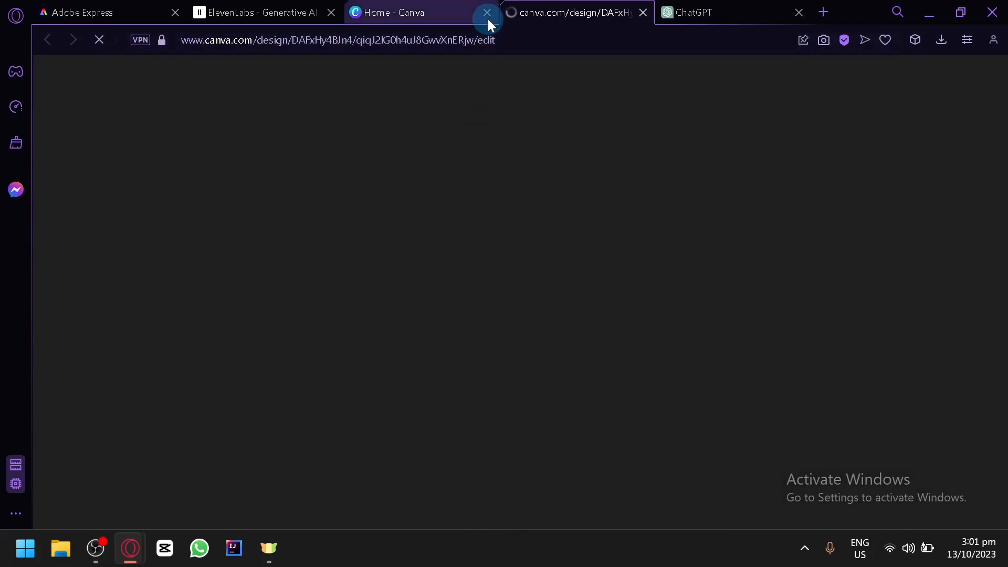
{"action": "left_click", "coordinate": [486, 12]}
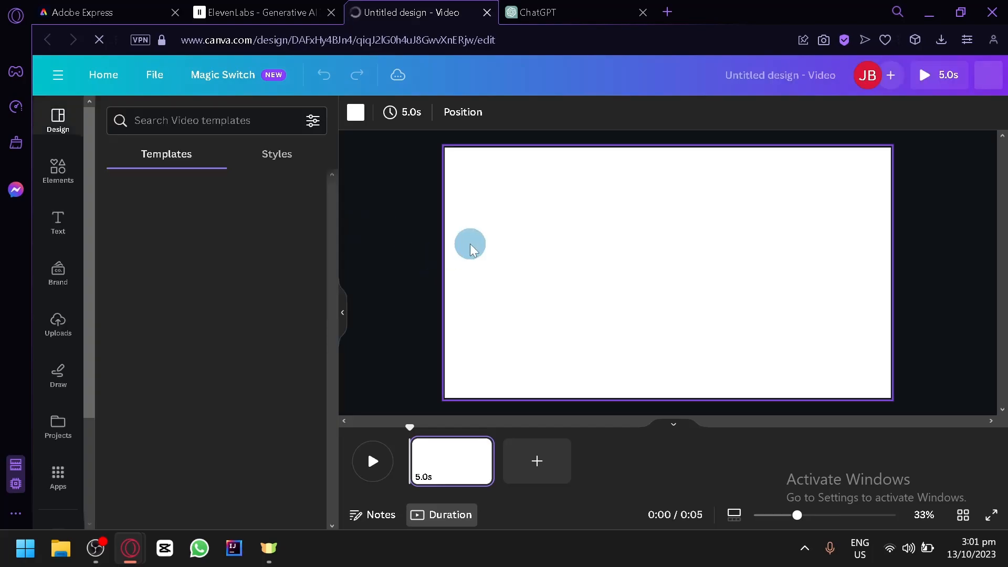
- Search Elements for 'magical environment', browse the graphics, then clear the search
{"action": "left_click", "coordinate": [102, 13]}
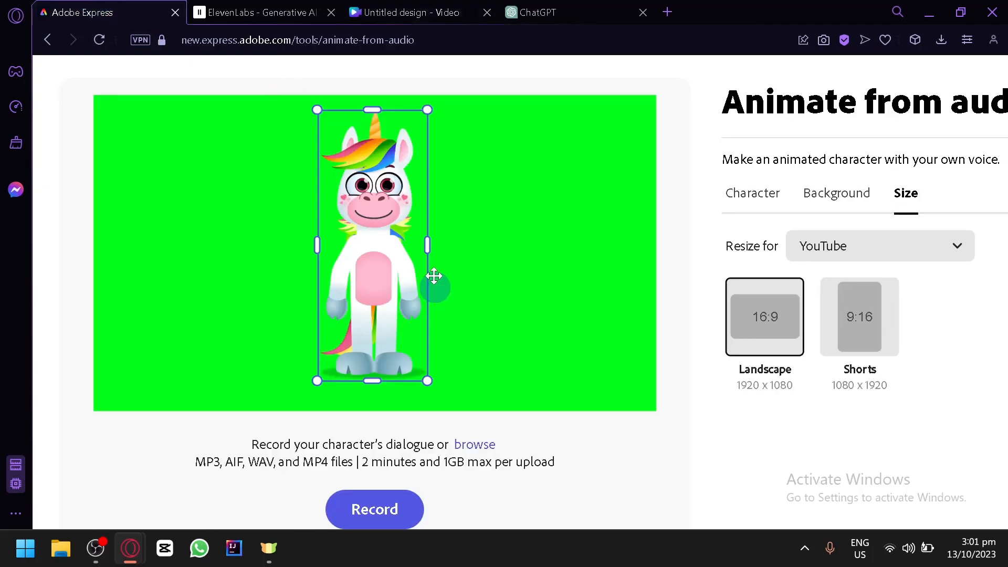
{"action": "left_click", "coordinate": [403, 13]}
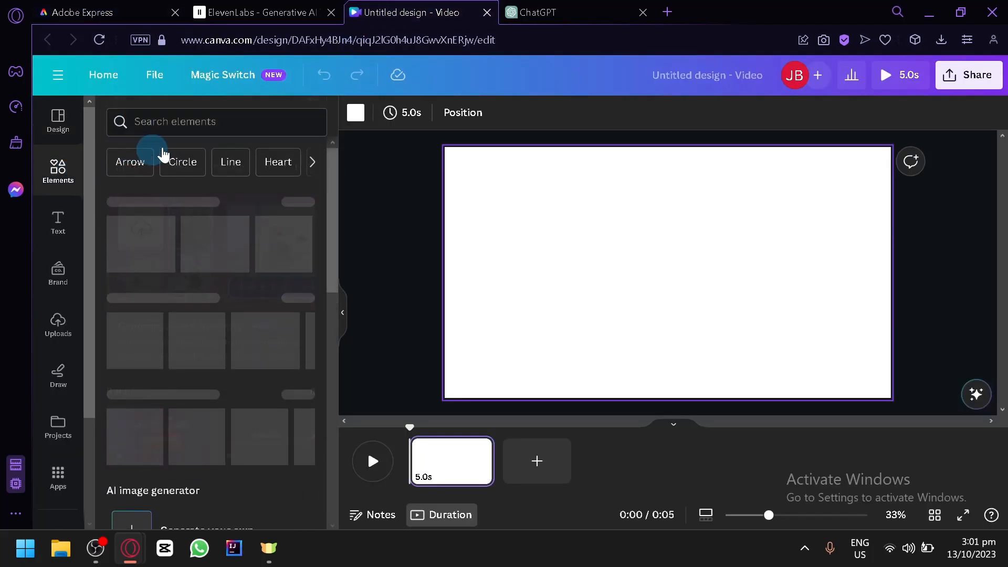
{"action": "type", "text": "magical environment"}
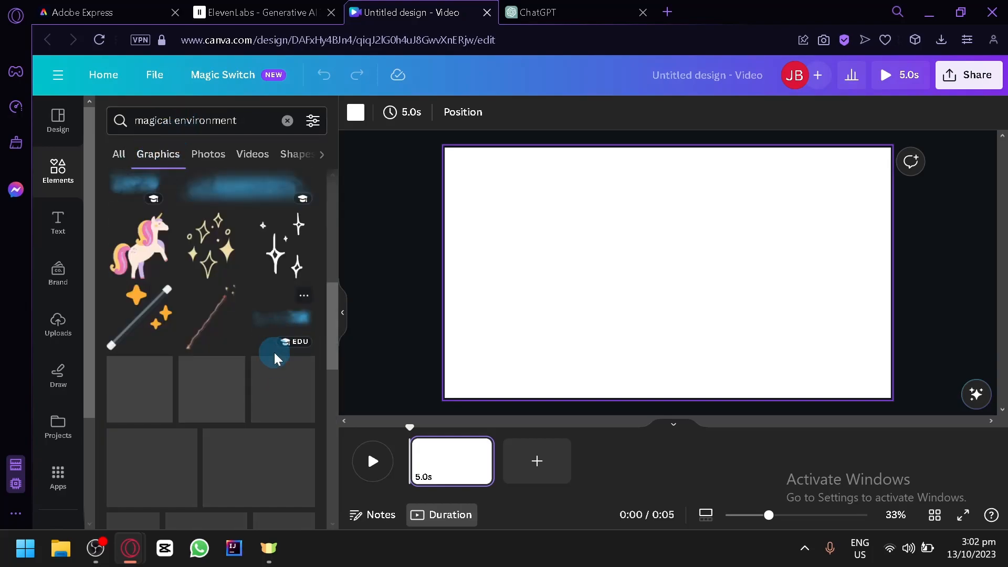
{"action": "scroll", "scroll_direction": "down", "scroll_amount": 3}
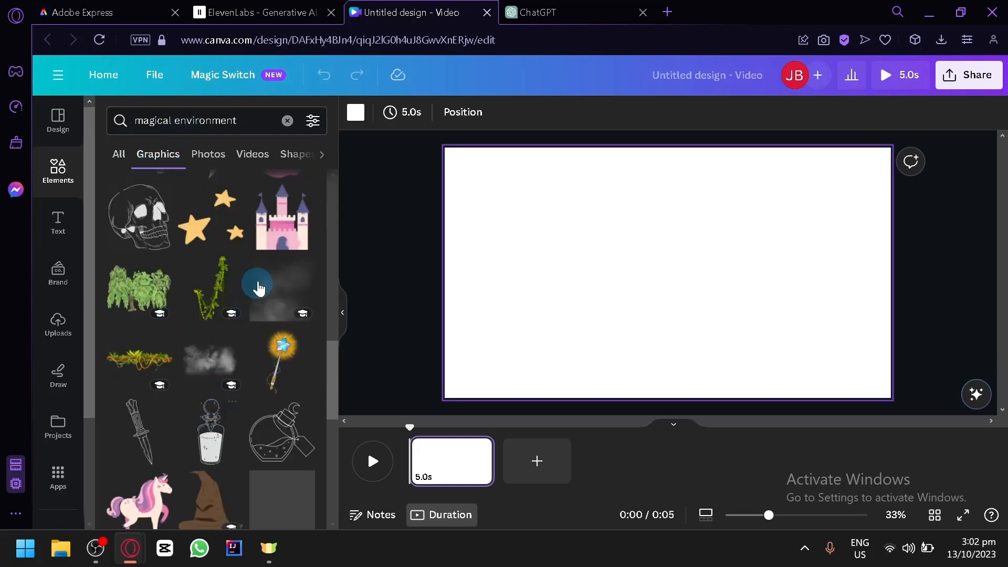
{"action": "scroll", "scroll_direction": "down", "scroll_amount": 3}
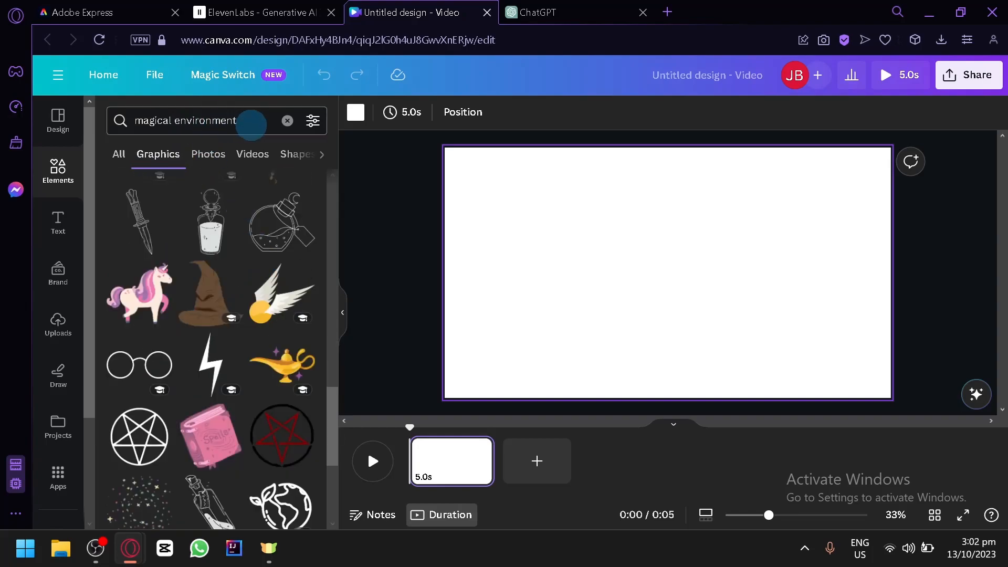
{"action": "left_click", "coordinate": [194, 121]}
{"action": "type", "text": " backgr"}
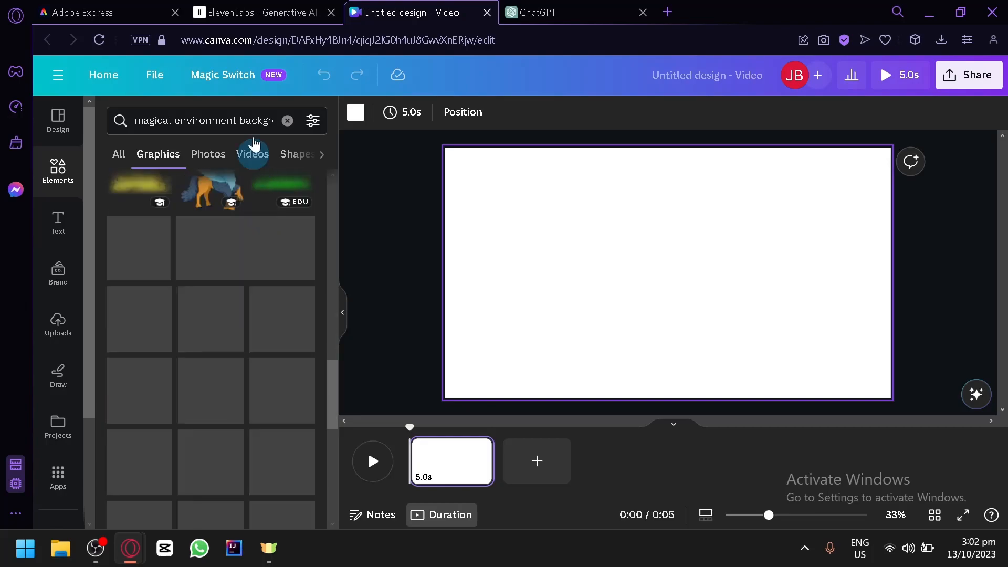
{"action": "left_click", "coordinate": [287, 121]}
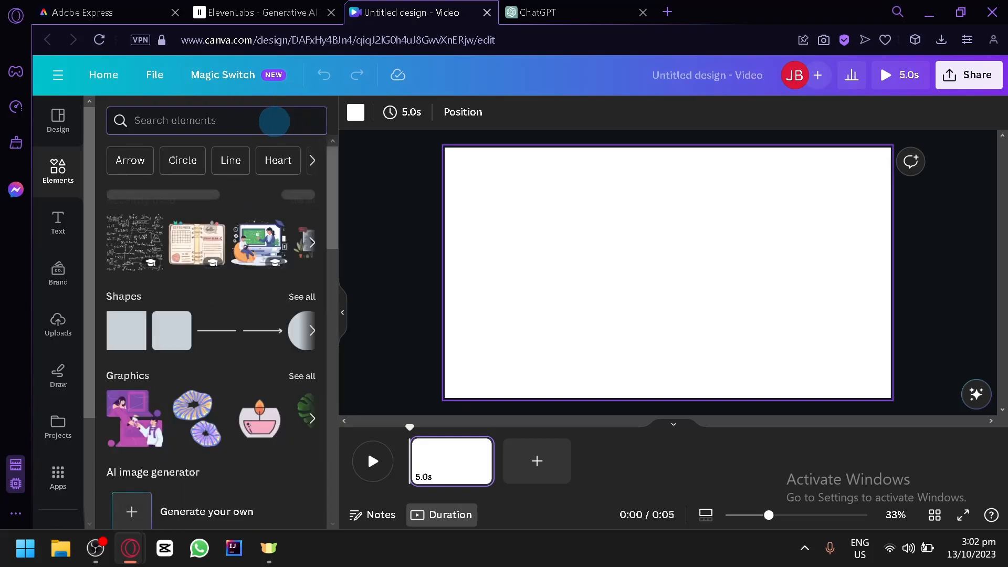
- Search 'rainbow mountain' graphics and add the layered pastel mountain landscape to the canvas
{"action": "left_click", "coordinate": [194, 120]}
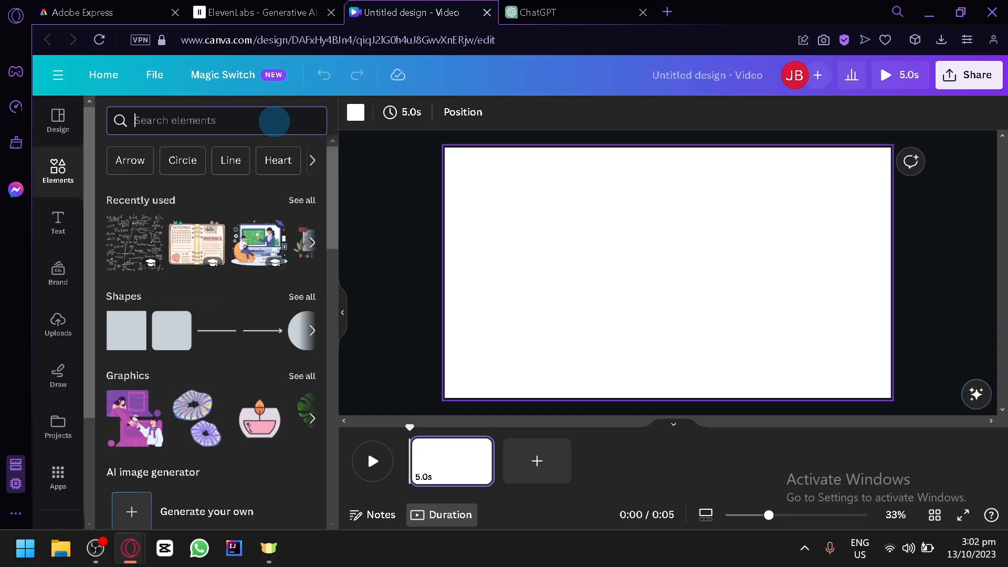
{"action": "type", "text": "rainbow"}
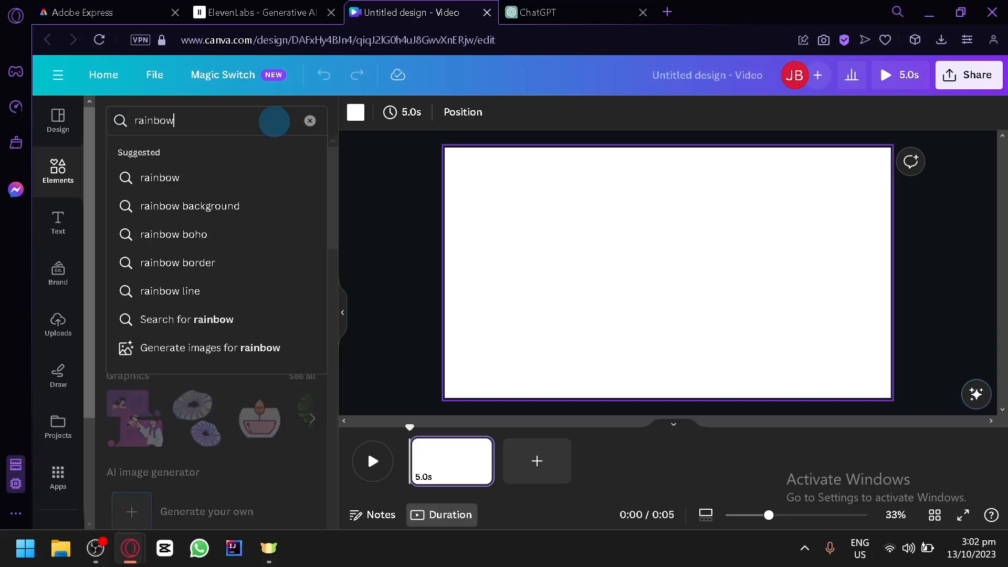
{"action": "type", "text": "mountain"}
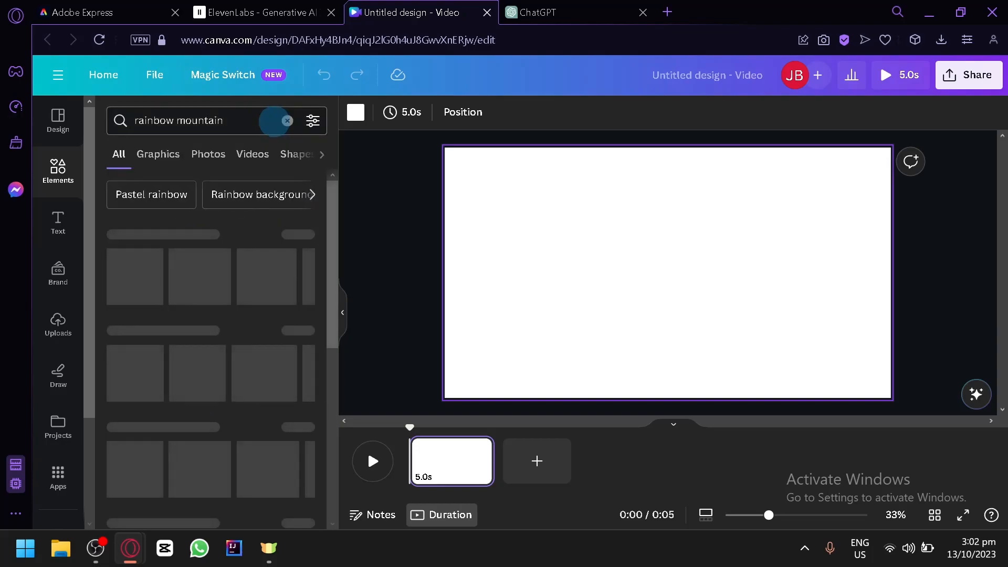
{"action": "left_click", "coordinate": [158, 155]}
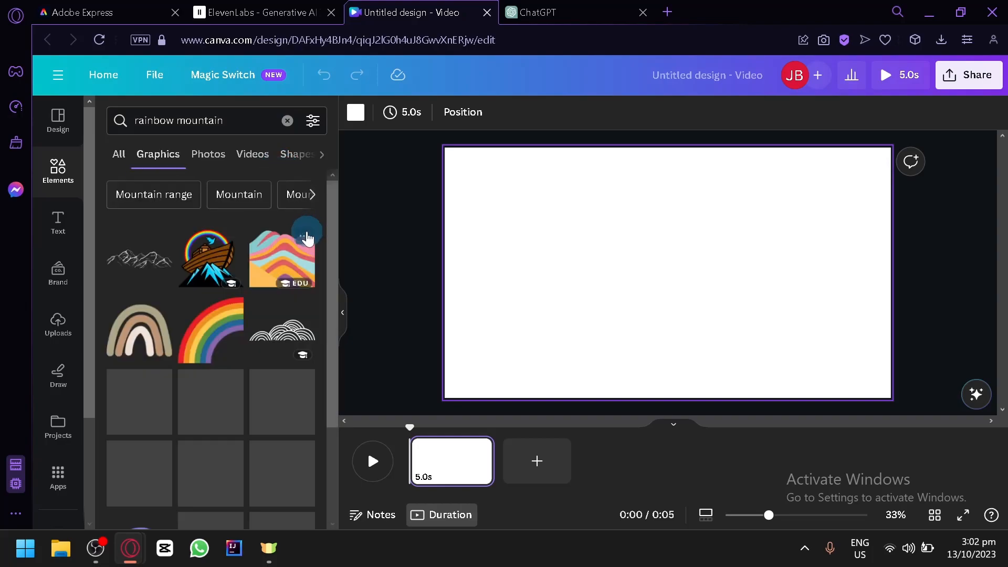
{"action": "scroll", "scroll_direction": "down", "scroll_amount": 3}
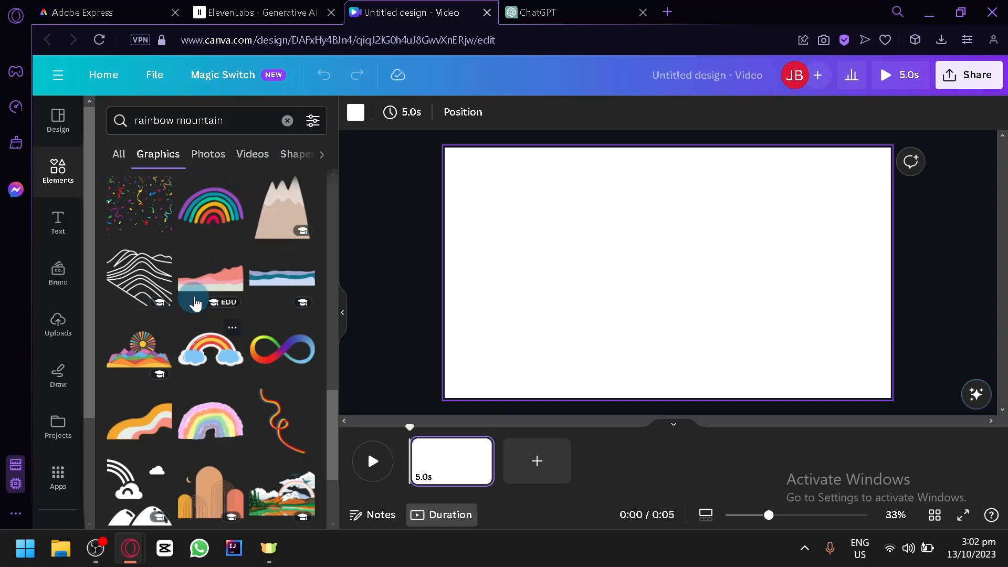
{"action": "left_click", "coordinate": [211, 279]}
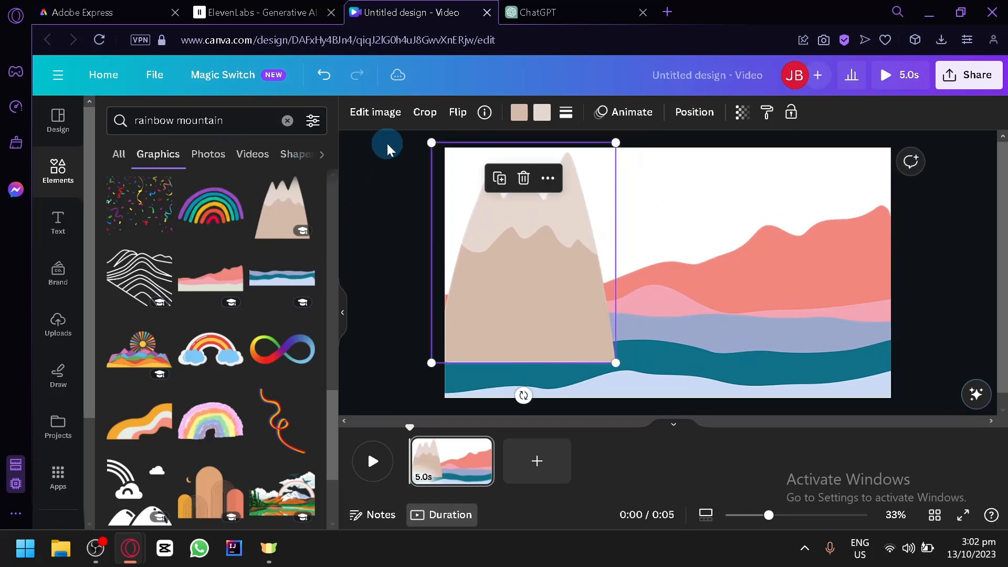
- Send the beige peaks to the back behind the landscape, then clear the search
{"action": "left_click", "coordinate": [375, 113]}
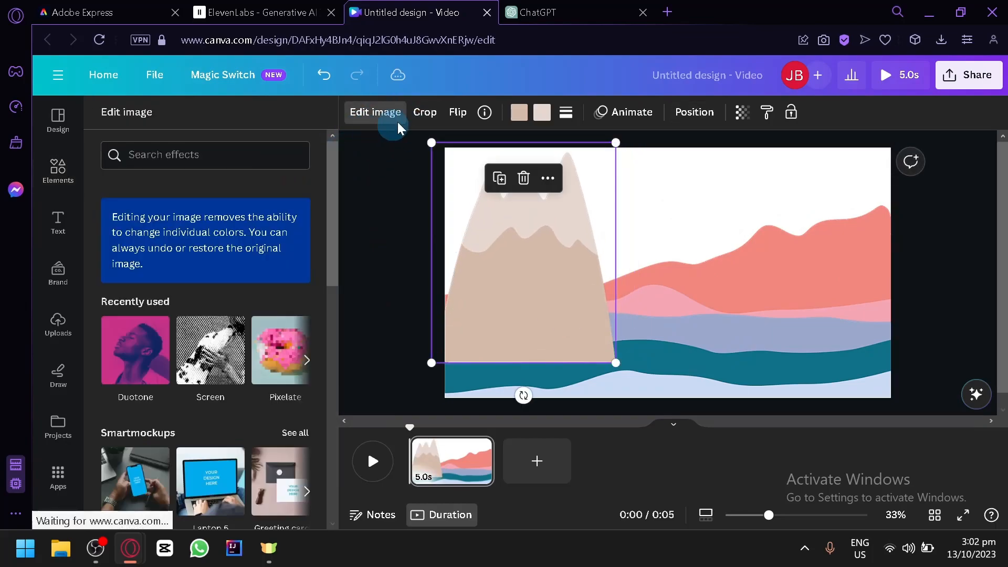
{"action": "left_click", "coordinate": [693, 113]}
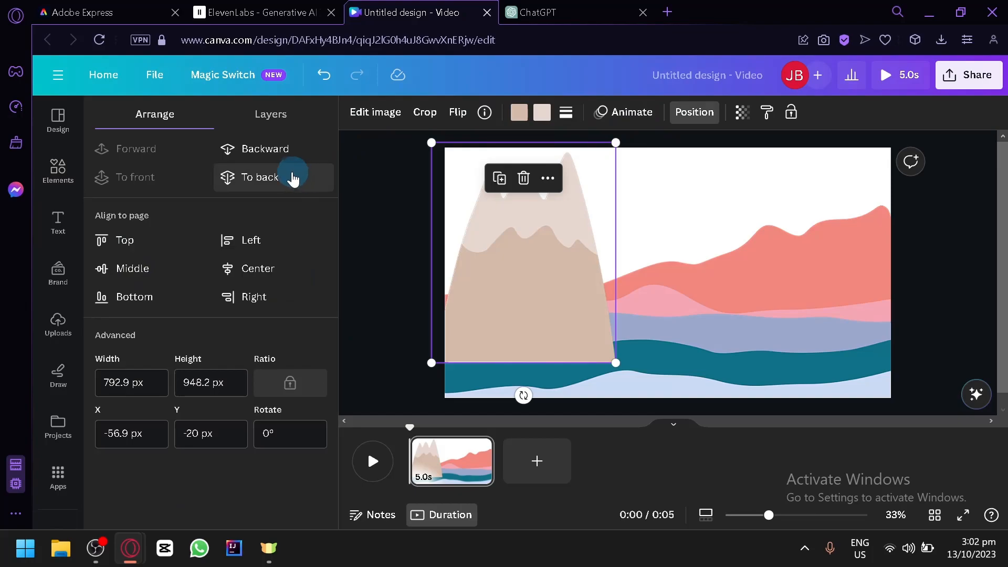
{"action": "left_click", "coordinate": [57, 170]}
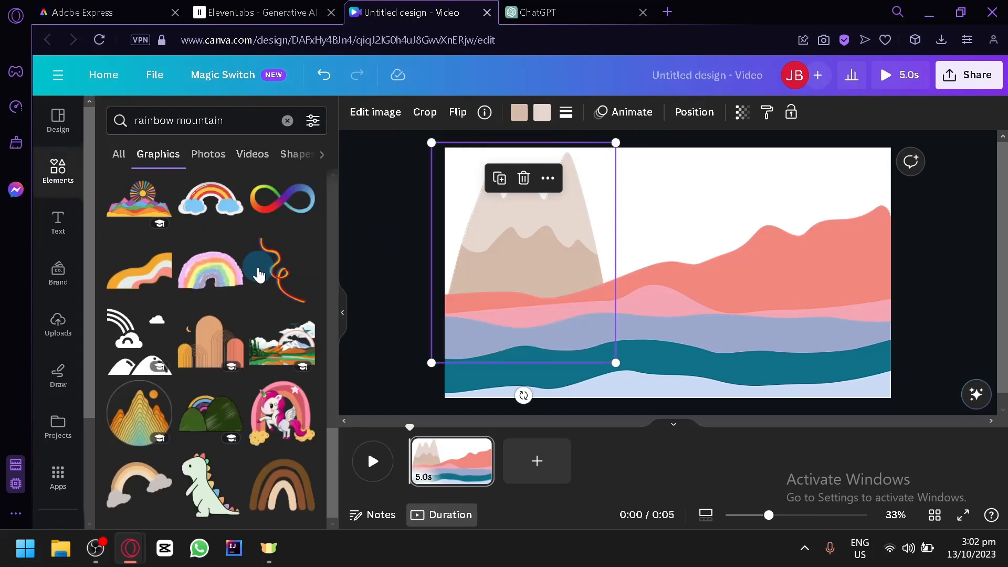
{"action": "scroll", "scroll_direction": "down", "scroll_amount": 3}
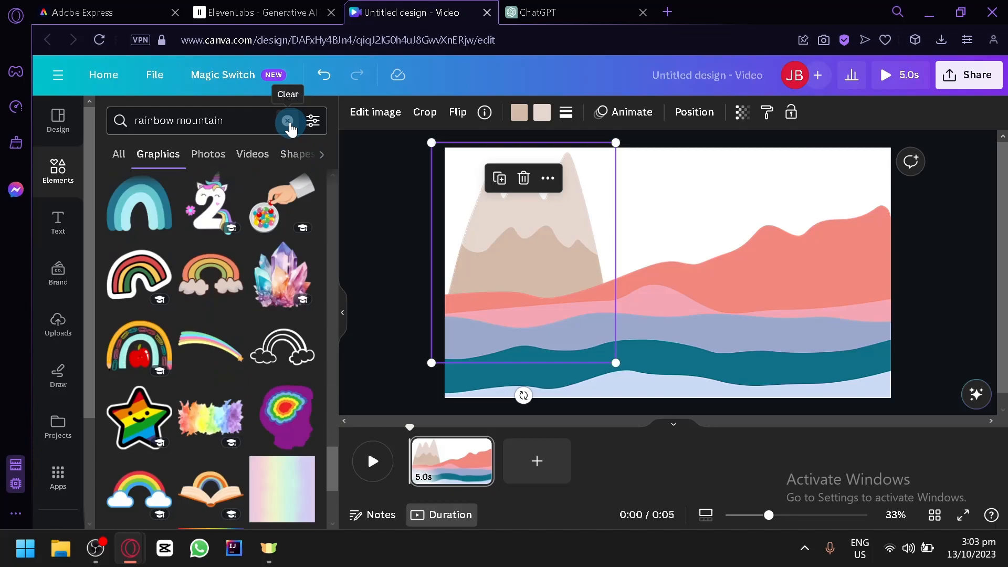
{"action": "left_click", "coordinate": [289, 121]}
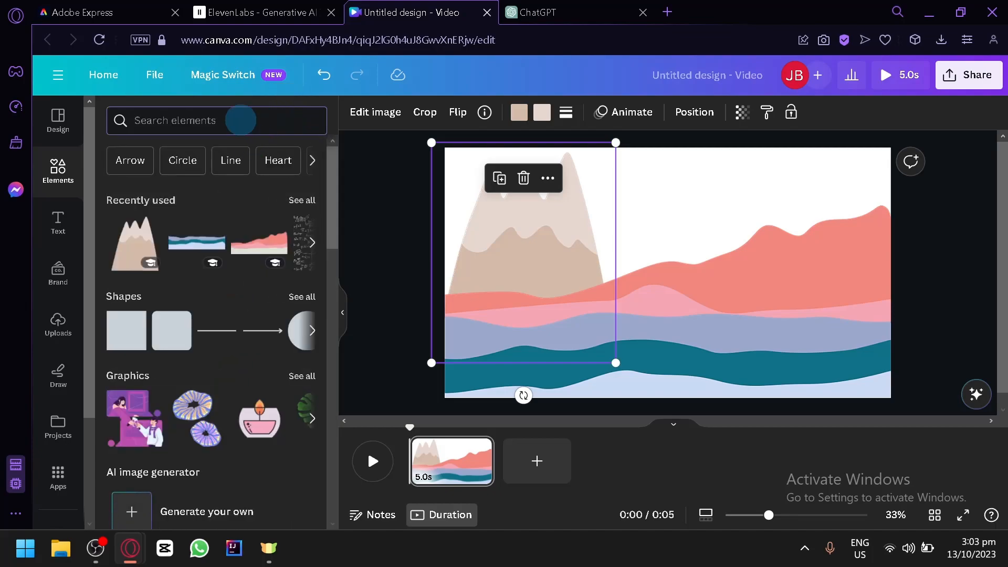
- Rerun the 'magical environment background' search and add the pastel cloudy sky image
{"action": "type", "text": "magi"}
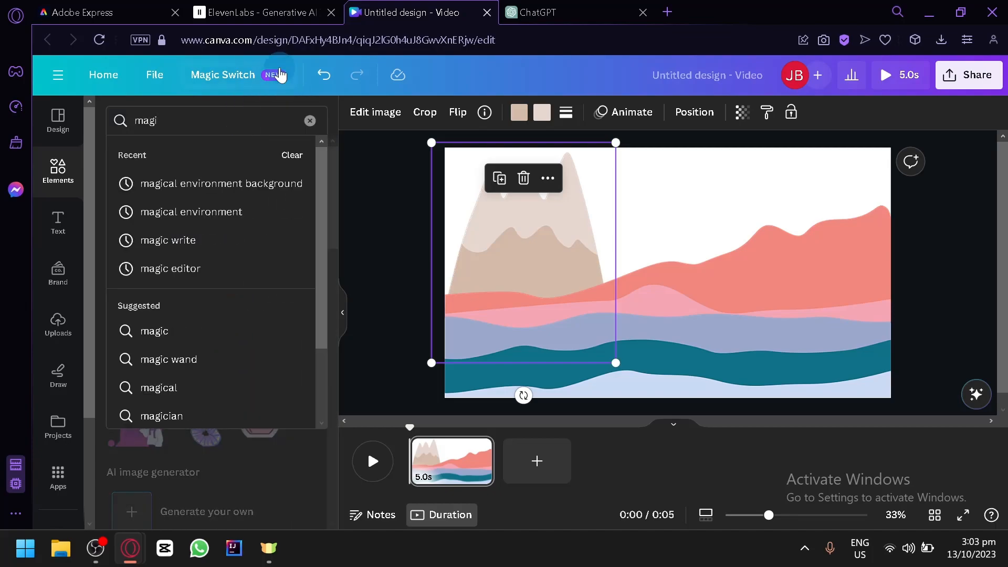
{"action": "left_click", "coordinate": [221, 182]}
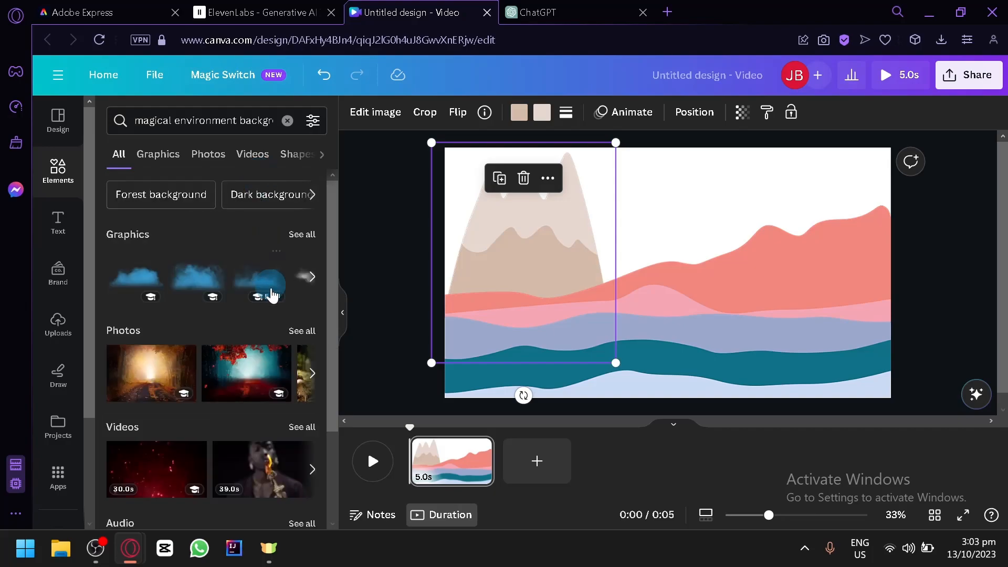
{"action": "left_click", "coordinate": [158, 155]}
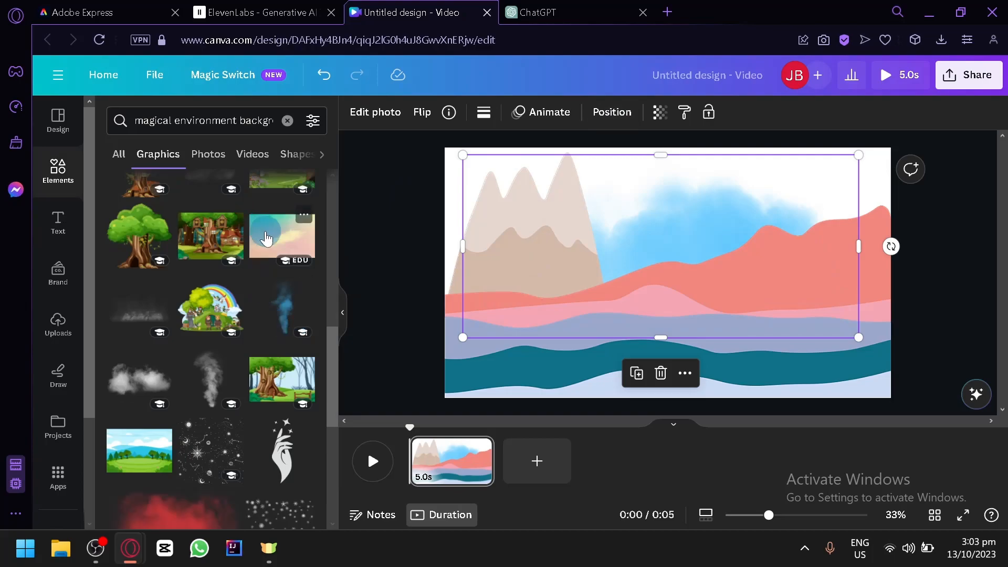
{"action": "left_click", "coordinate": [282, 236]}
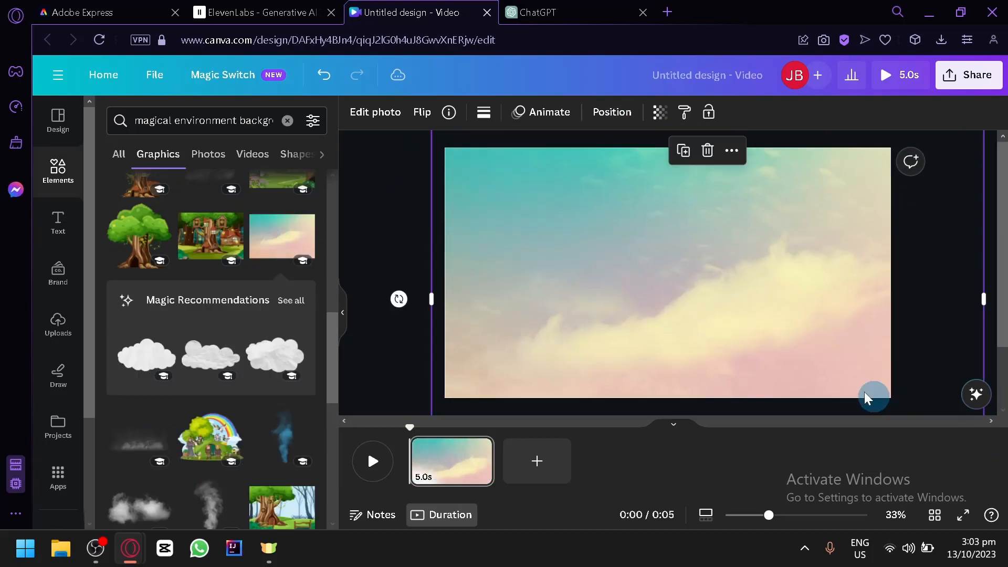
- Send the sky image to the back behind the mountains, then switch to Adobe Express
{"action": "left_click", "coordinate": [611, 112]}
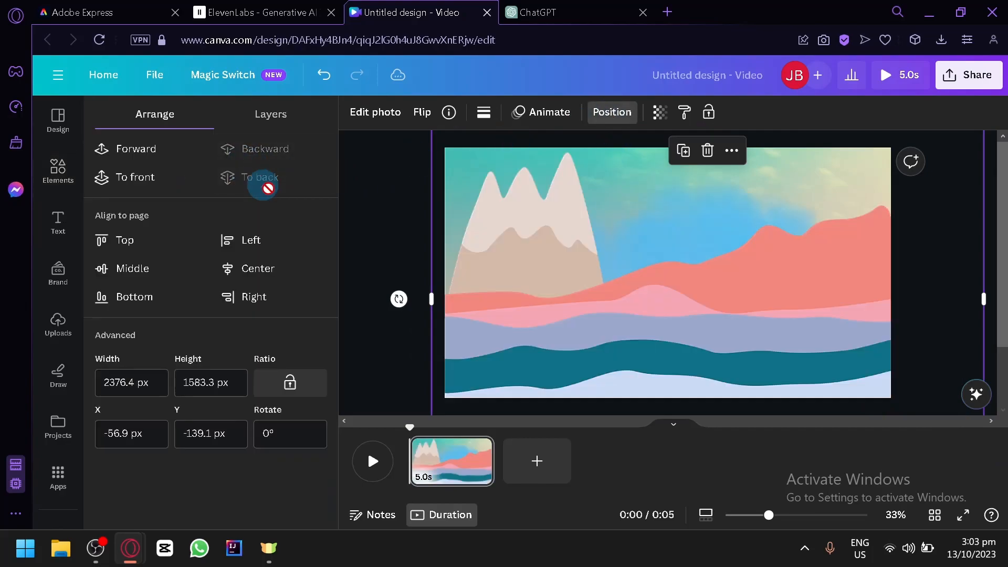
{"action": "left_click", "coordinate": [57, 170]}
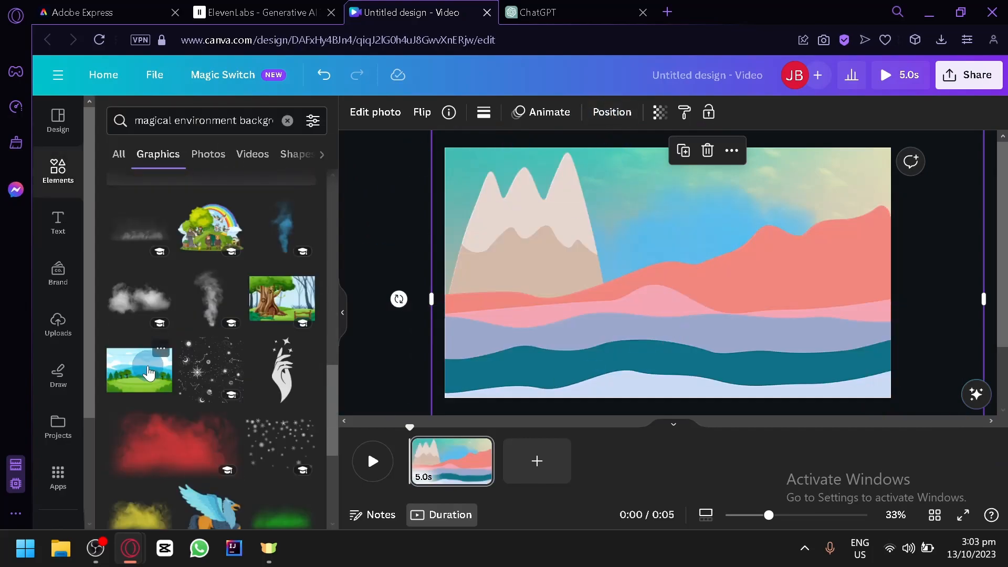
{"action": "scroll", "scroll_direction": "down", "scroll_amount": 3}
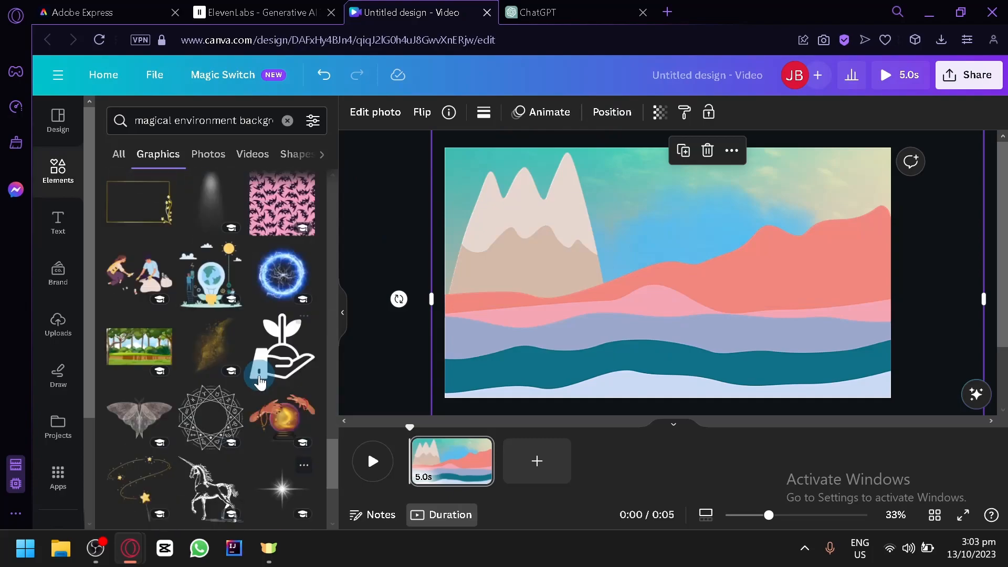
{"action": "scroll", "scroll_direction": "down", "scroll_amount": 3}
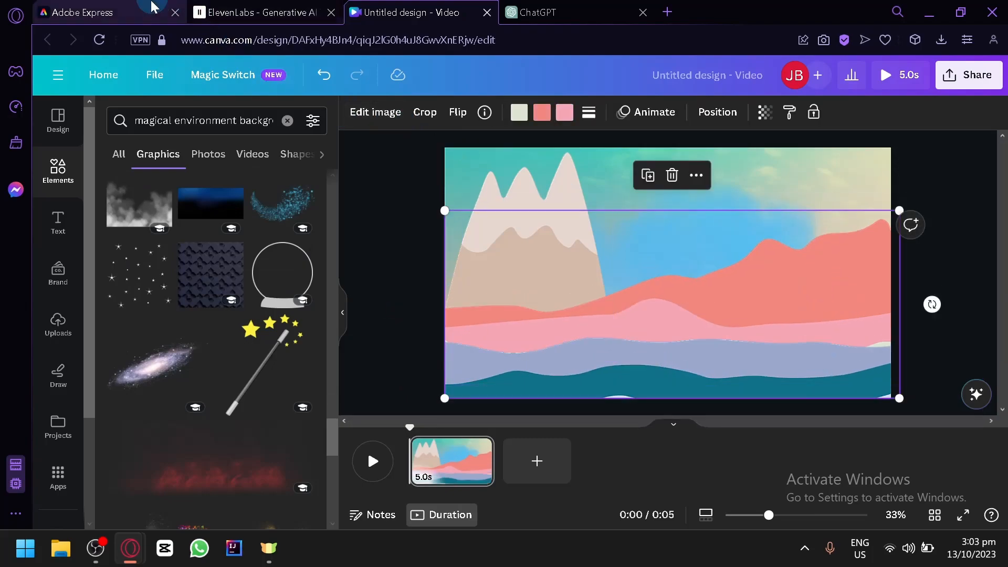
{"action": "left_click", "coordinate": [96, 12]}
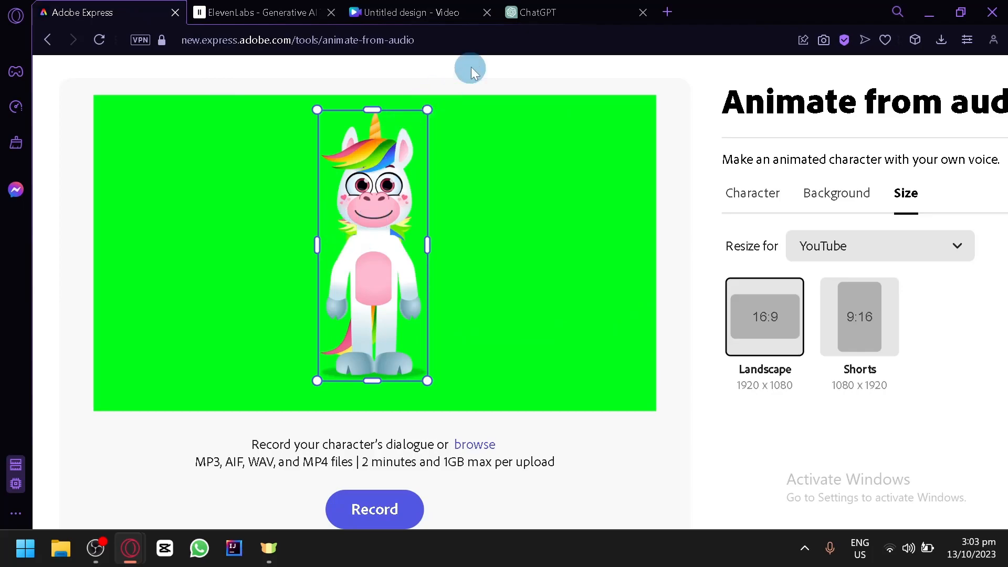
- Shrink the unicorn to the right side of the green screen, then switch to ElevenLabs
{"action": "left_click", "coordinate": [406, 13]}
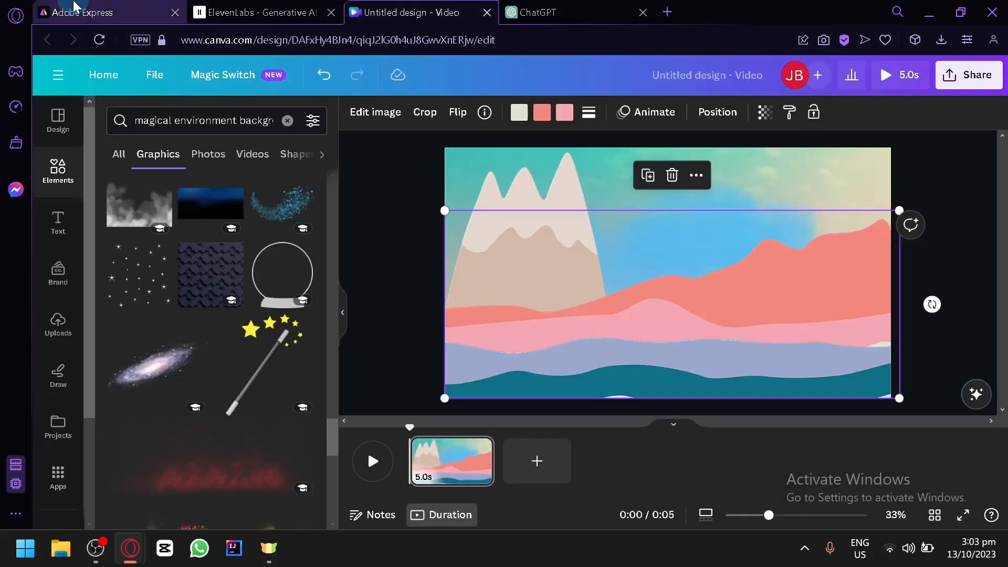
{"action": "left_click", "coordinate": [84, 12]}
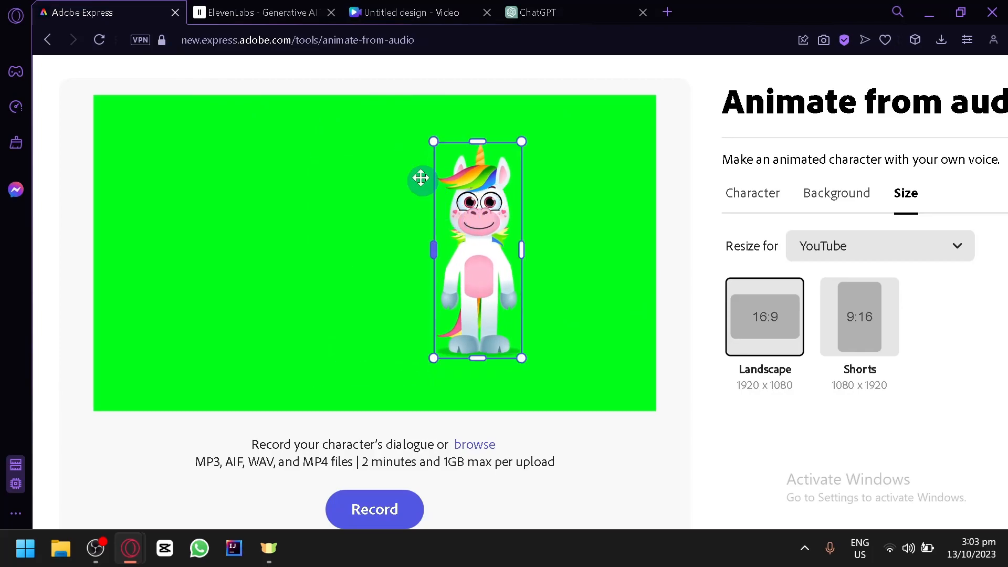
{"action": "left_click", "coordinate": [257, 13]}
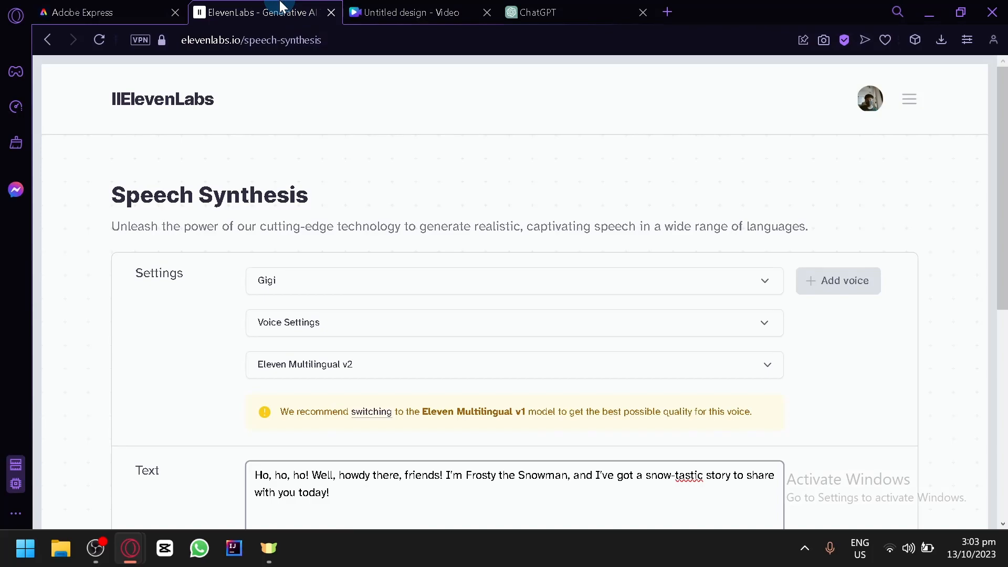
- Pick Gigi from Recently Used as the voice and review its voice setting sliders
{"action": "scroll", "scroll_direction": "down", "scroll_amount": 3}
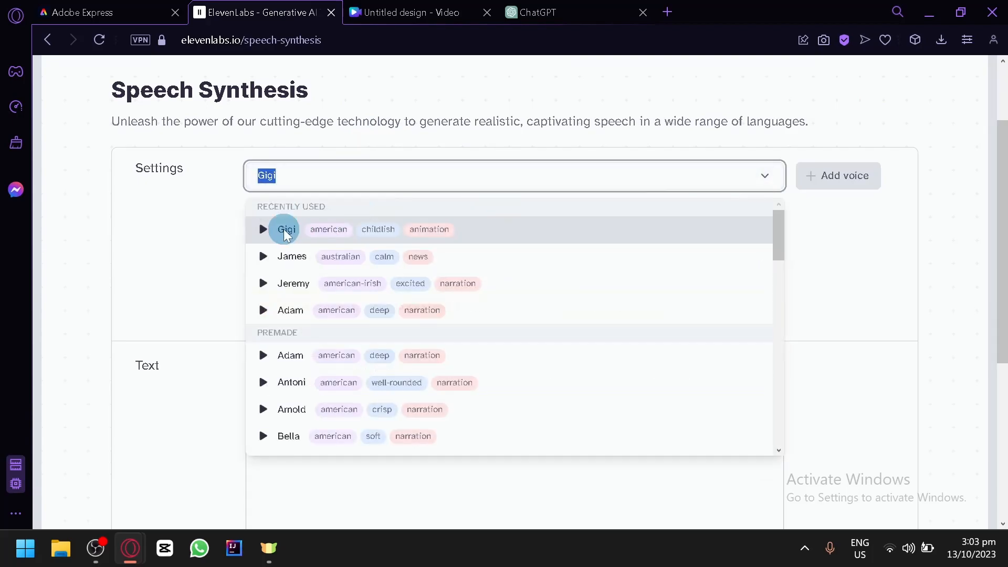
{"action": "mouse_move", "coordinate": [346, 267]}
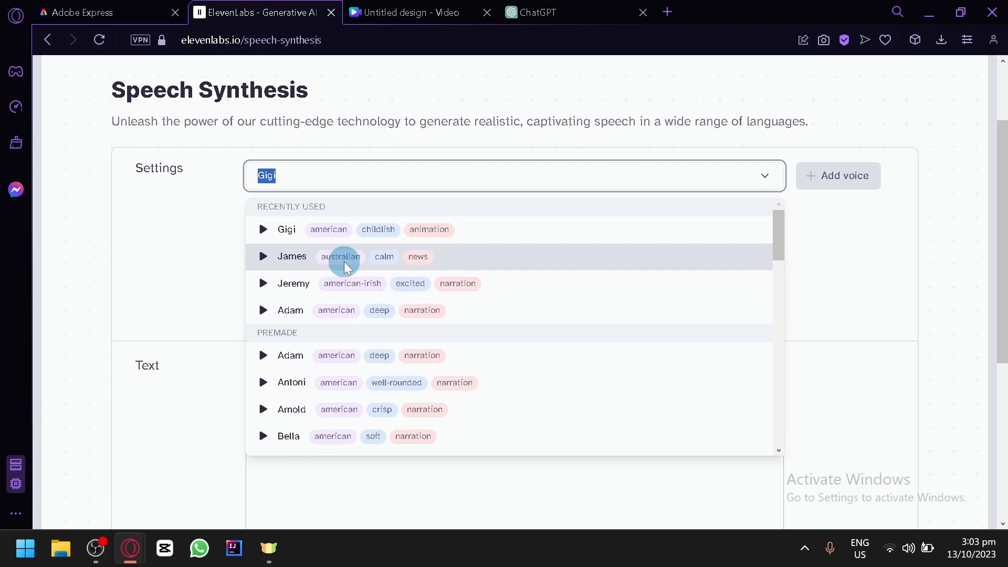
{"action": "mouse_move", "coordinate": [363, 276]}
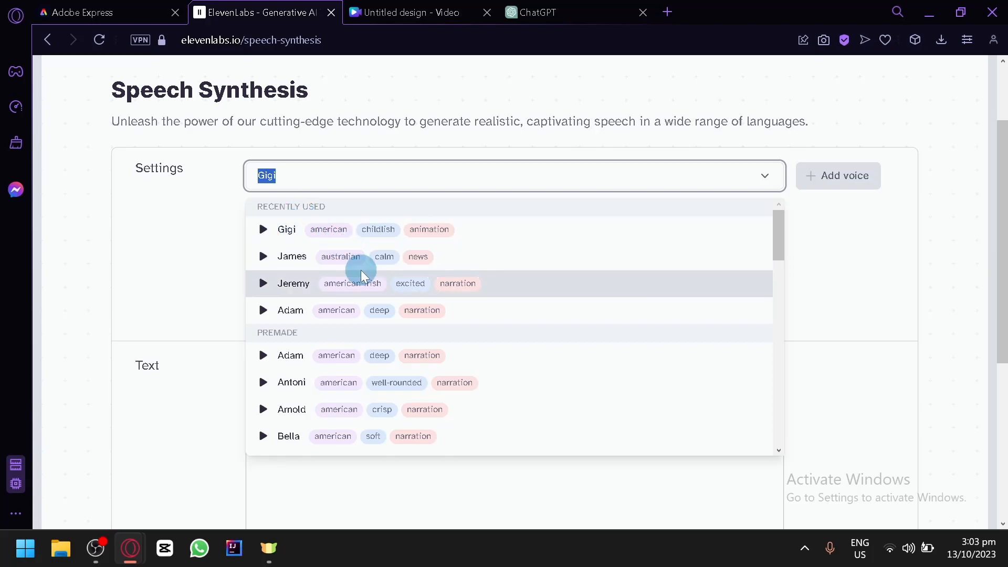
{"action": "mouse_move", "coordinate": [340, 242]}
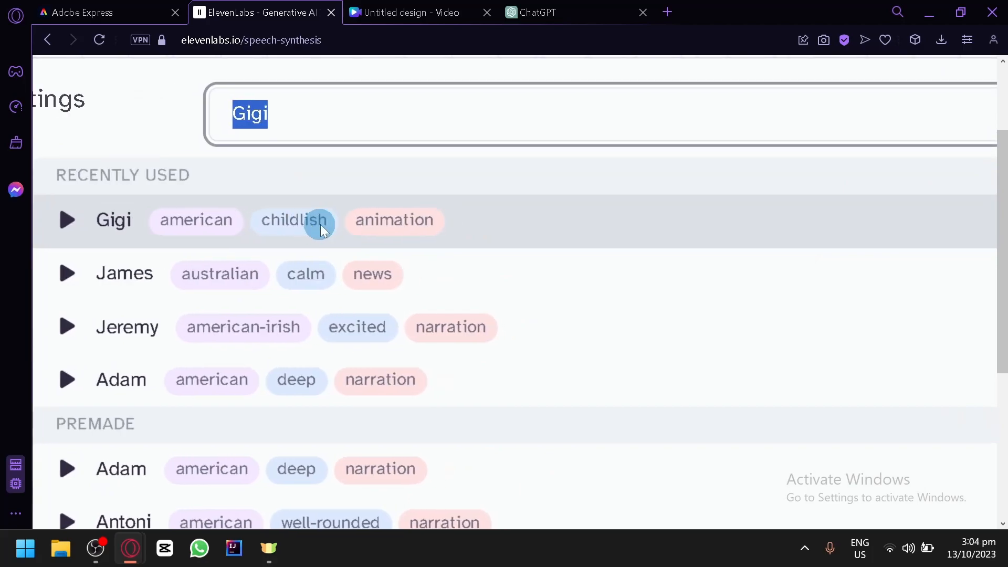
{"action": "mouse_move", "coordinate": [113, 220]}
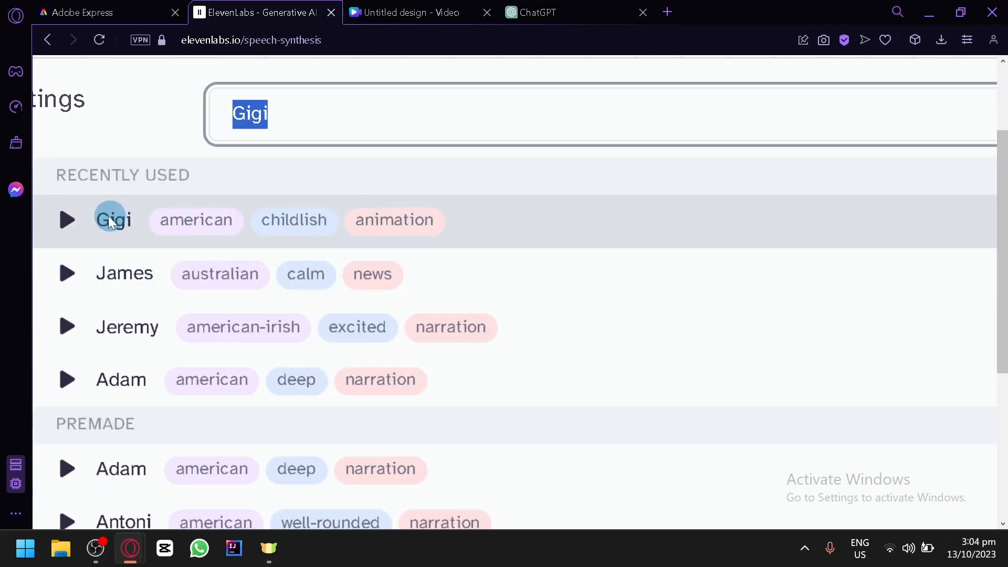
{"action": "left_click", "coordinate": [67, 220]}
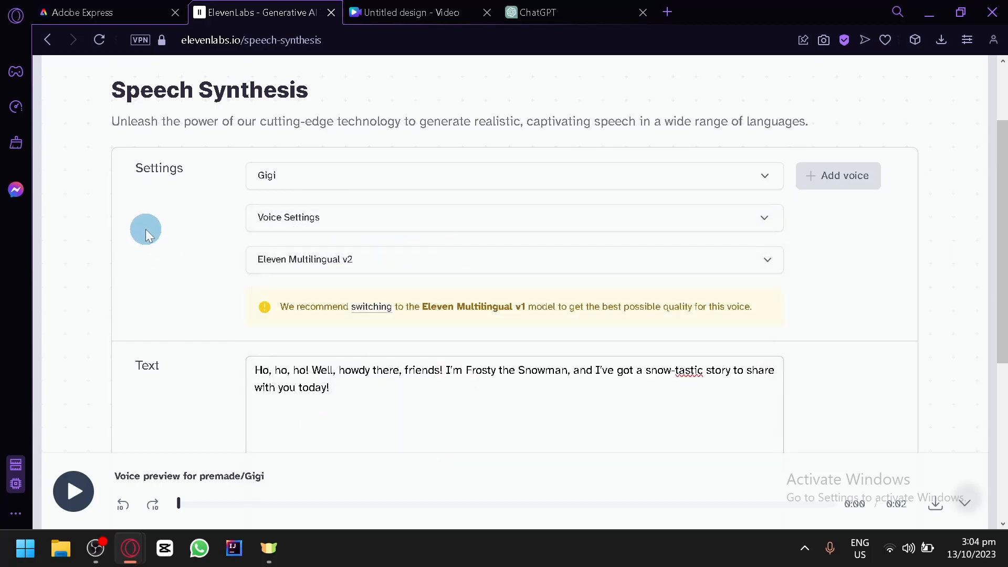
{"action": "scroll", "scroll_direction": "down", "scroll_amount": 3}
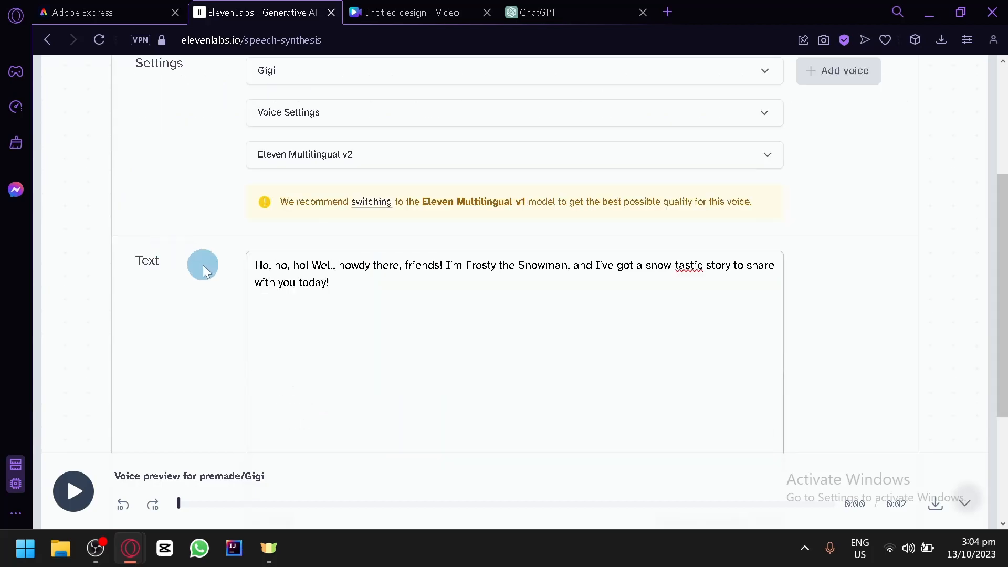
{"action": "mouse_move", "coordinate": [557, 336]}
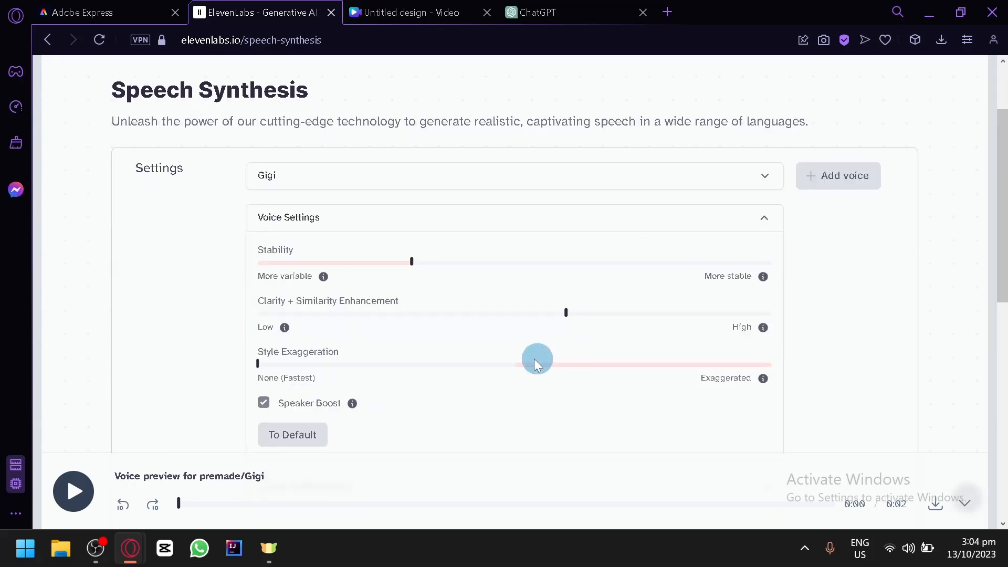
{"action": "mouse_move", "coordinate": [412, 261]}
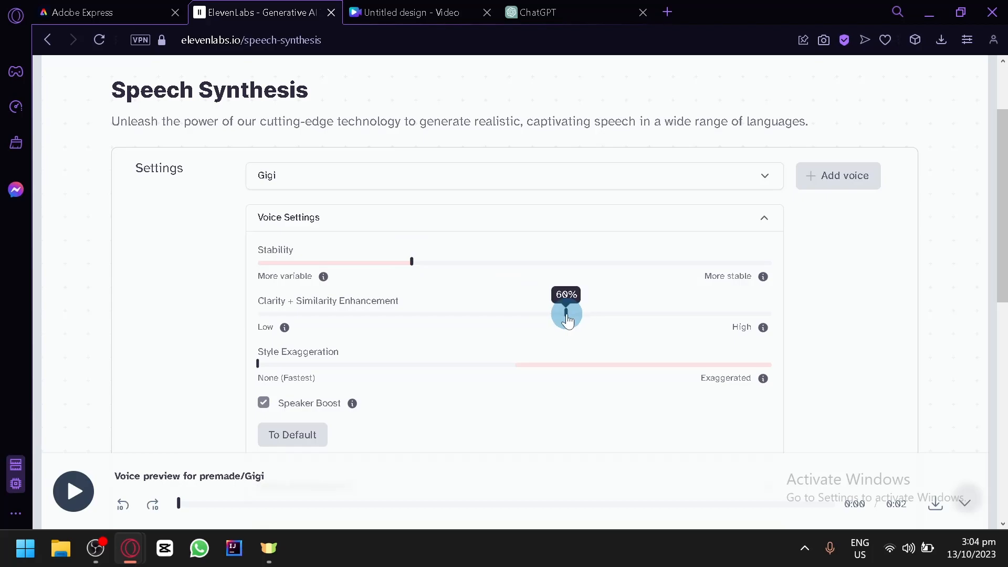
{"action": "scroll", "scroll_direction": "down", "scroll_amount": 3}
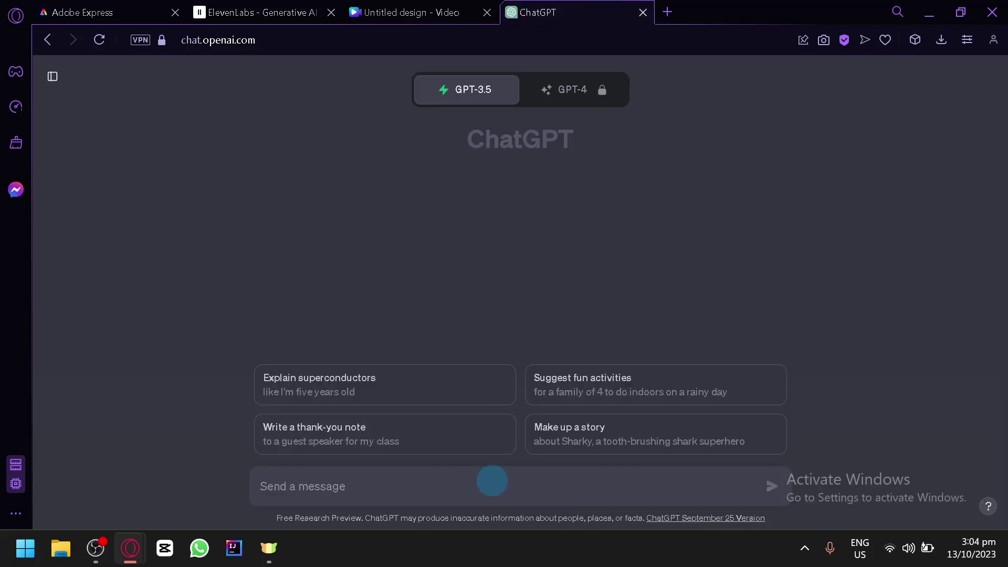
- Ask ChatGPT for a simple script of a unicorn character introducing itself
{"action": "type", "text": "create"}
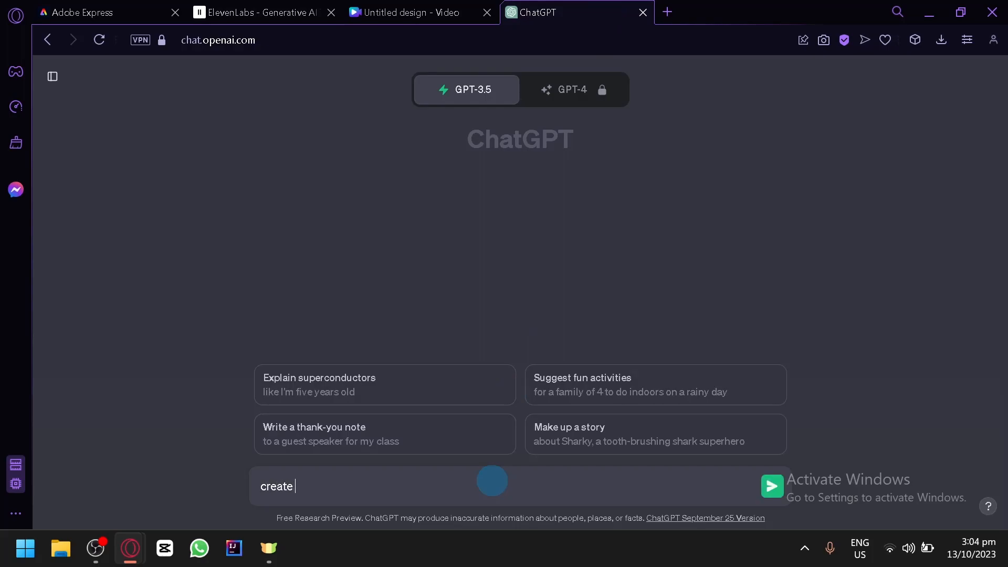
{"action": "type", "text": "a simple scri"}
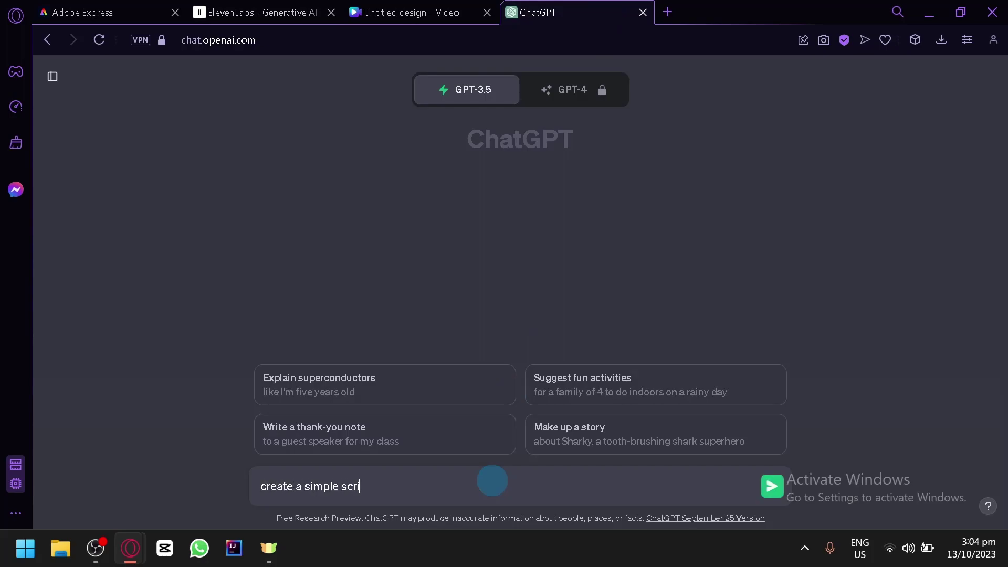
{"action": "type", "text": "pt of a unico"}
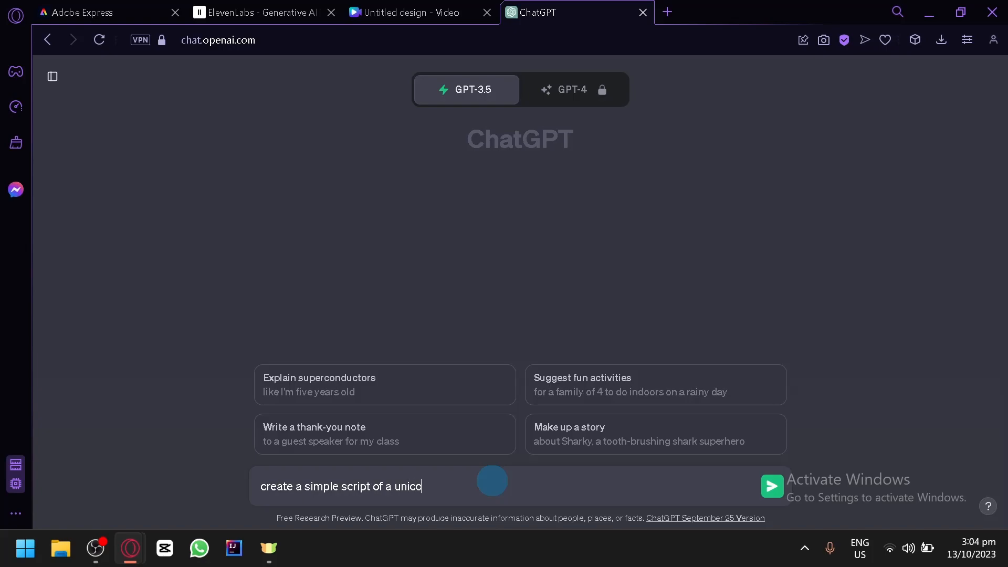
{"action": "type", "text": "rn character intr"}
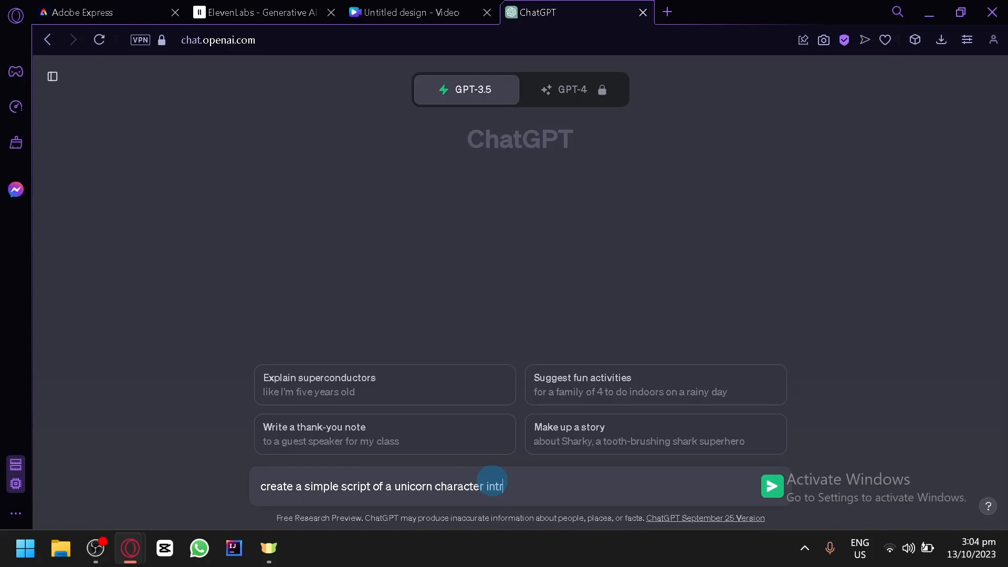
{"action": "type", "text": "oducing itsel"}
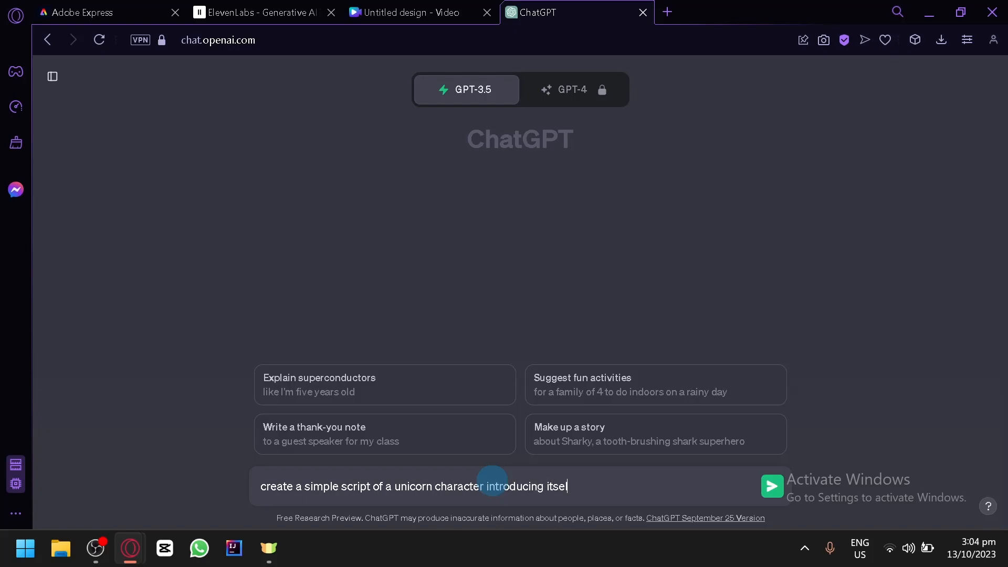
{"action": "left_click", "coordinate": [770, 486]}
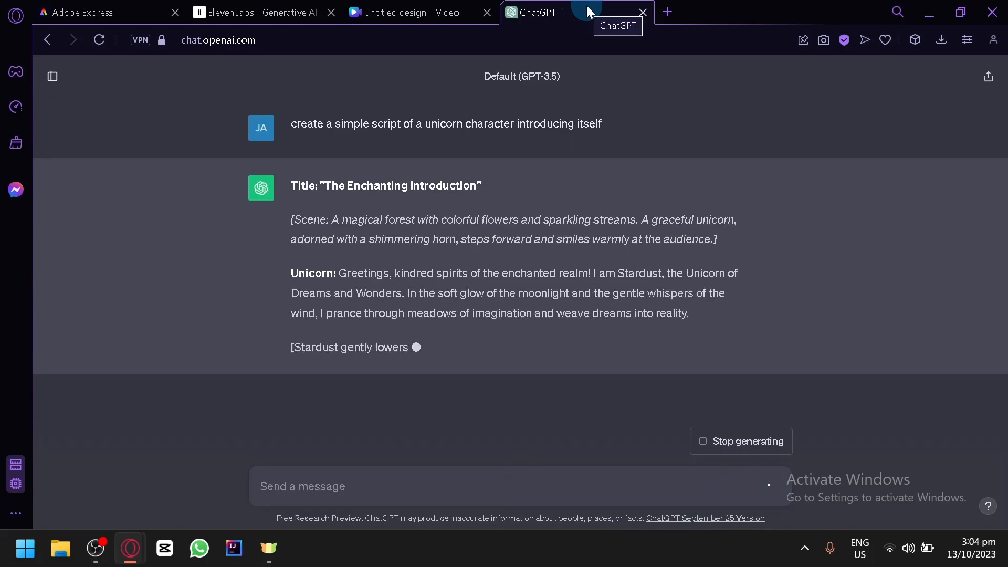
- Review the Stardust script and select the unicorn's first spoken greeting paragraph
{"action": "scroll", "scroll_direction": "down", "scroll_amount": 3}
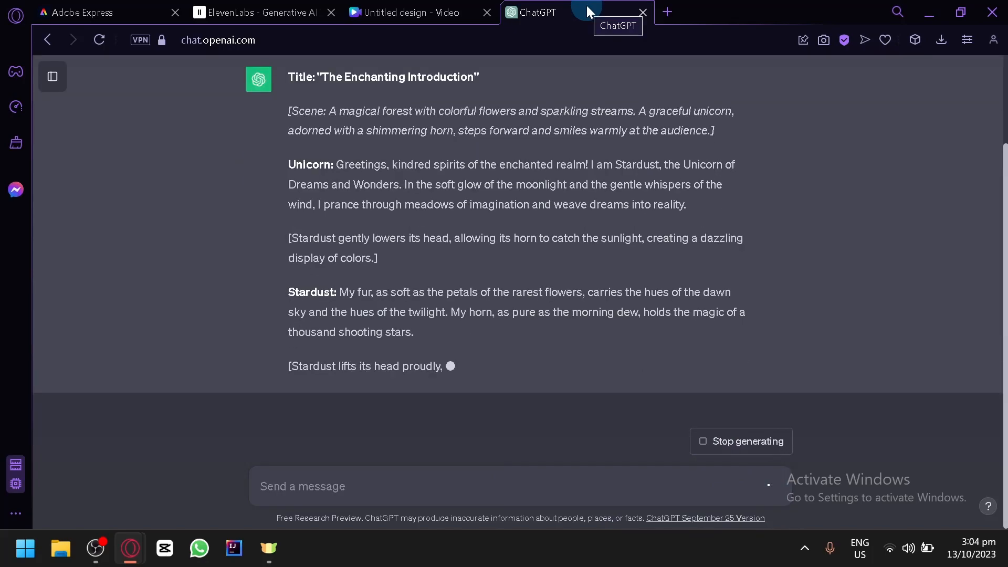
{"action": "scroll", "scroll_direction": "up", "scroll_amount": 3}
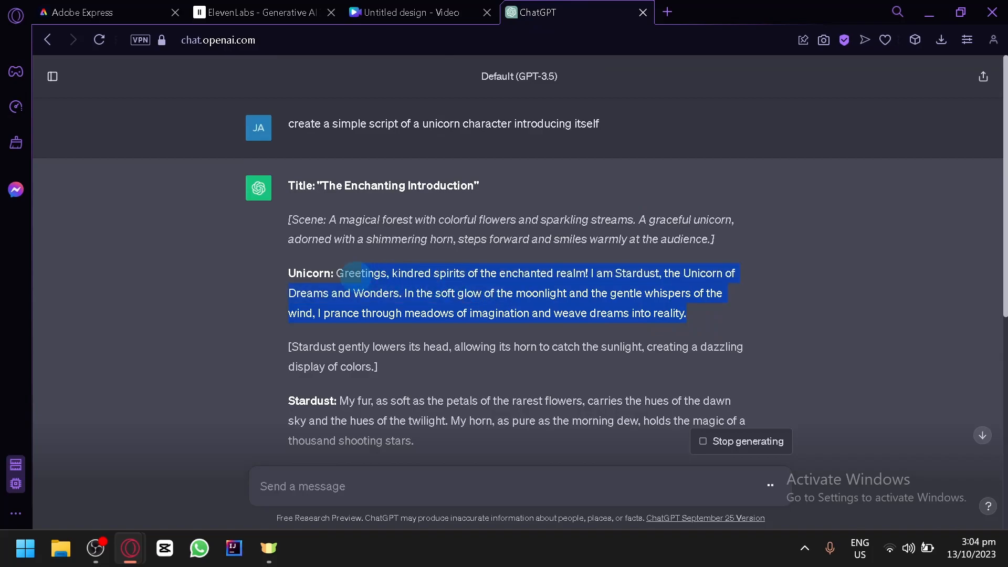
{"action": "left_click", "coordinate": [257, 12]}
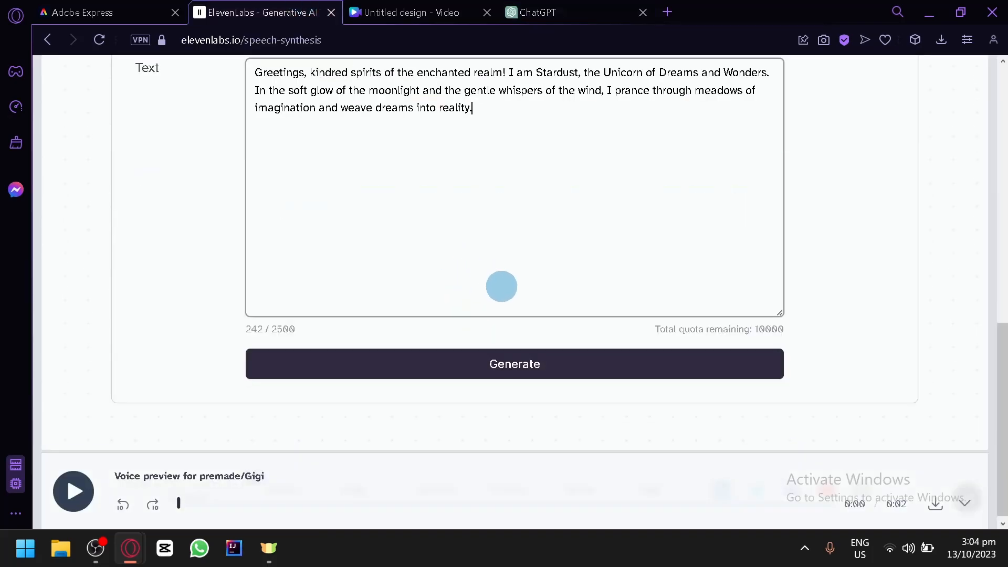
- Generate the Gigi voiceover of the greeting, save the MP3, and return to the unicorn animation
{"action": "left_click", "coordinate": [513, 365]}
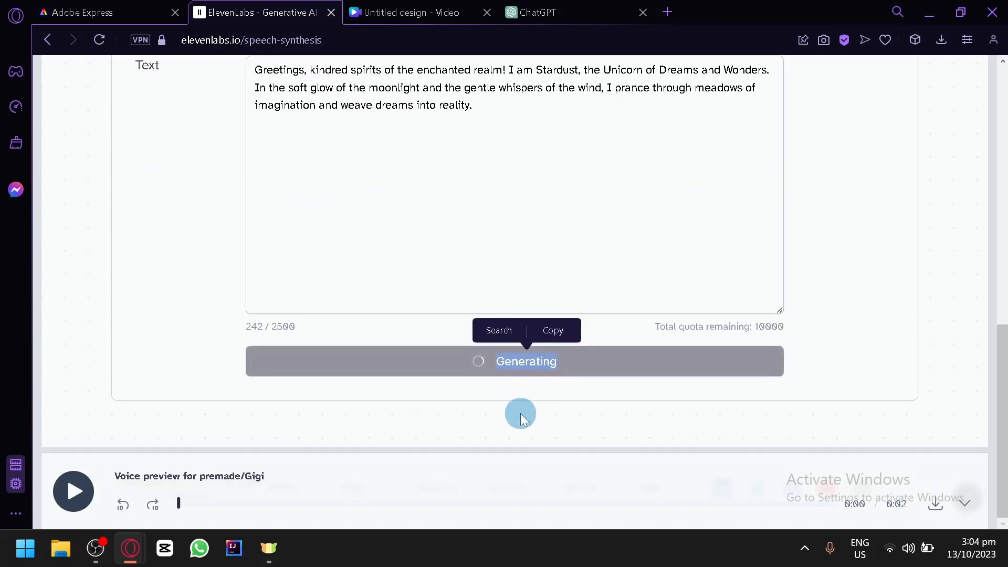
{"action": "mouse_move", "coordinate": [853, 385]}
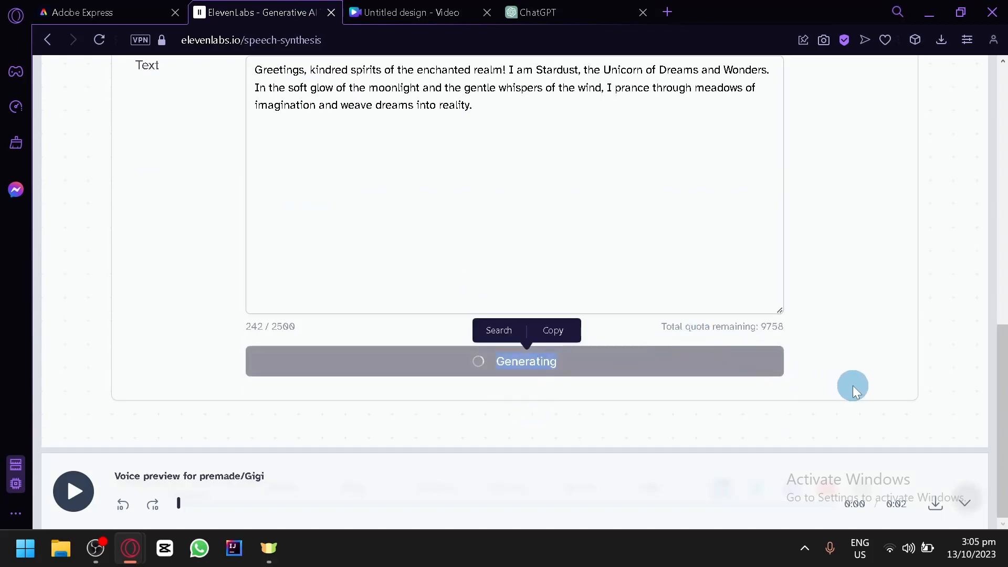
{"action": "mouse_move", "coordinate": [437, 472]}
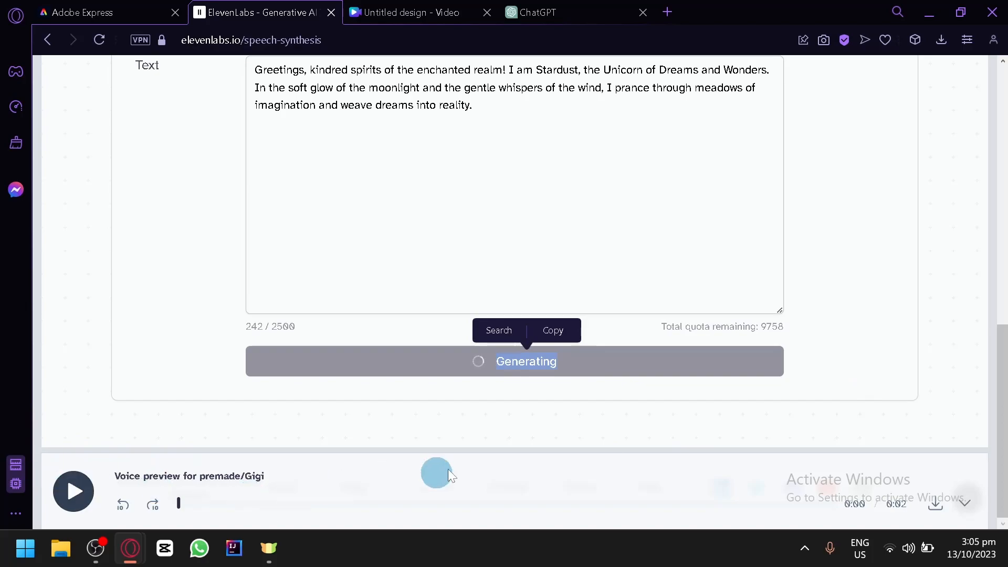
{"action": "mouse_move", "coordinate": [952, 508]}
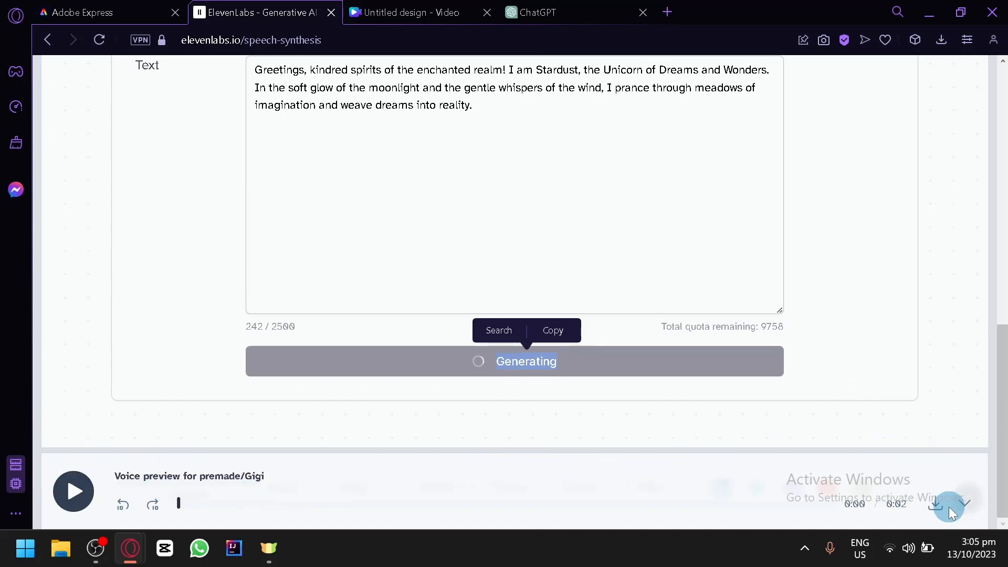
{"action": "left_click", "coordinate": [74, 492]}
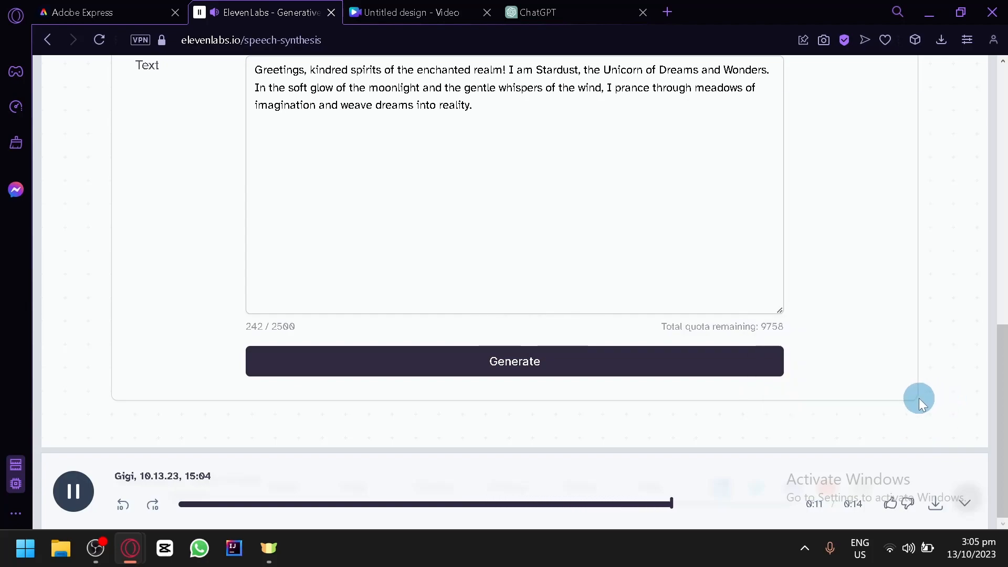
{"action": "mouse_move", "coordinate": [897, 395]}
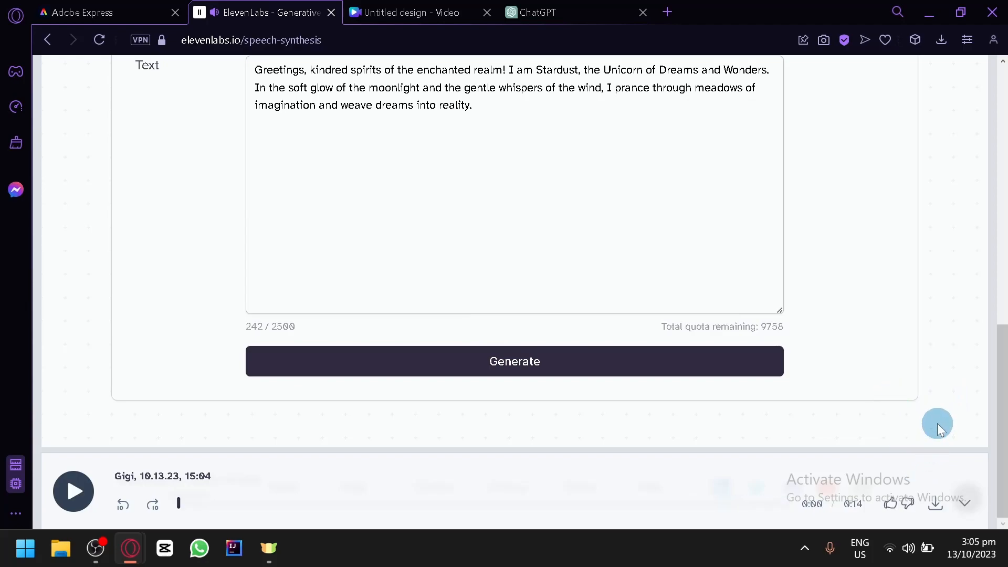
{"action": "mouse_move", "coordinate": [949, 455]}
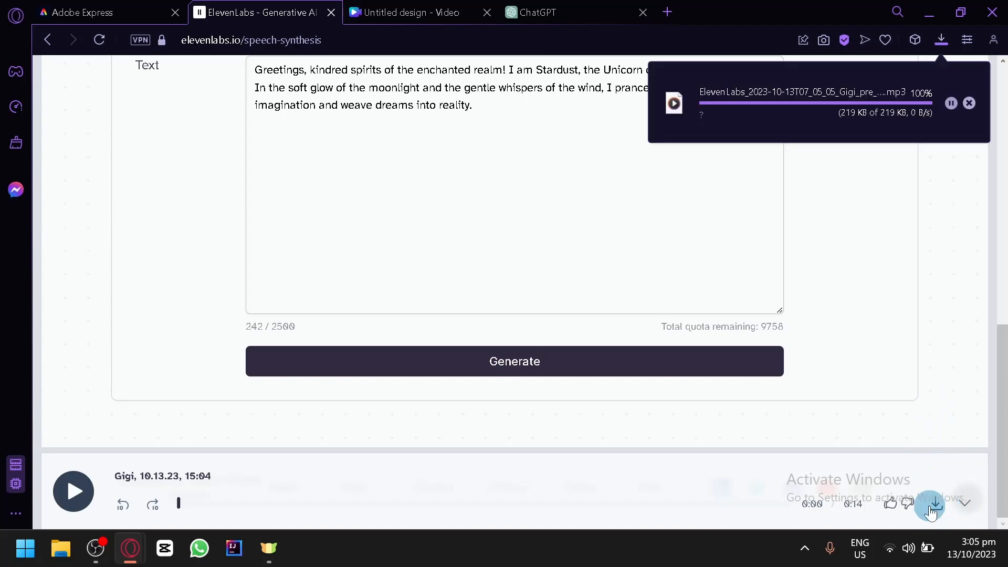
{"action": "left_click", "coordinate": [76, 12]}
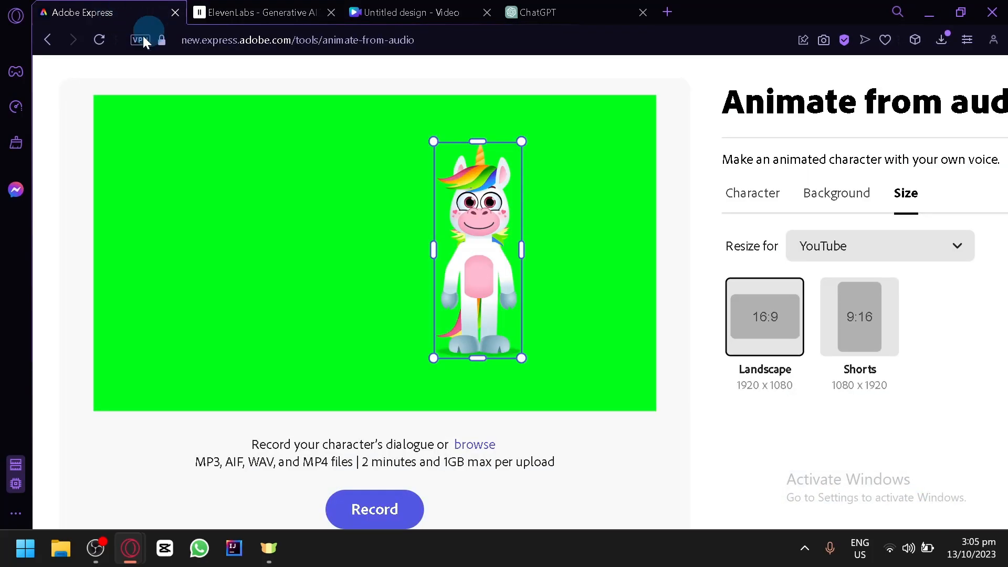
- Enable speech enhancement and upload the voiceover audio to drive the unicorn animation
{"action": "scroll", "scroll_direction": "down", "scroll_amount": 3}
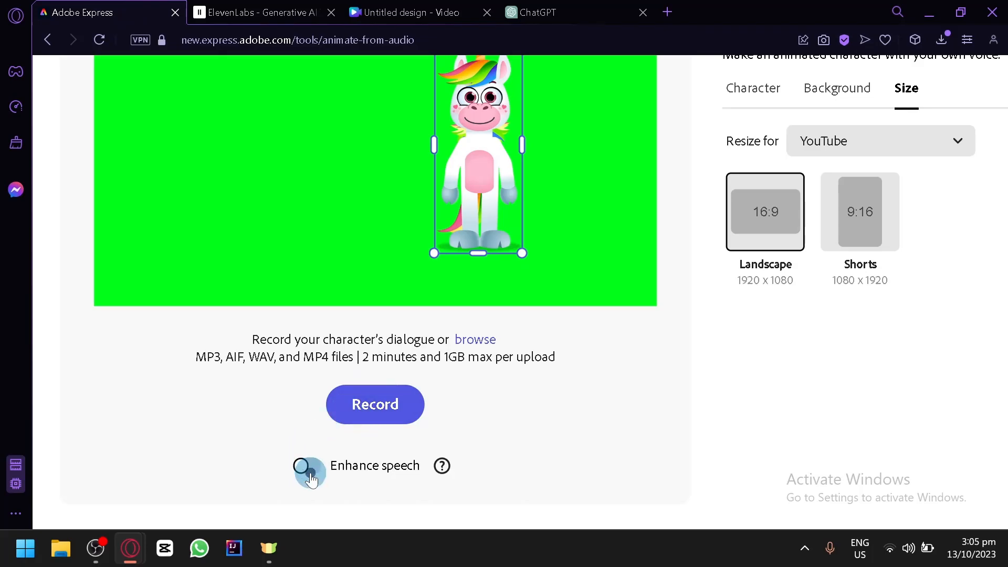
{"action": "left_click", "coordinate": [309, 472]}
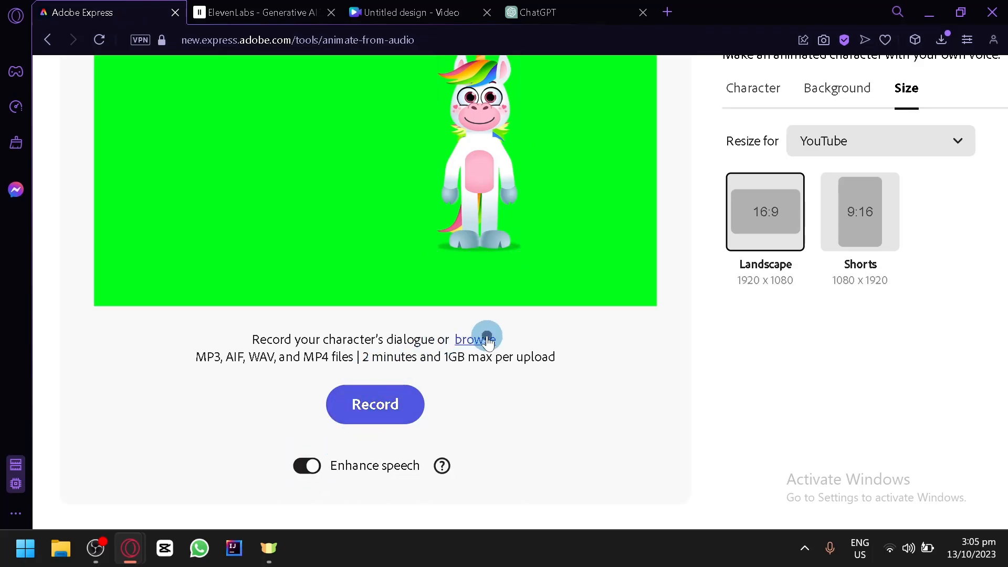
{"action": "mouse_move", "coordinate": [337, 445]}
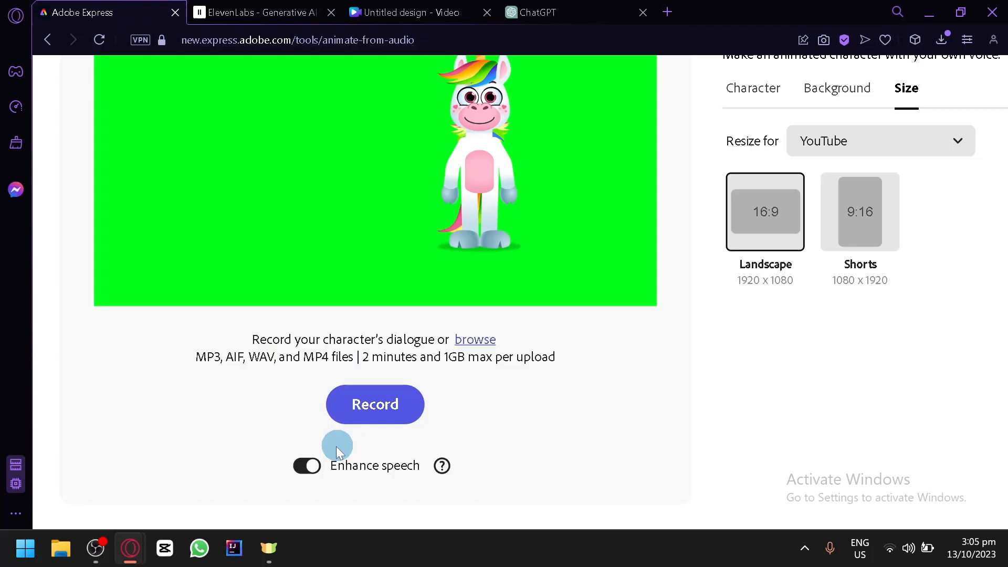
{"action": "left_click", "coordinate": [375, 405]}
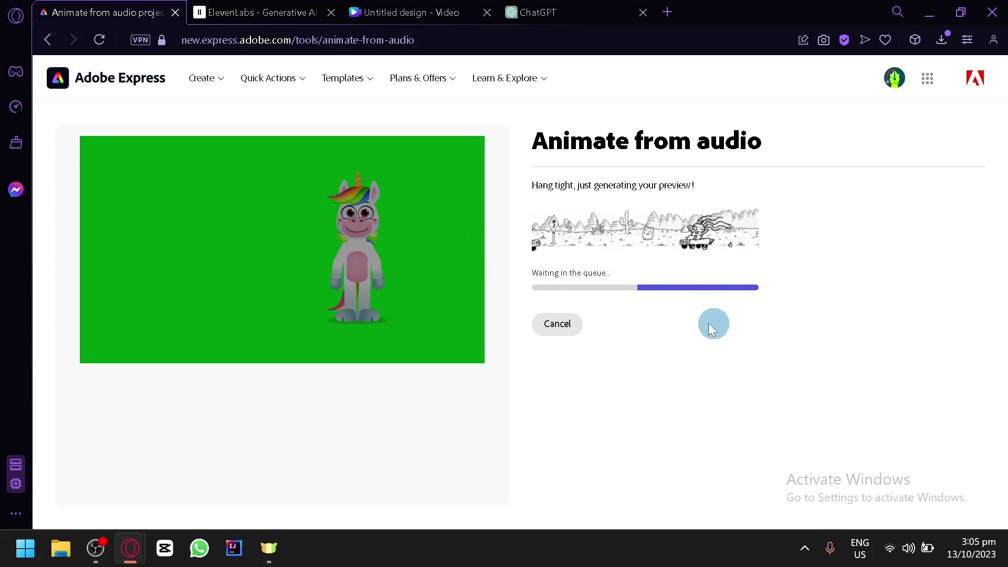
{"action": "mouse_move", "coordinate": [711, 287]}
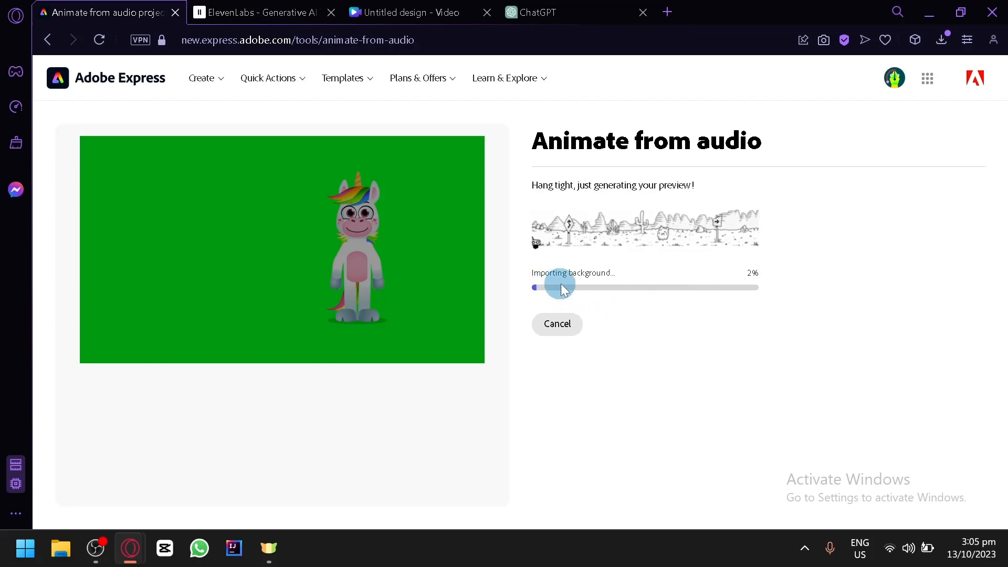
{"action": "mouse_move", "coordinate": [700, 296]}
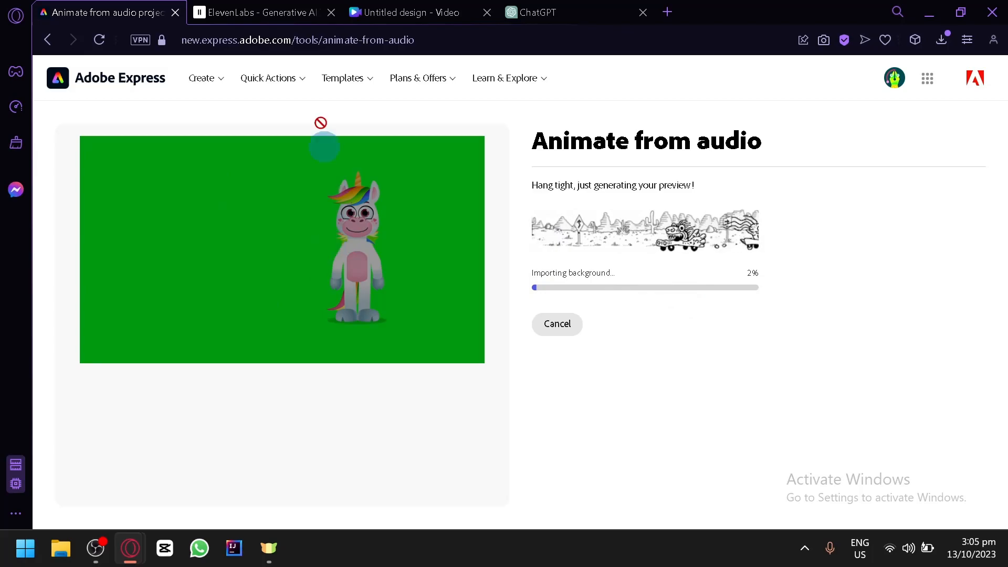
- In Canva's mountain design, browse photo results and try the dandelion photo on the scene
{"action": "left_click", "coordinate": [414, 13]}
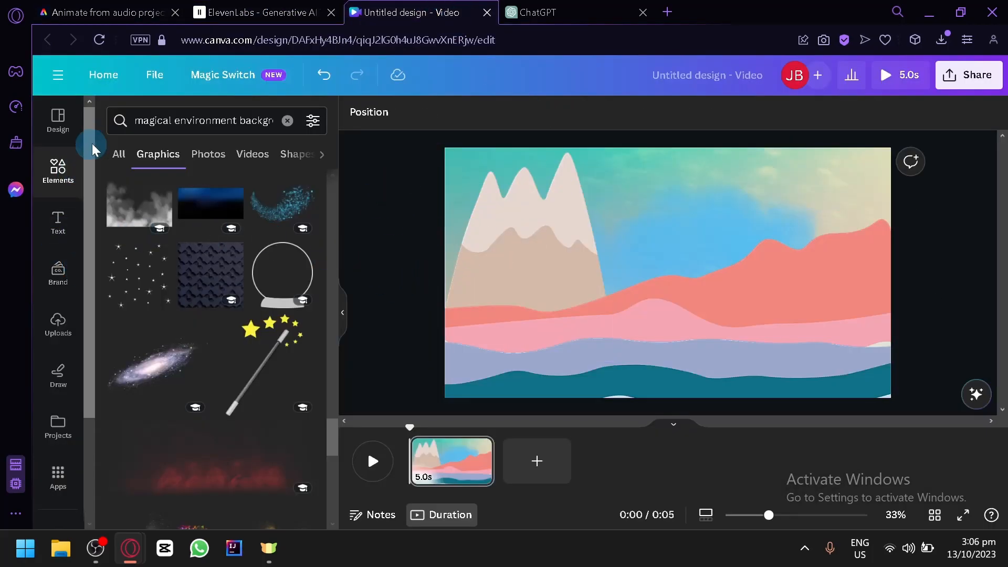
{"action": "left_click", "coordinate": [208, 154]}
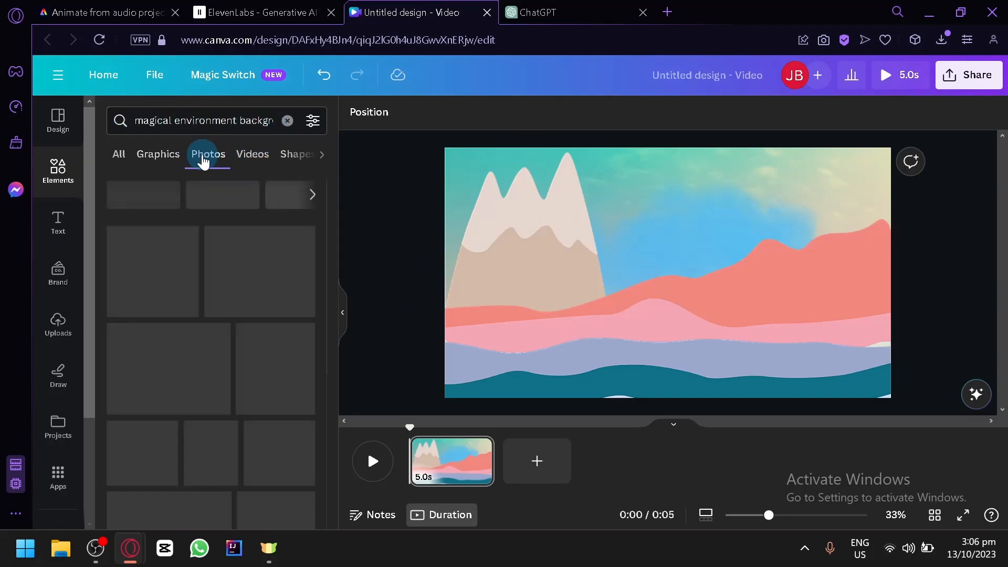
{"action": "left_click", "coordinate": [208, 153]}
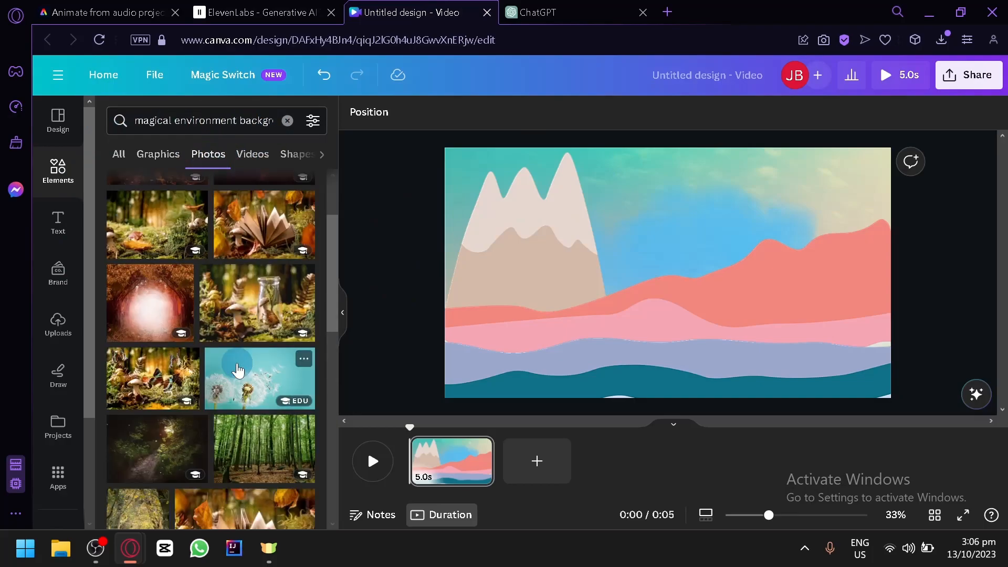
{"action": "left_click", "coordinate": [258, 378]}
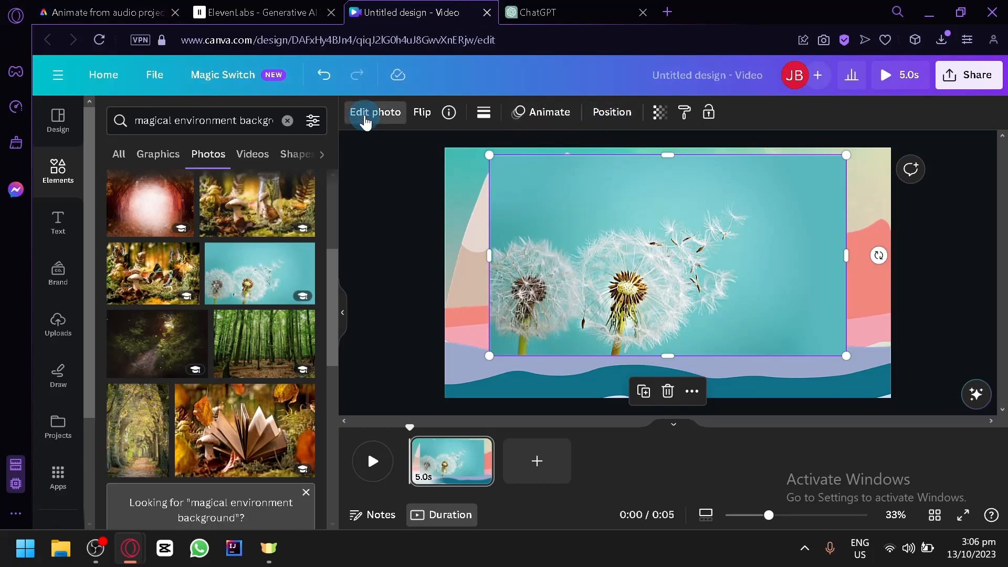
{"action": "mouse_move", "coordinate": [603, 244]}
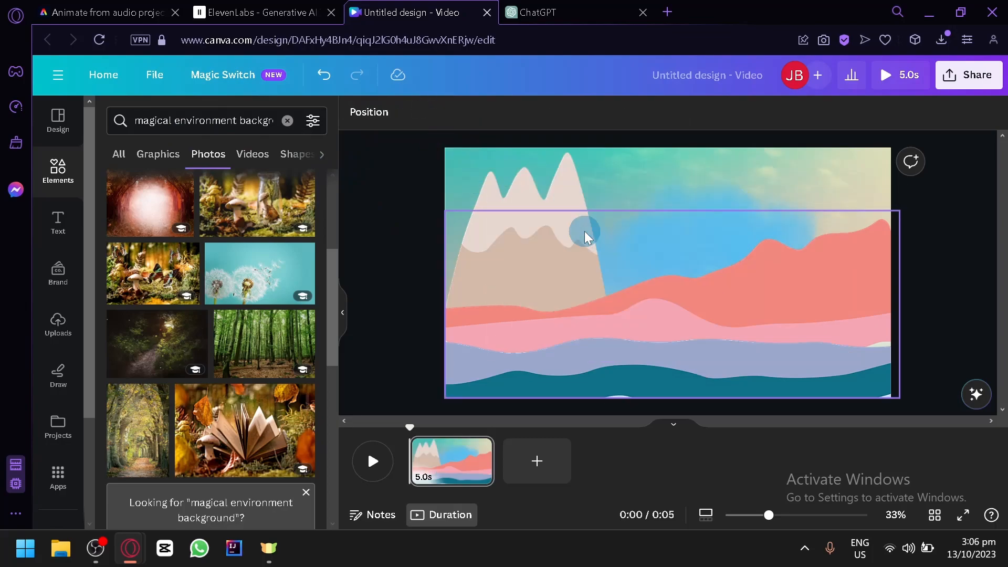
{"action": "left_click", "coordinate": [103, 13]}
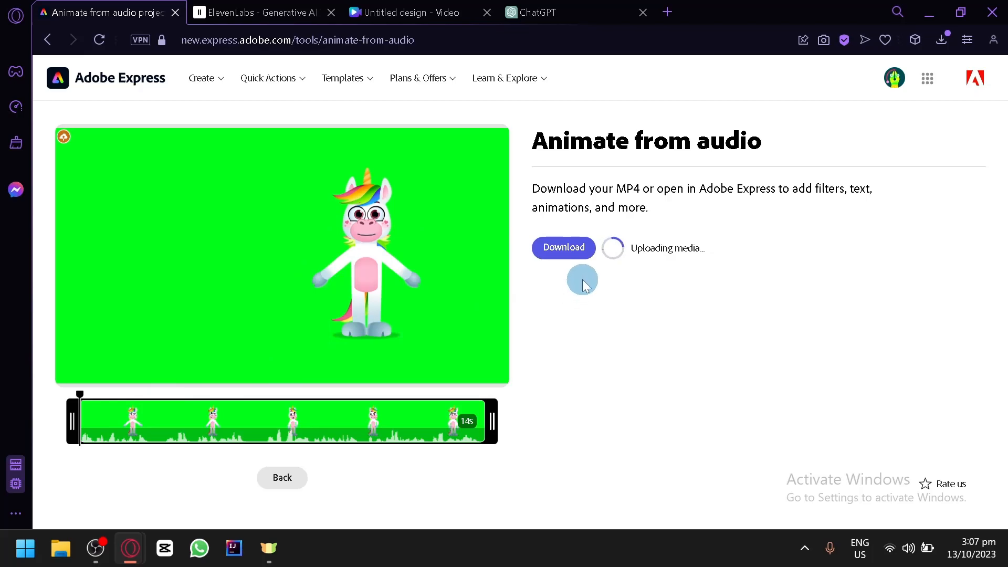
{"action": "mouse_move", "coordinate": [314, 270]}
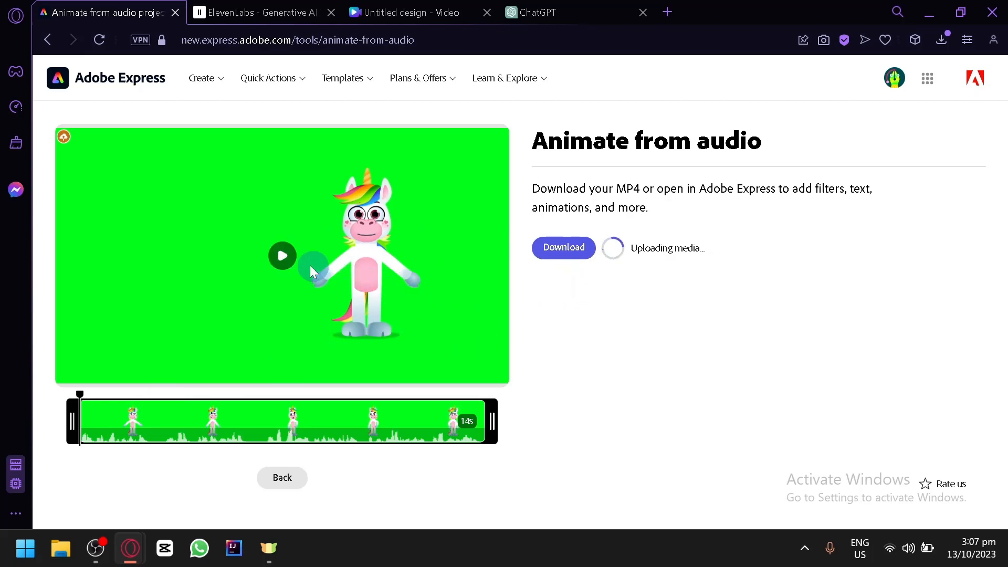
{"action": "mouse_move", "coordinate": [281, 255]}
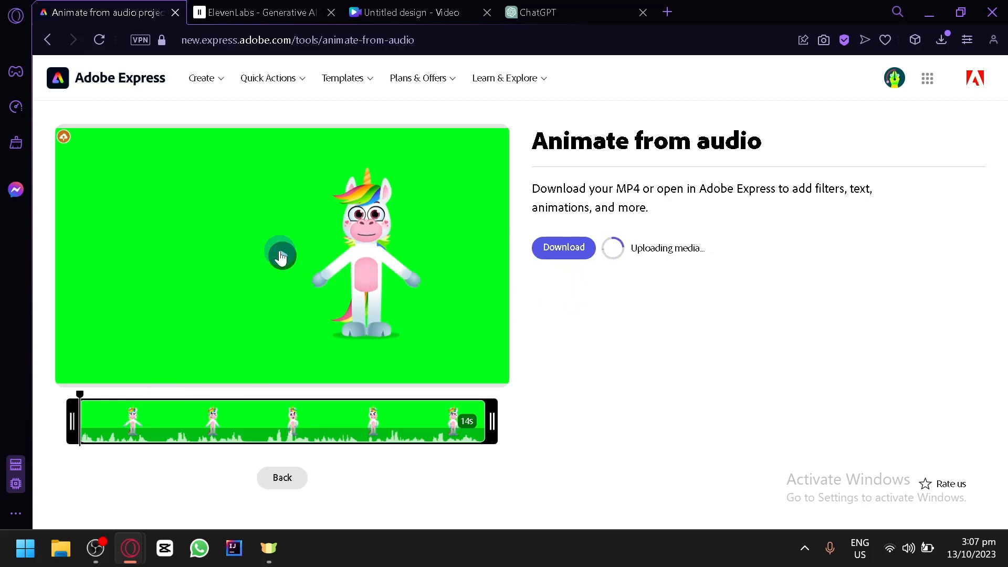
- Play the generated unicorn animation and download it as a 14-second MP4
{"action": "left_click", "coordinate": [281, 255]}
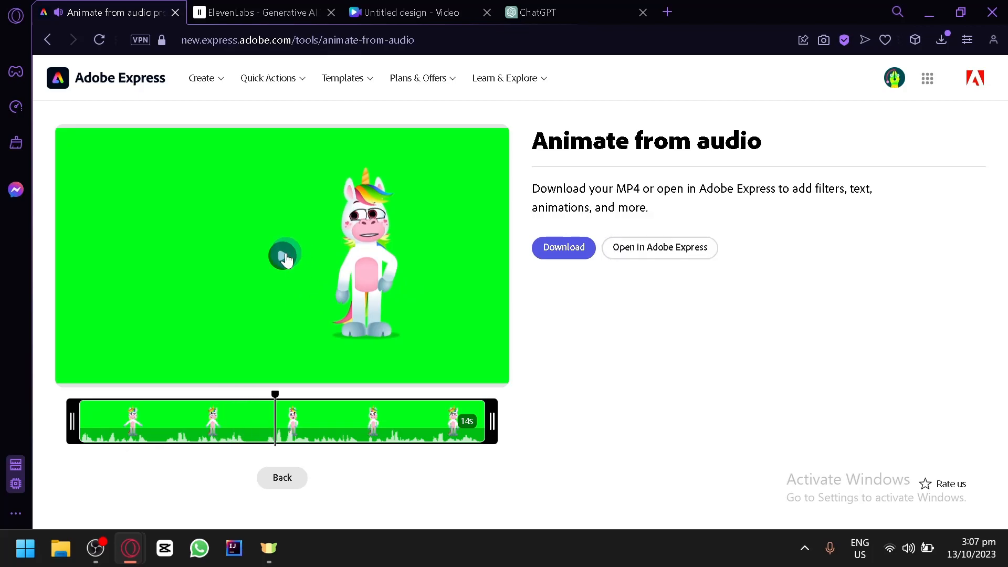
{"action": "mouse_move", "coordinate": [563, 248]}
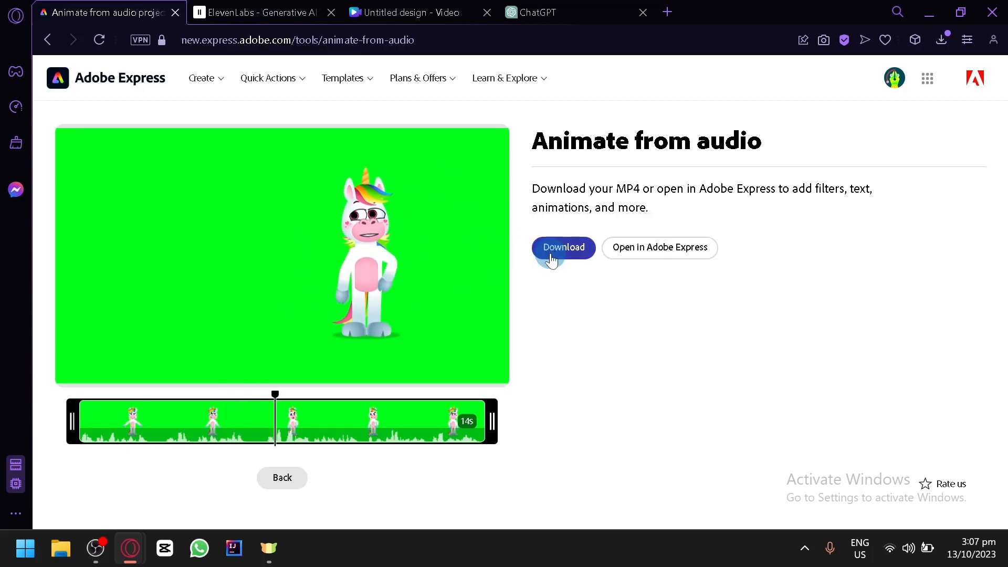
{"action": "left_click", "coordinate": [563, 248]}
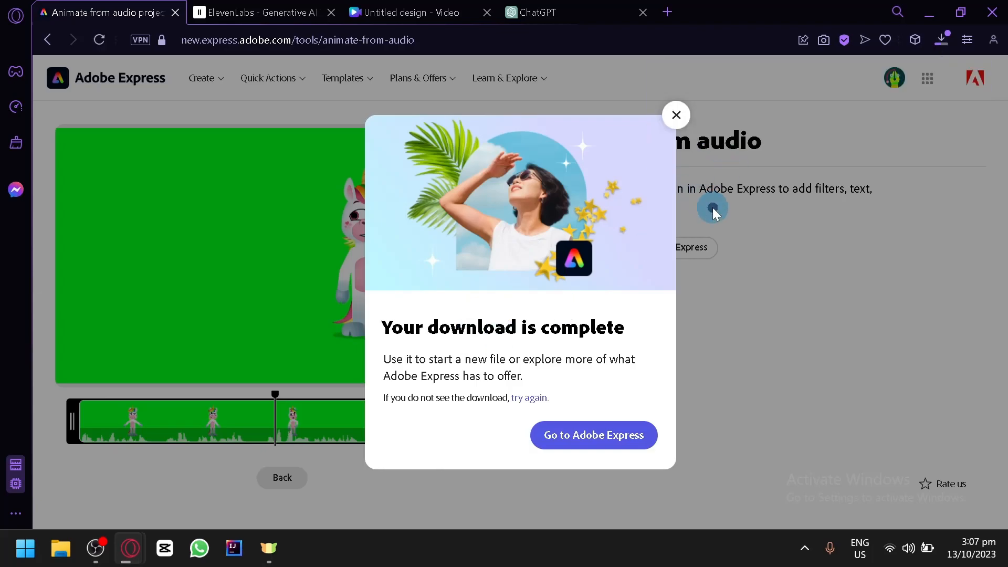
{"action": "left_click", "coordinate": [411, 13]}
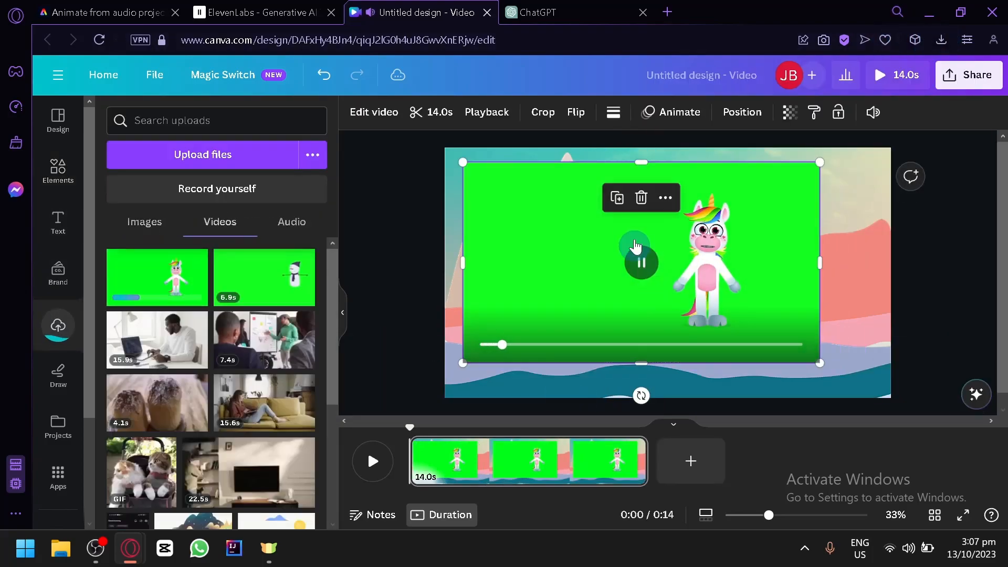
- Pause the green-screen unicorn clip on the canvas and bring up its video editing effects
{"action": "left_click", "coordinate": [641, 262]}
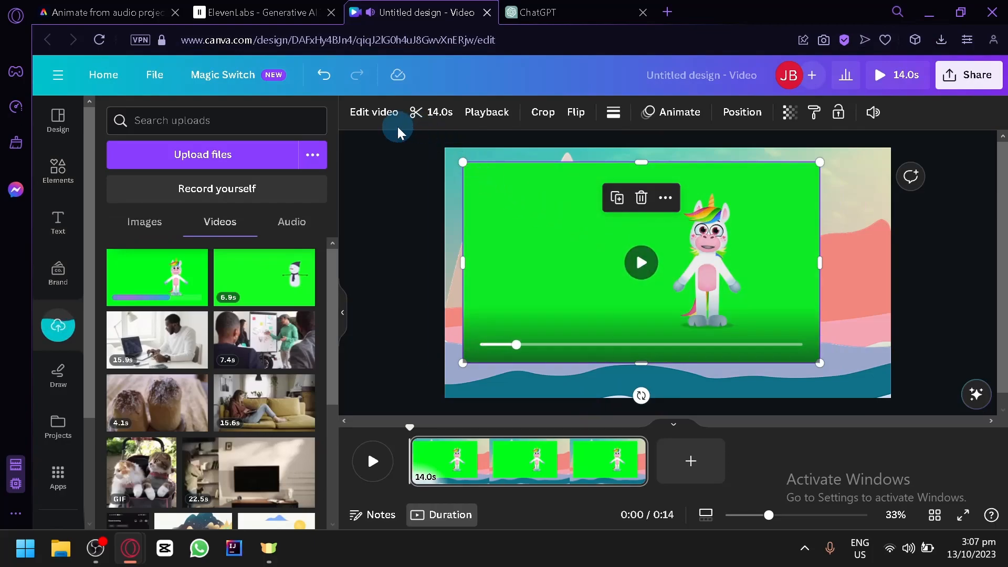
{"action": "left_click", "coordinate": [372, 113]}
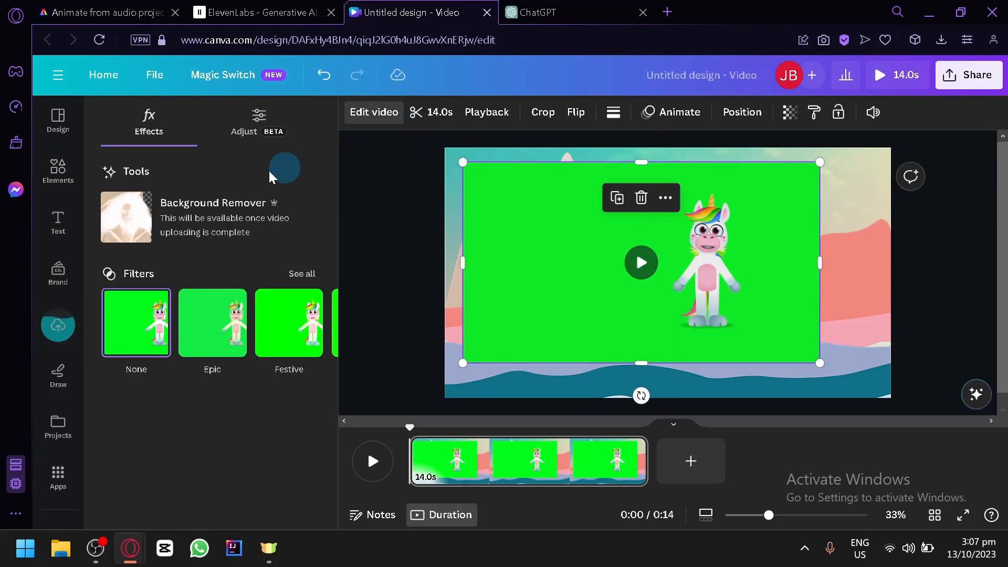
{"action": "mouse_move", "coordinate": [302, 296]}
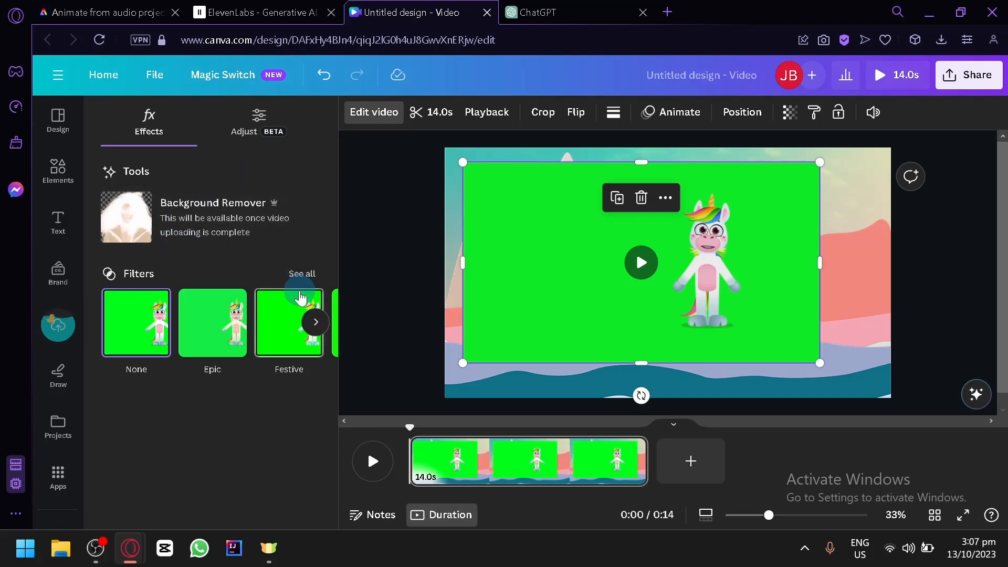
{"action": "mouse_move", "coordinate": [147, 227]}
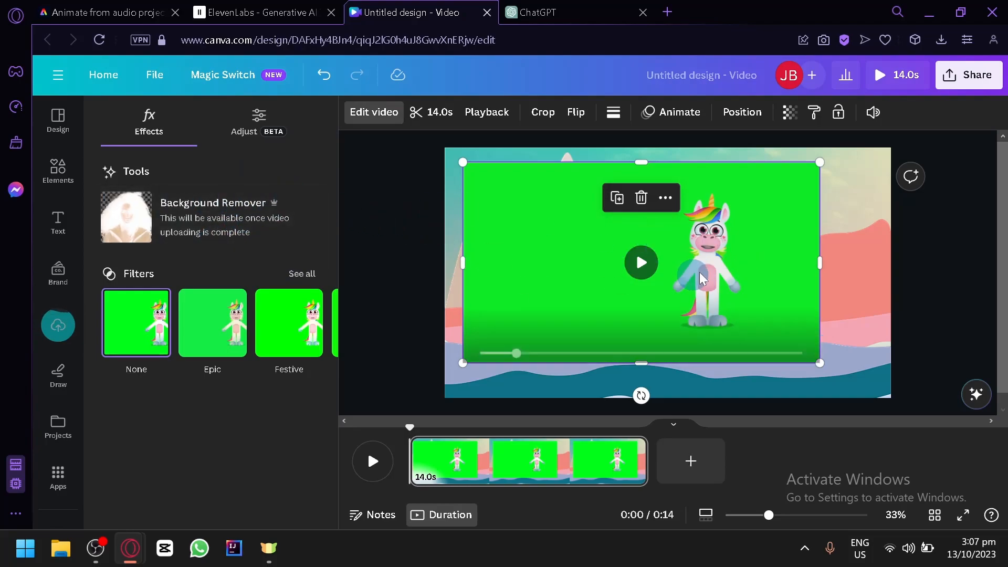
{"action": "mouse_move", "coordinate": [185, 225]}
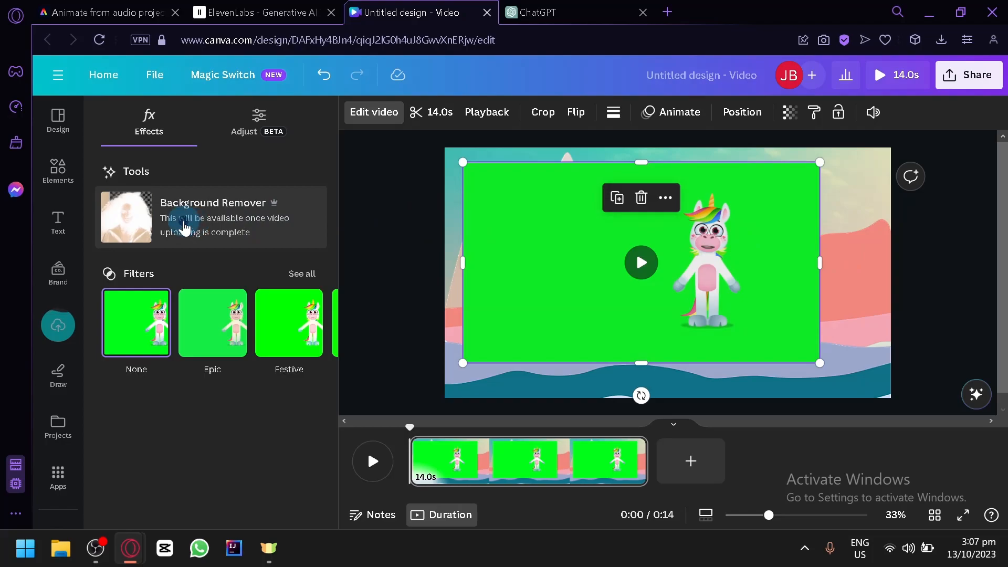
{"action": "mouse_move", "coordinate": [571, 221]}
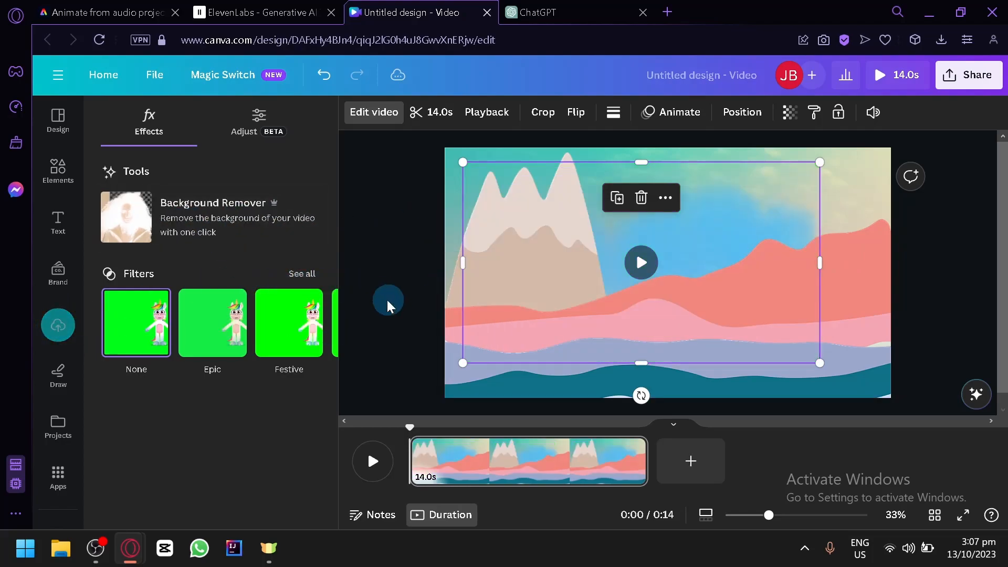
- Apply Background Remover so Stardust stands directly over the pastel mountain scene
{"action": "left_click", "coordinate": [212, 216]}
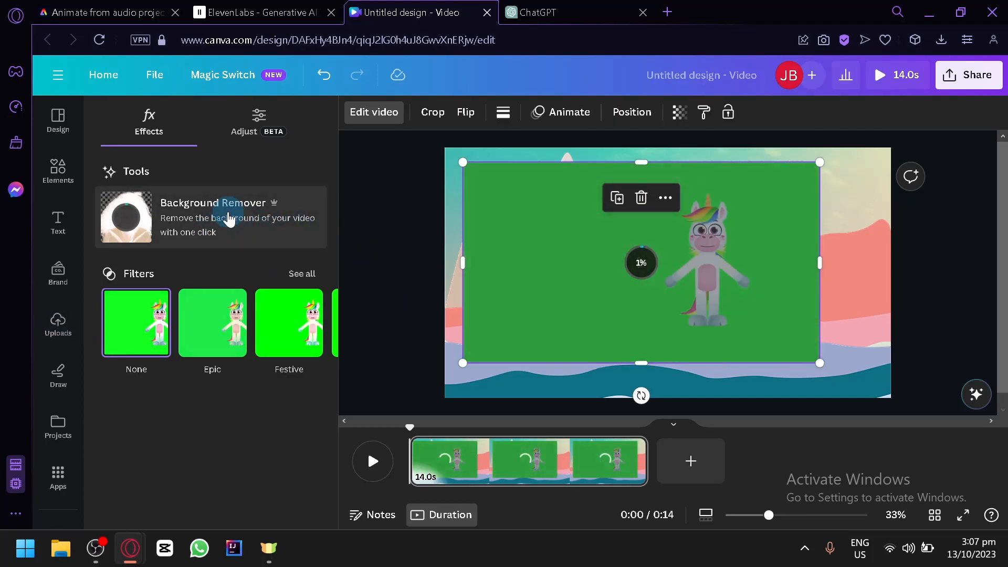
{"action": "left_click", "coordinate": [212, 217]}
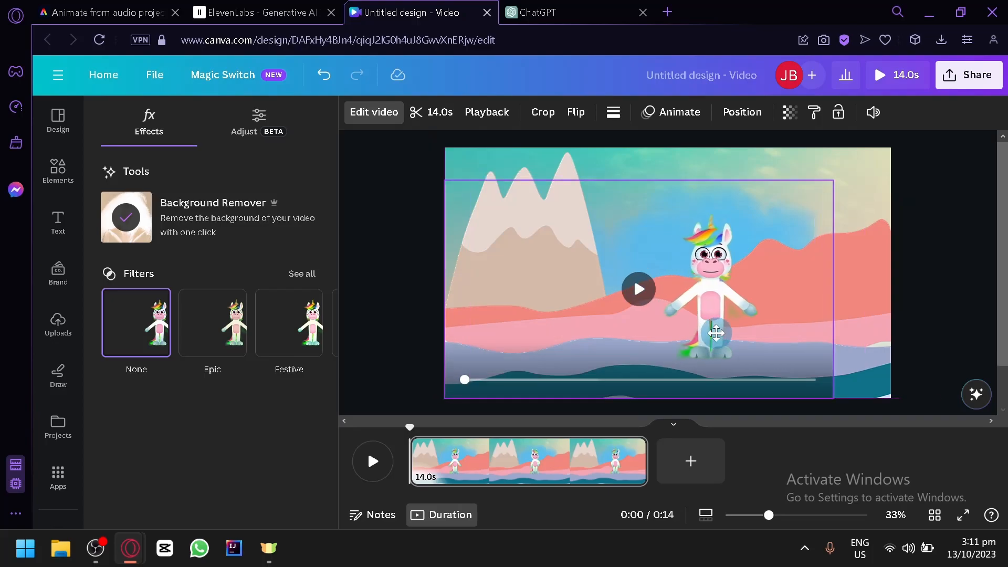
{"action": "left_click", "coordinate": [715, 333]}
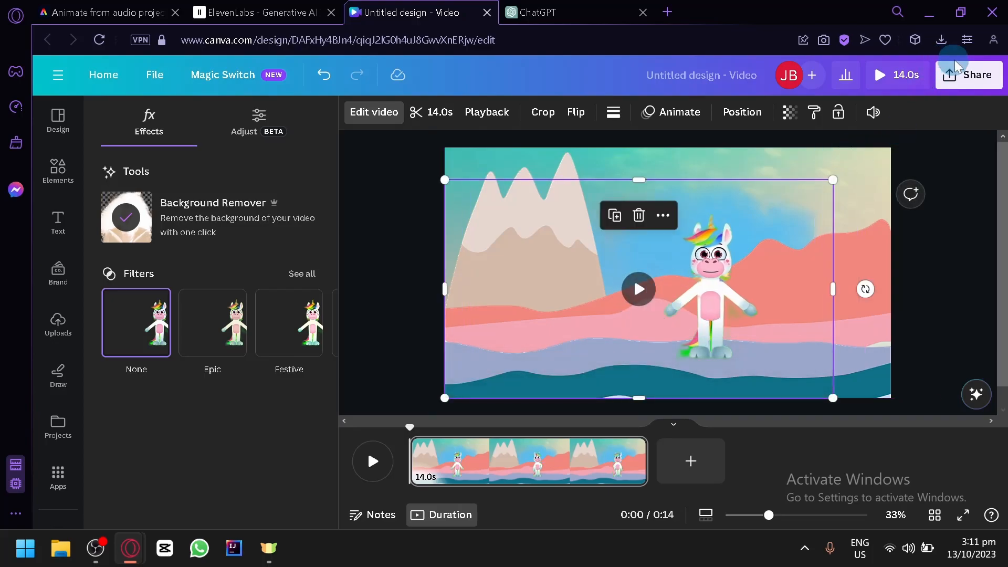
{"action": "mouse_move", "coordinate": [372, 460]}
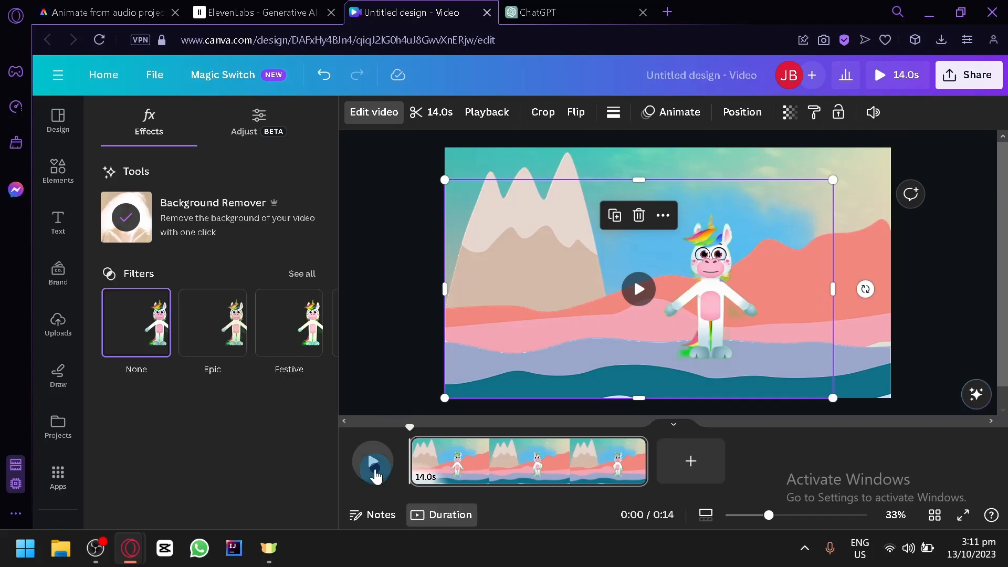
{"action": "left_click", "coordinate": [372, 462]}
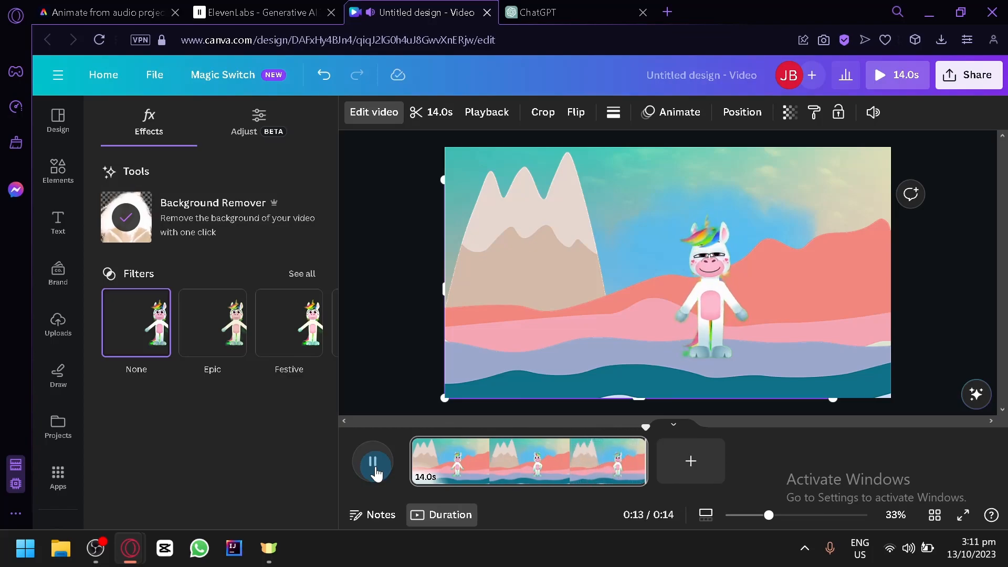
{"action": "left_click", "coordinate": [372, 461]}
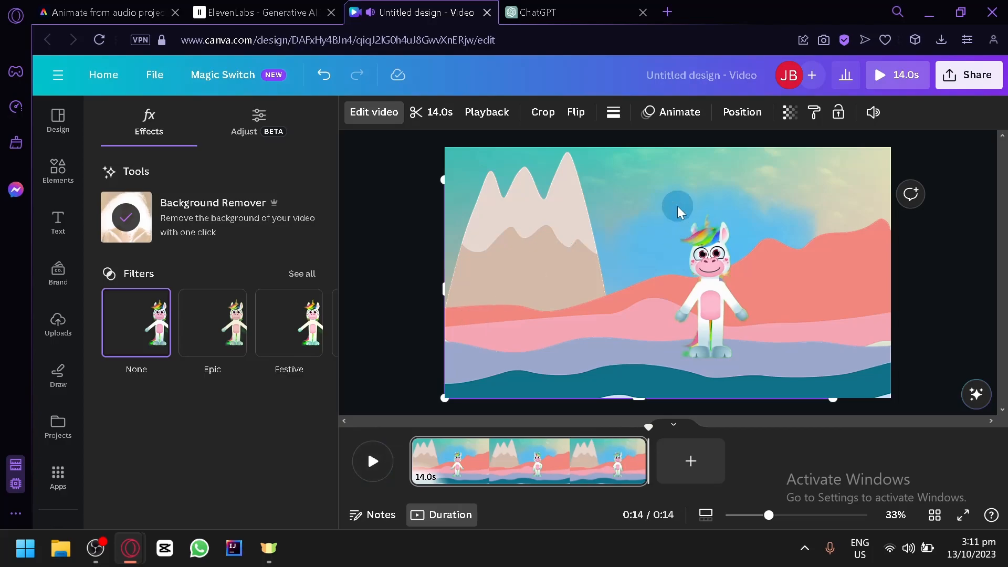
{"action": "mouse_move", "coordinate": [606, 269]}
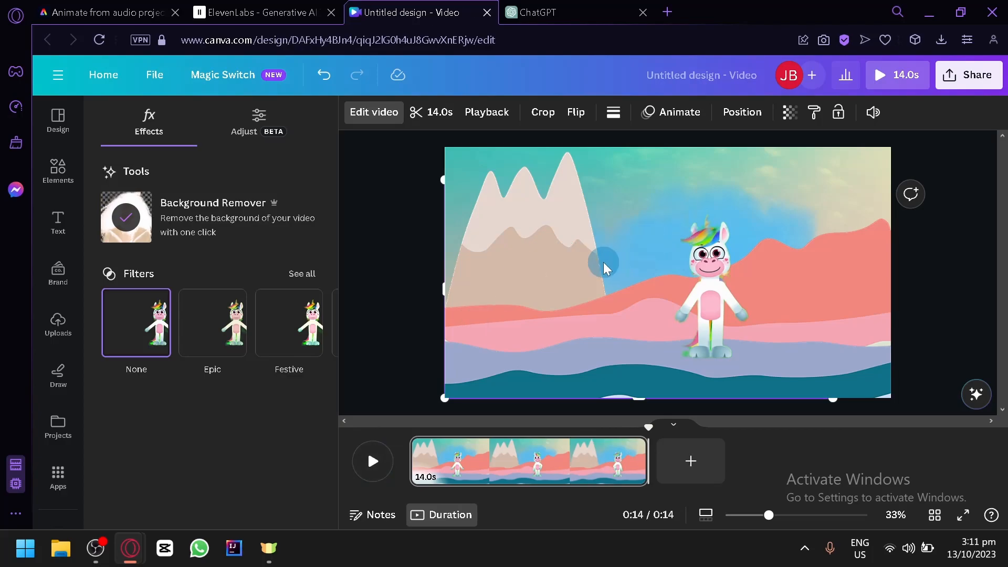
{"action": "mouse_move", "coordinate": [567, 276]}
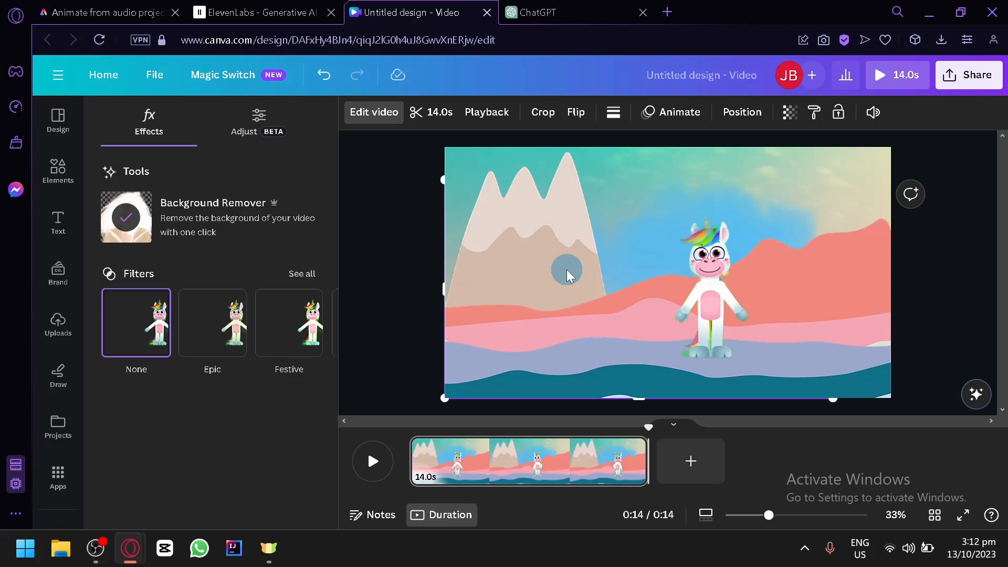
{"action": "mouse_move", "coordinate": [568, 265]}
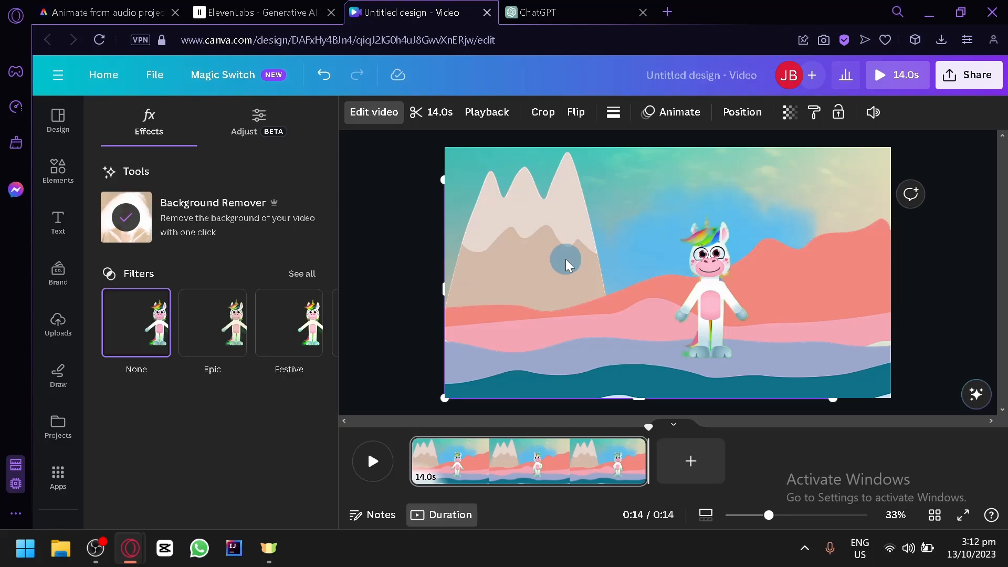
{"action": "mouse_move", "coordinate": [164, 428]}
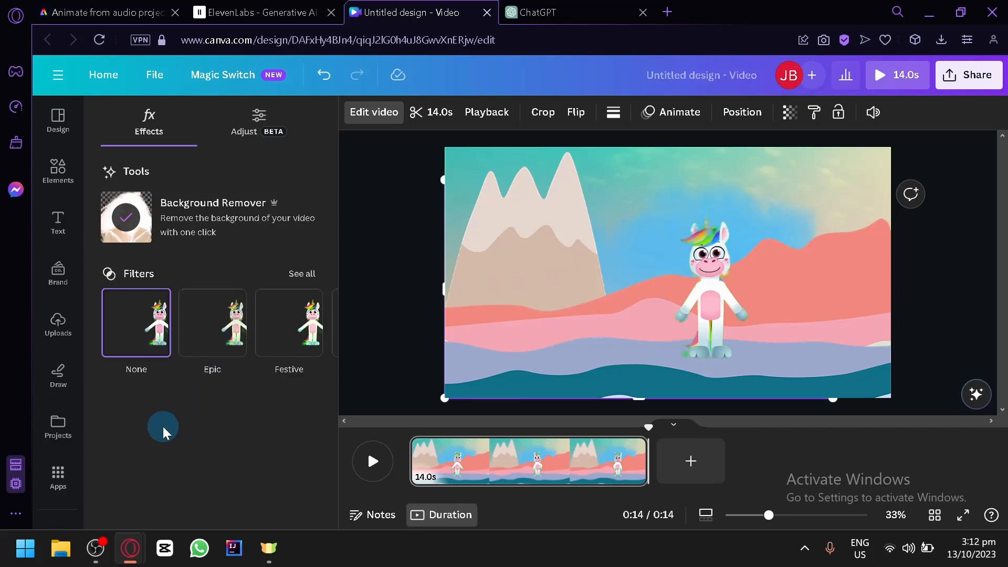